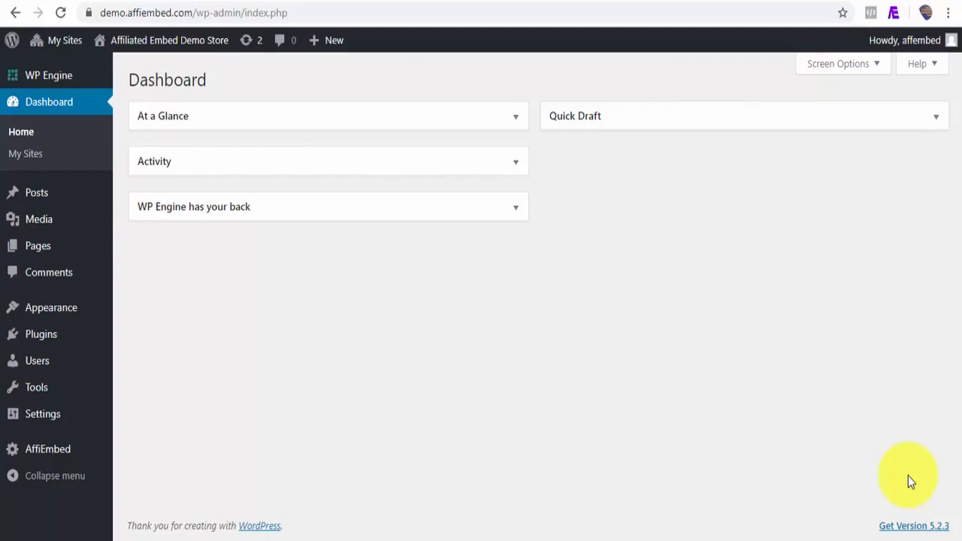
mouse_move(109, 436)
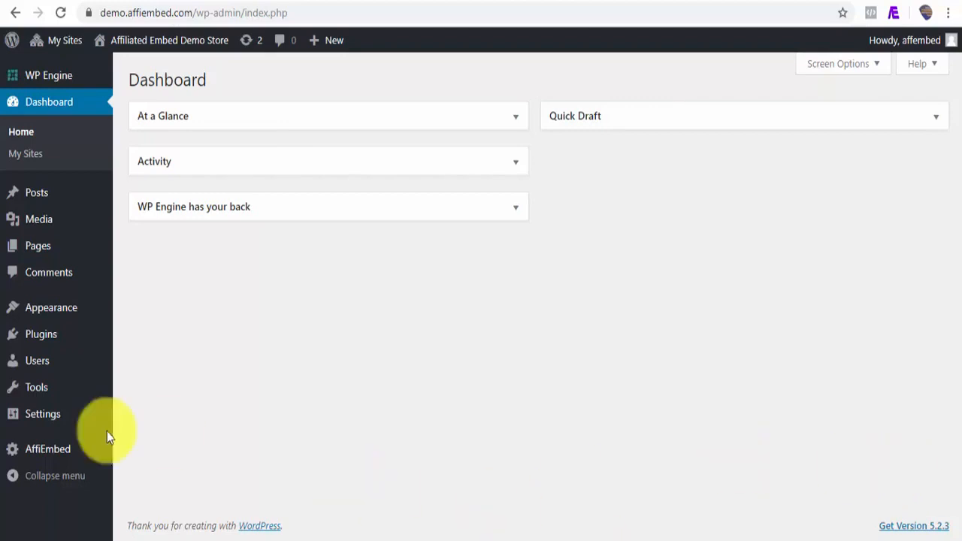
mouse_move(285, 342)
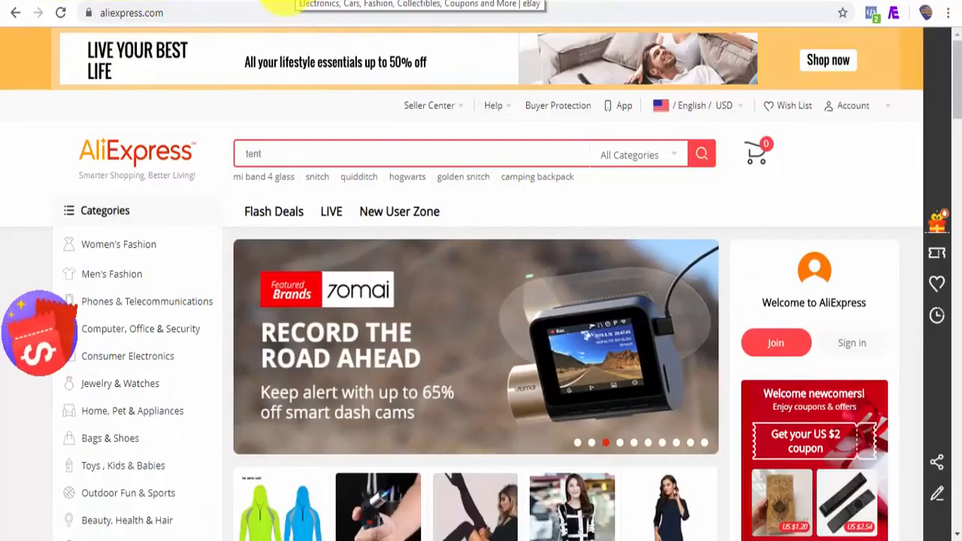
Step: Back in the WordPress dashboard, add a new page and title it 'AliExpress'
left_click(413, 4)
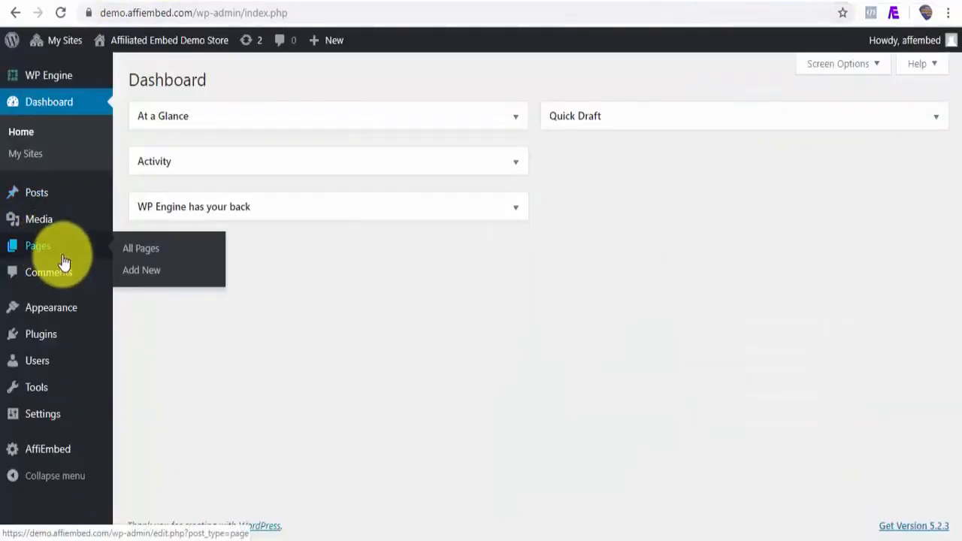
right_click(141, 269)
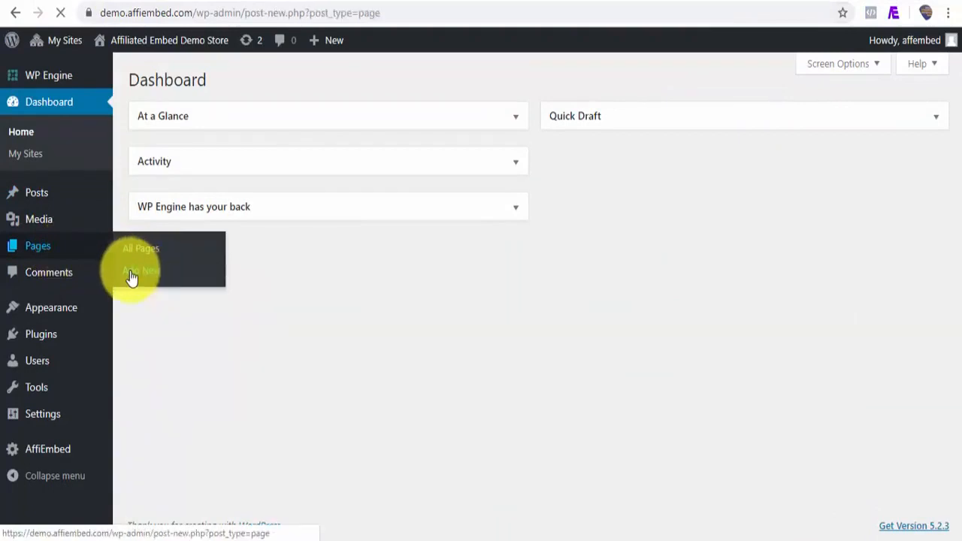
left_click(140, 271)
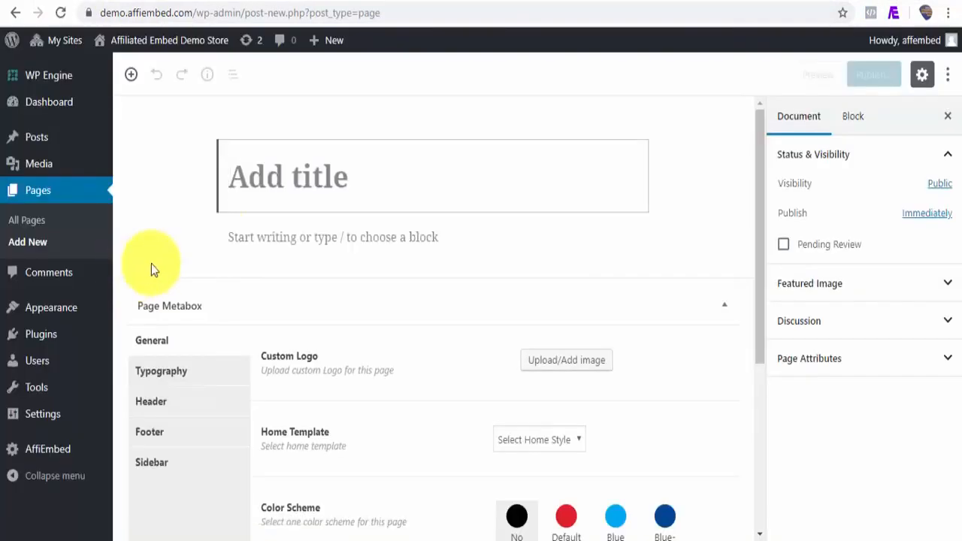
left_click(323, 176)
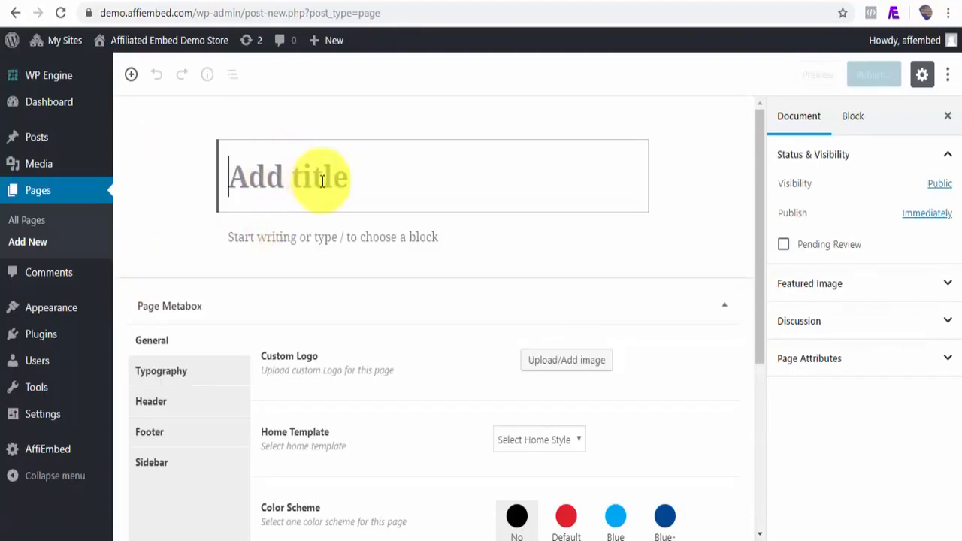
type("AliExpress")
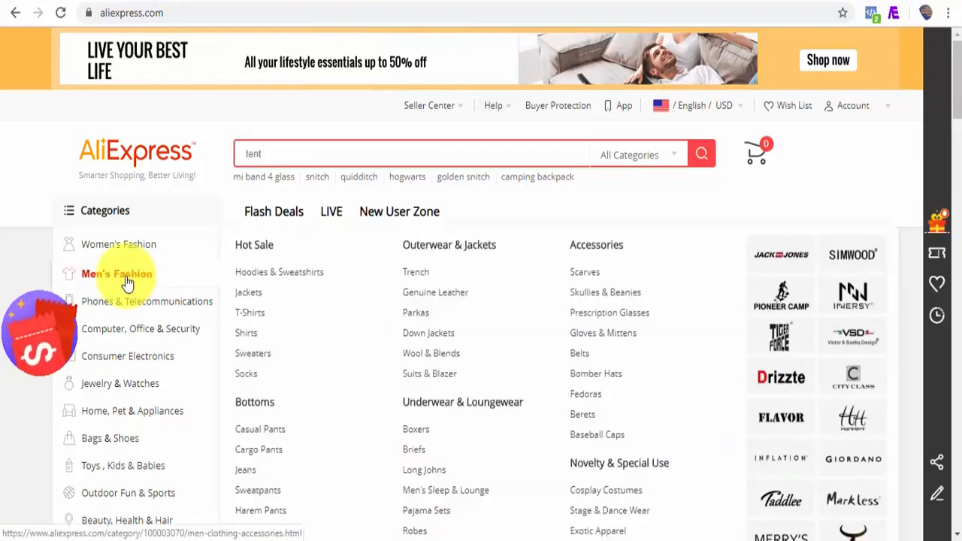
mouse_move(143, 277)
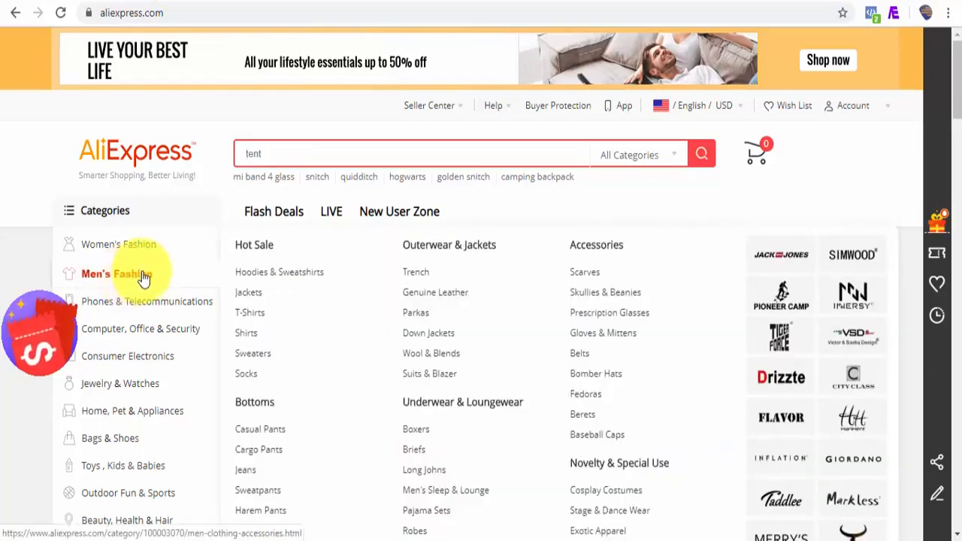
Step: Open Men's Fashion > T-Shirts and collect its 40 product IDs with AffiEmbed
left_click(250, 312)
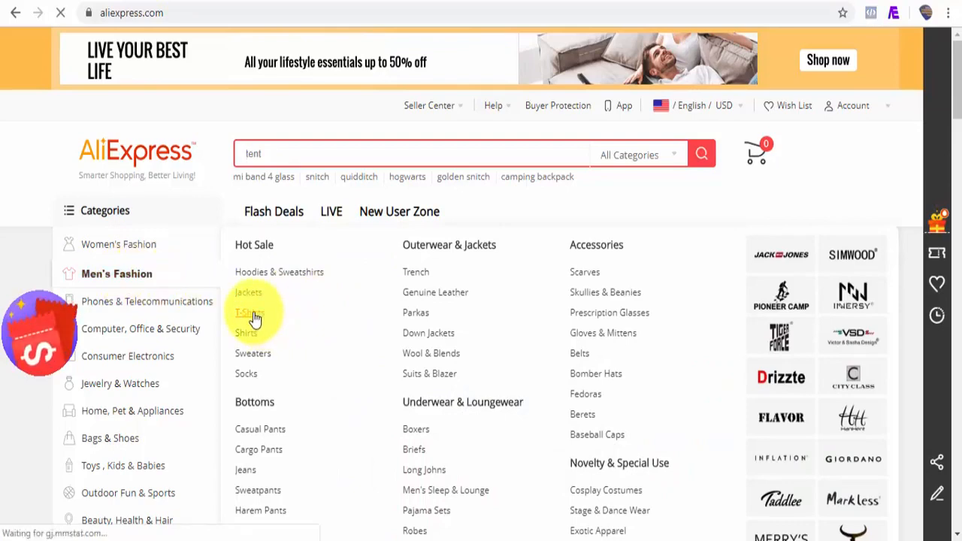
left_click(250, 312)
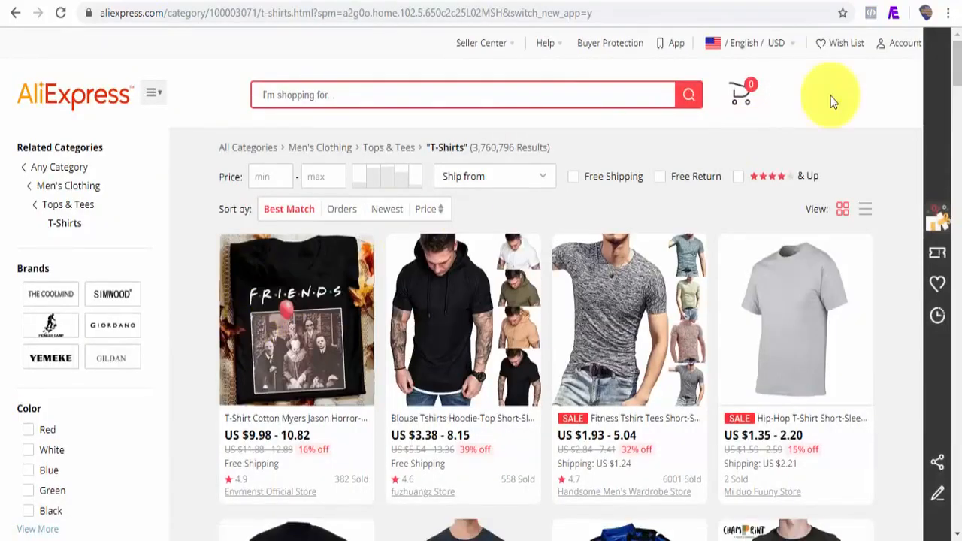
left_click(894, 12)
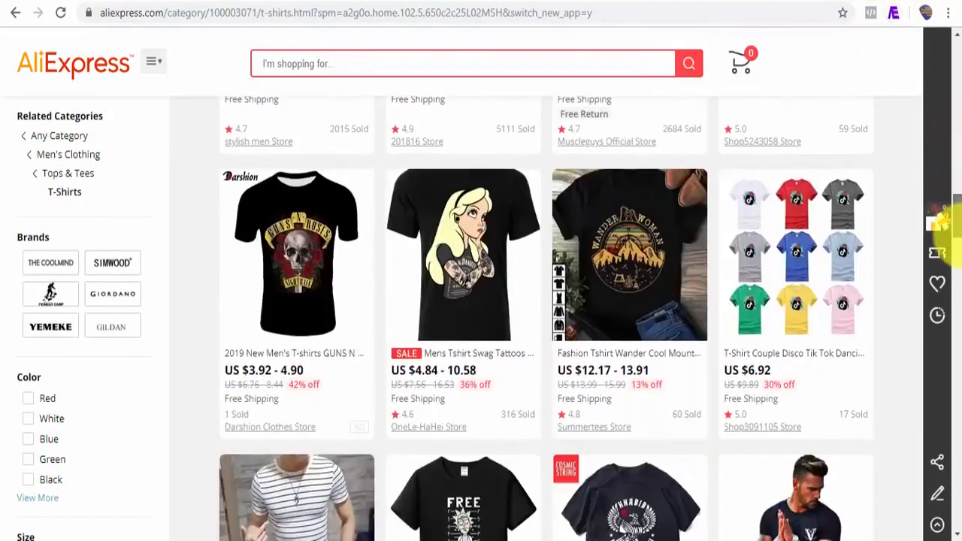
scroll("up", 3)
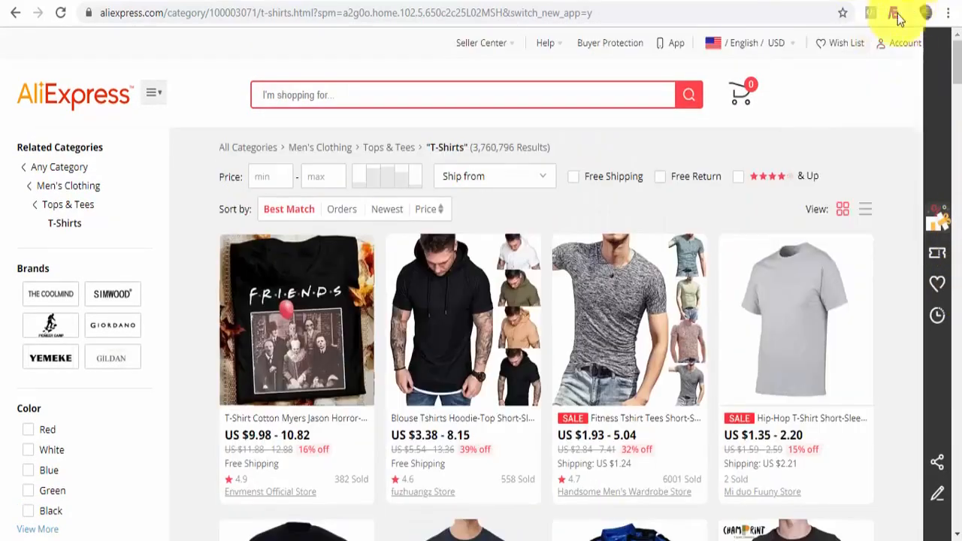
left_click(893, 13)
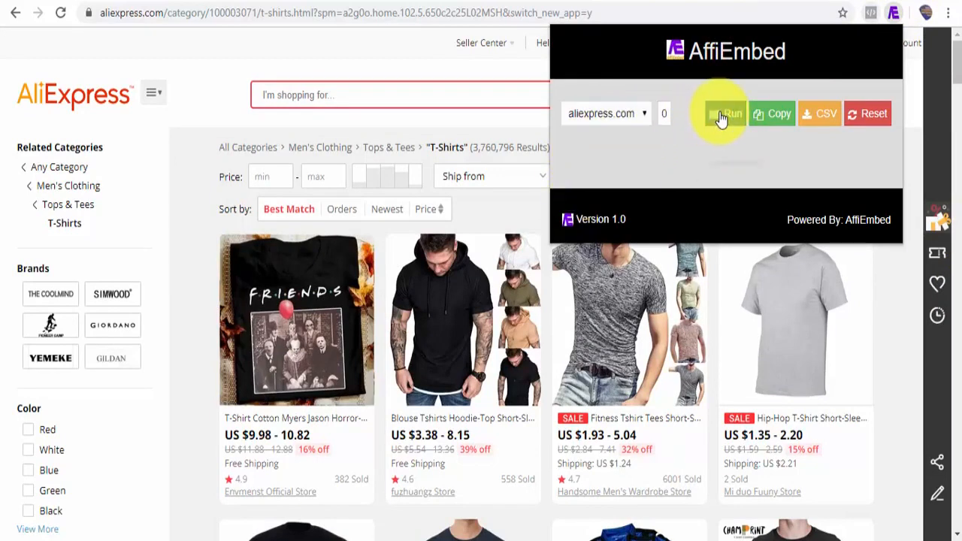
left_click(726, 114)
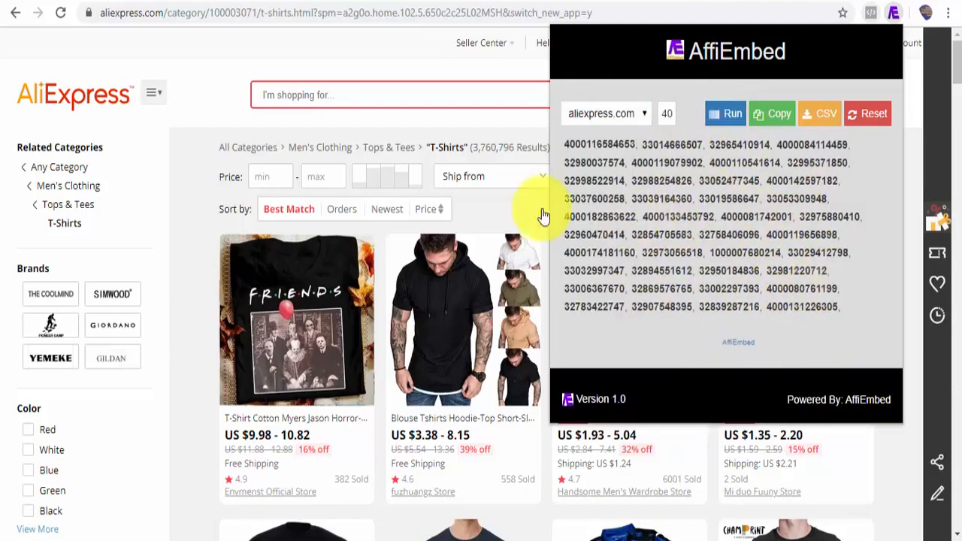
left_click(153, 92)
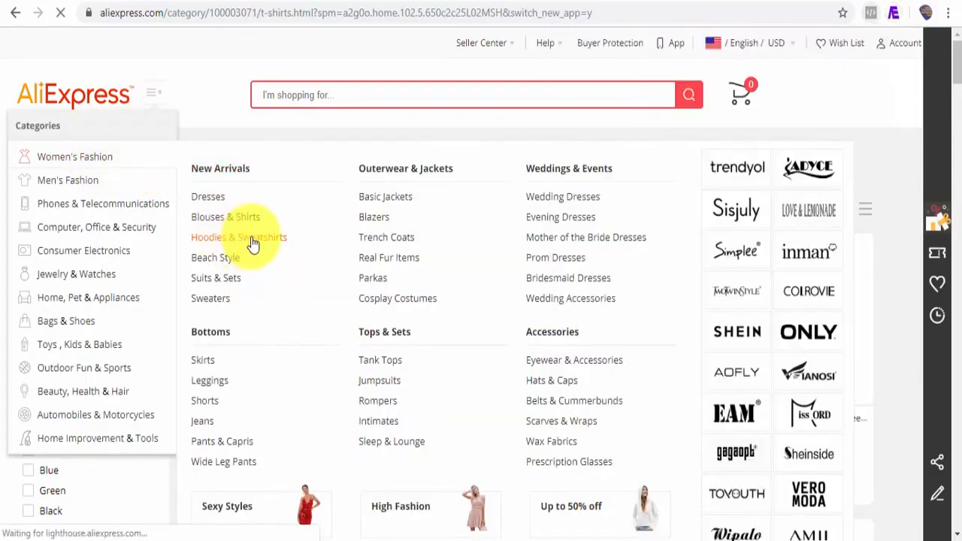
Step: Open the women's Hoodies & Sweatshirts listing and collect its product IDs with AffiEmbed
left_click(238, 237)
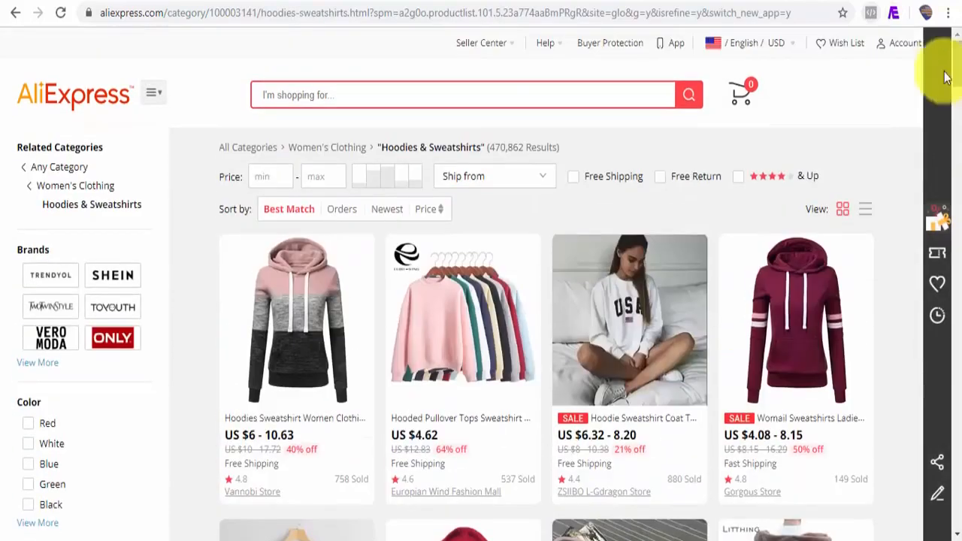
left_click(894, 13)
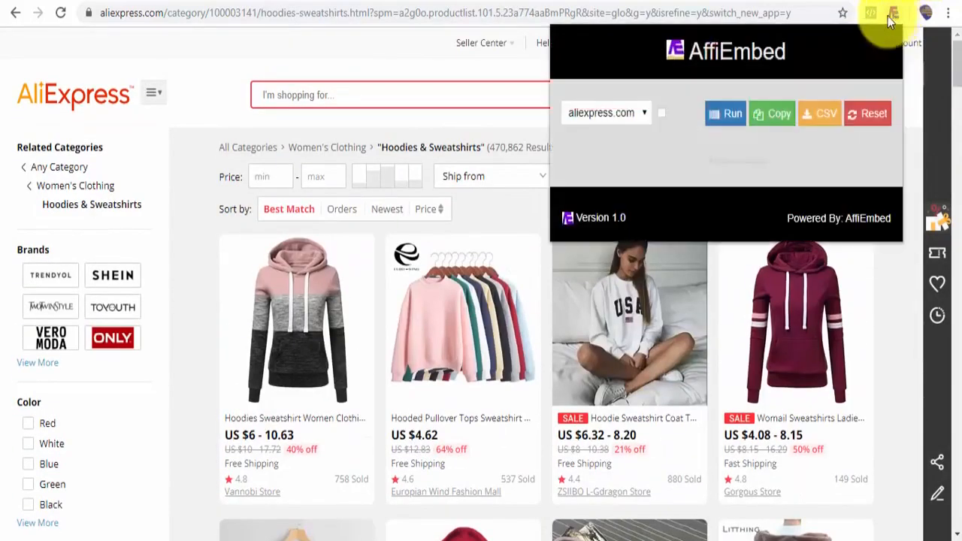
left_click(725, 114)
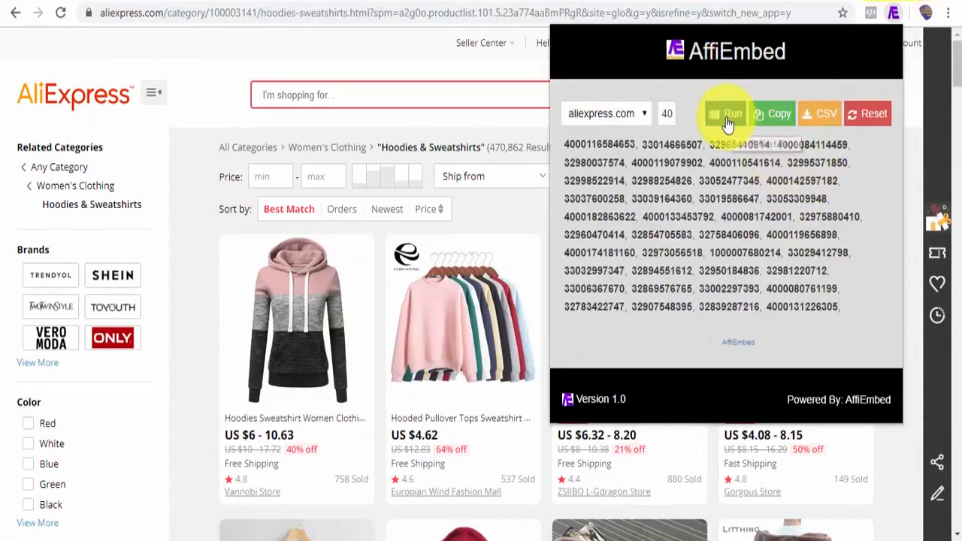
left_click(723, 113)
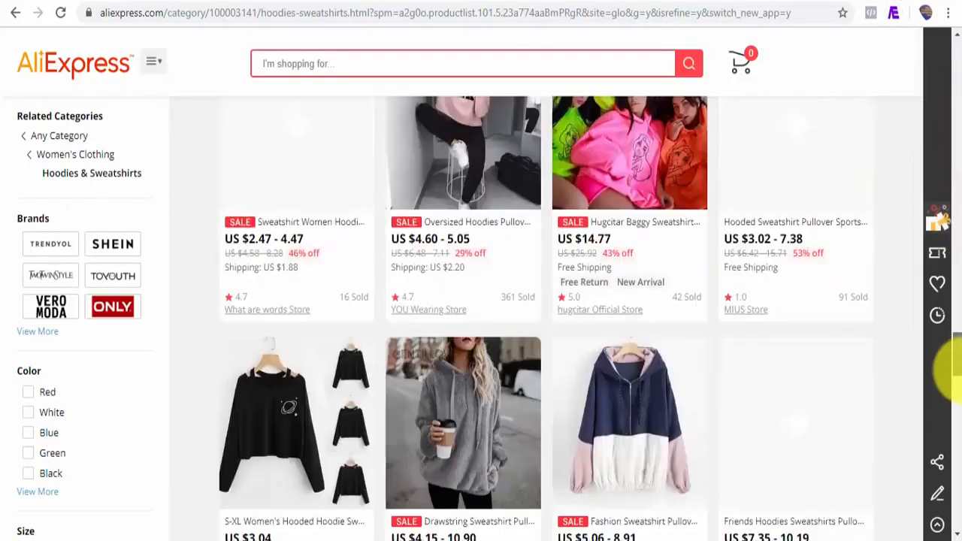
Step: Load more hoodies, add their IDs for 92 total, then reset the collected list
scroll("down", 3)
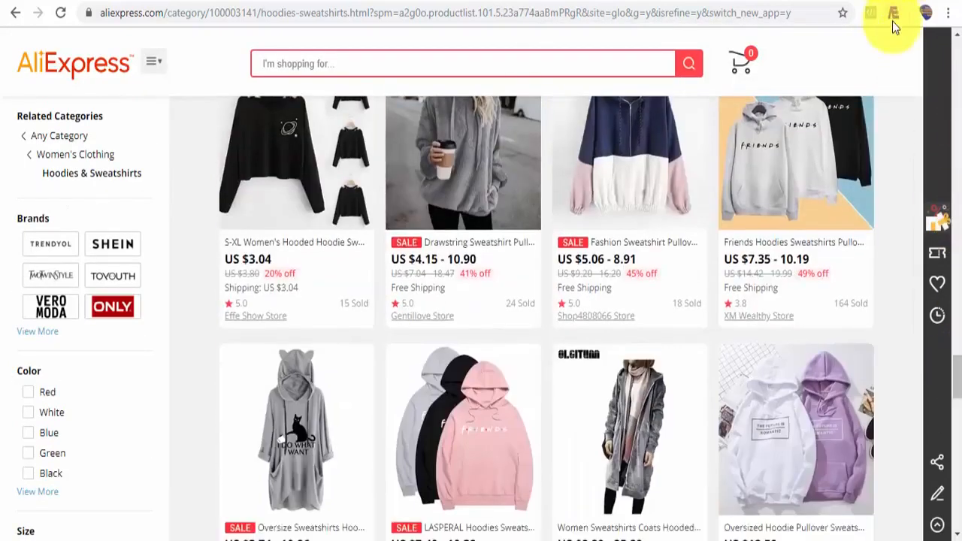
left_click(893, 12)
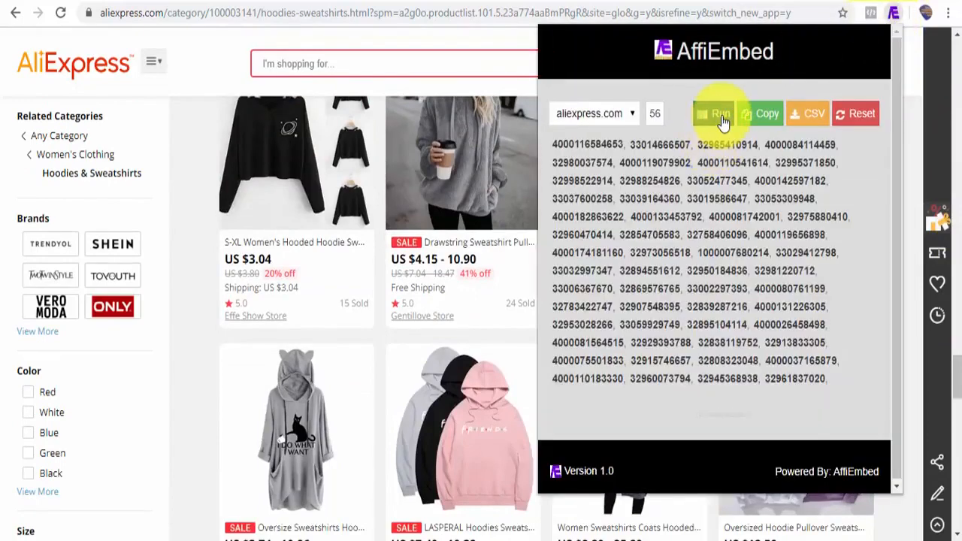
left_click(712, 113)
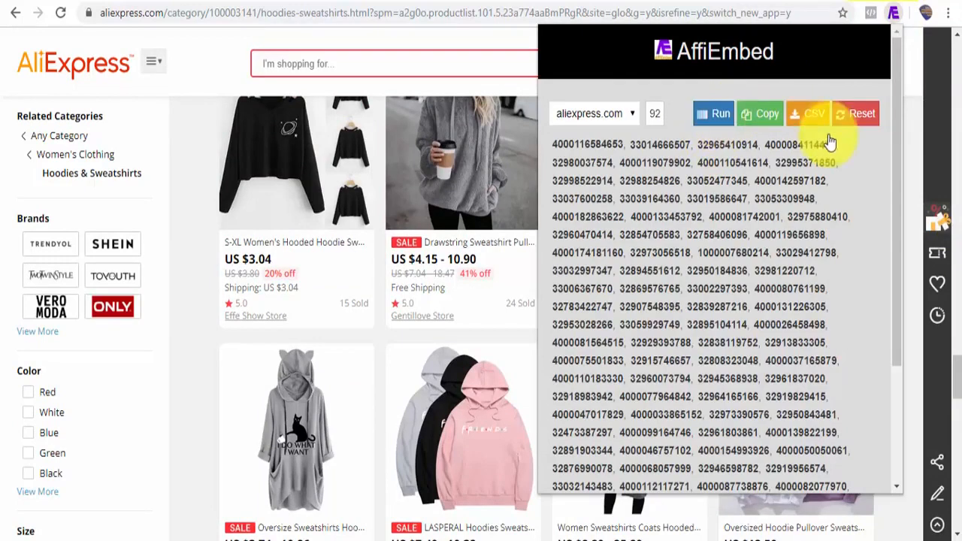
mouse_move(808, 114)
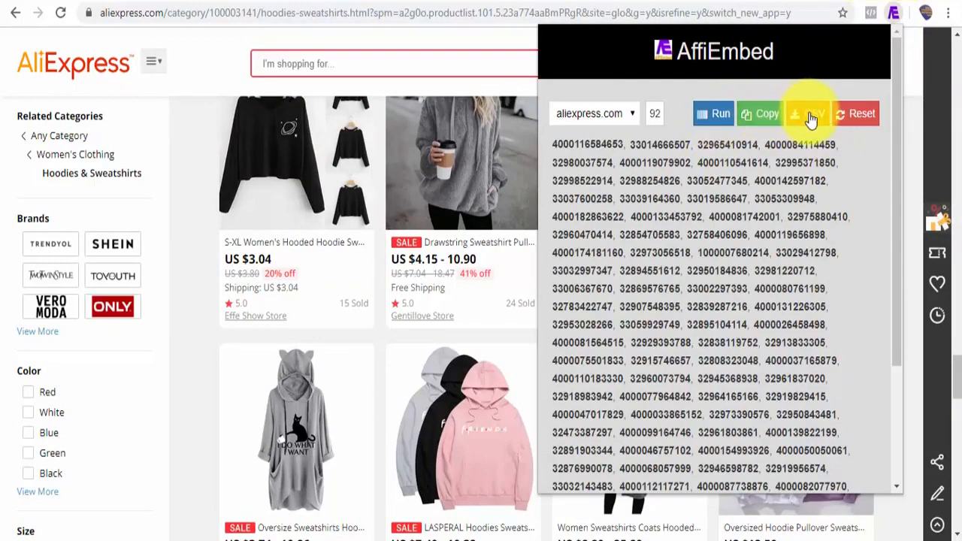
mouse_move(808, 113)
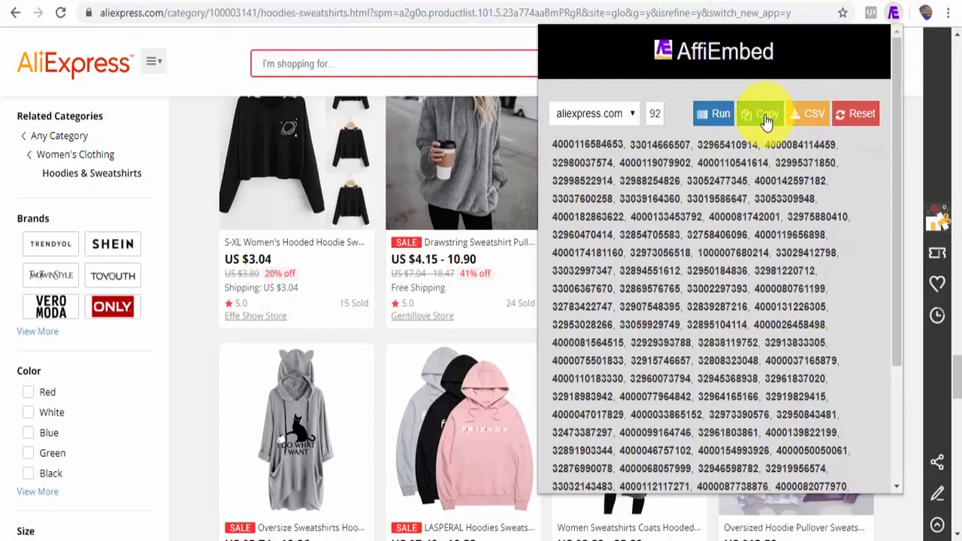
mouse_move(874, 146)
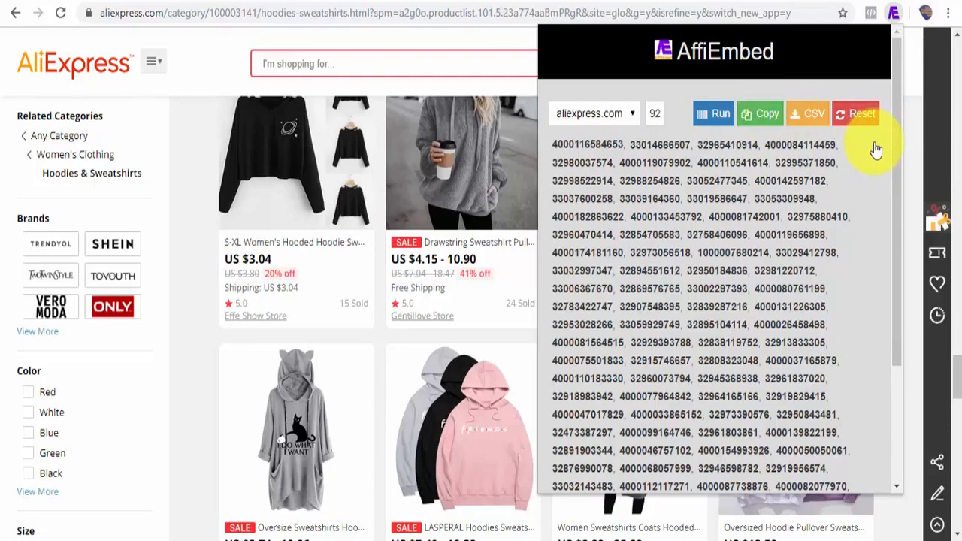
left_click(862, 114)
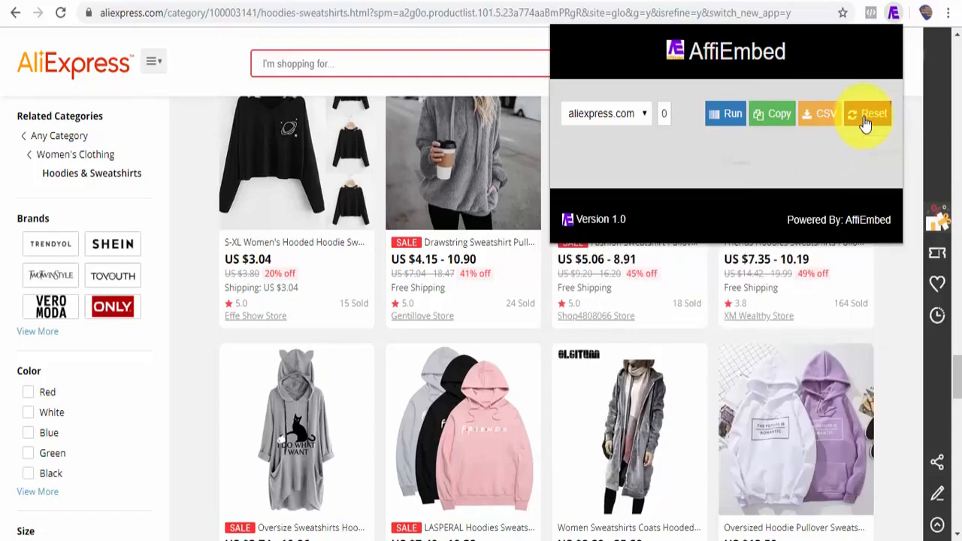
left_click(868, 113)
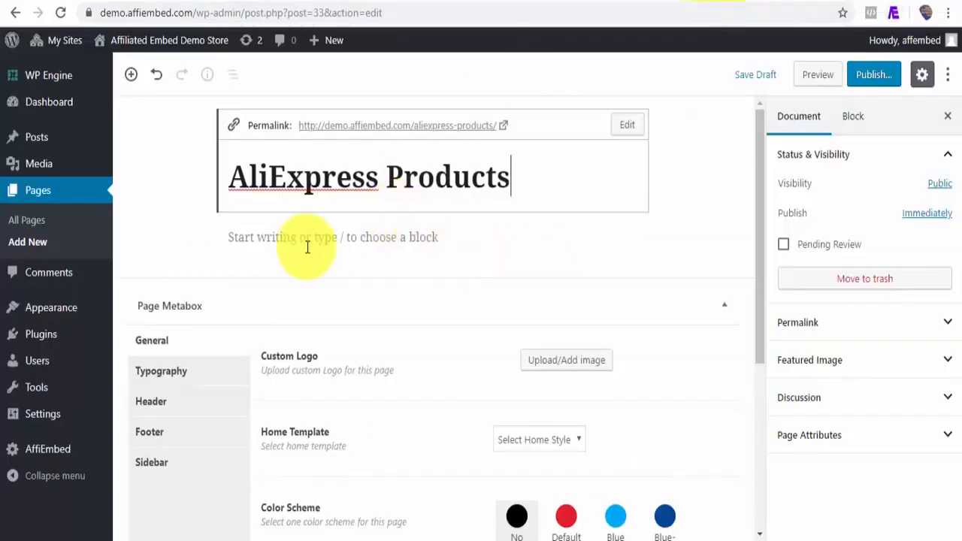
mouse_move(187, 260)
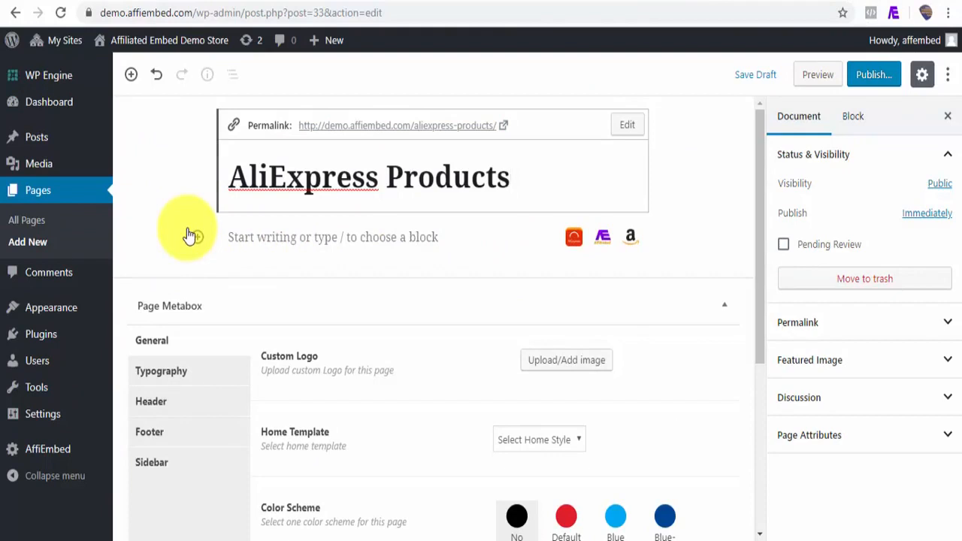
Step: Open the block inserter below the page title and browse to the AffiEmbed blocks
left_click(197, 238)
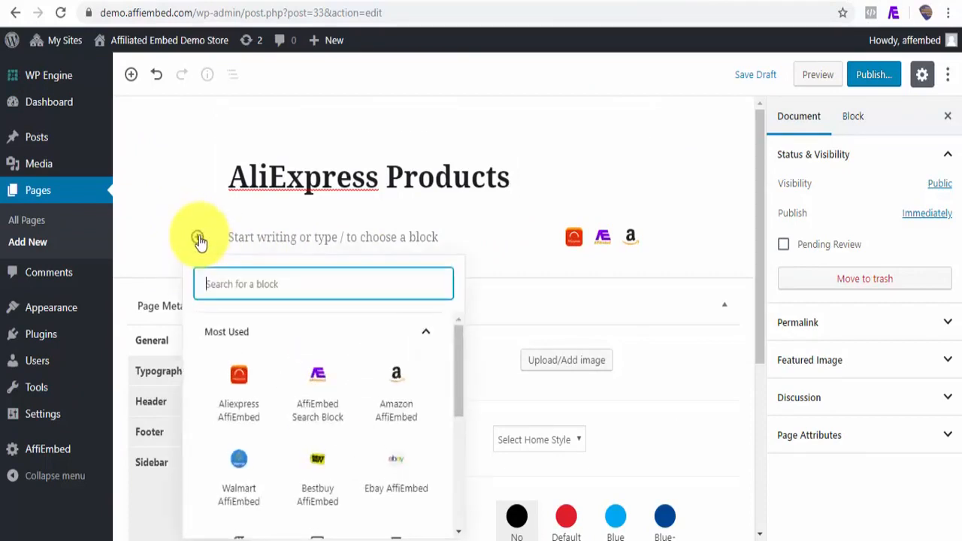
mouse_move(191, 451)
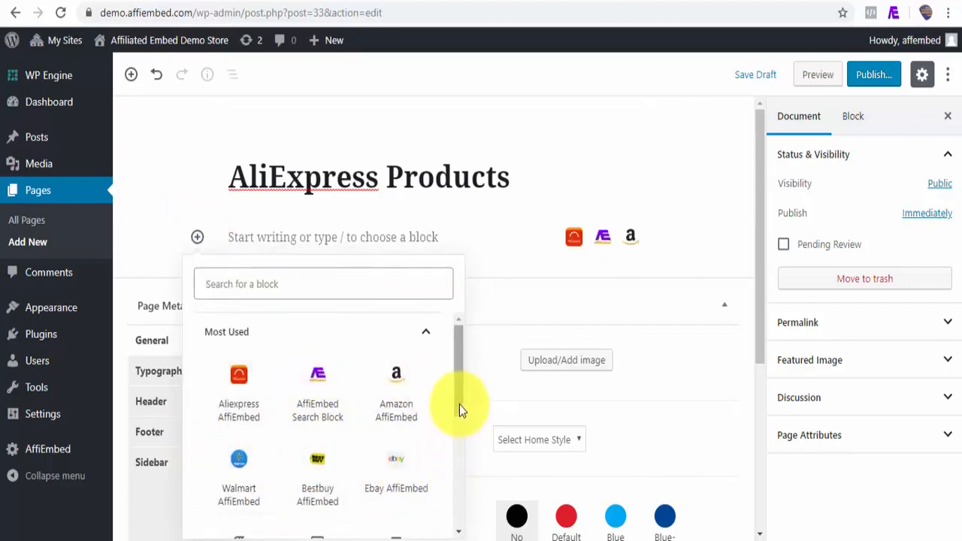
scroll("down", 3)
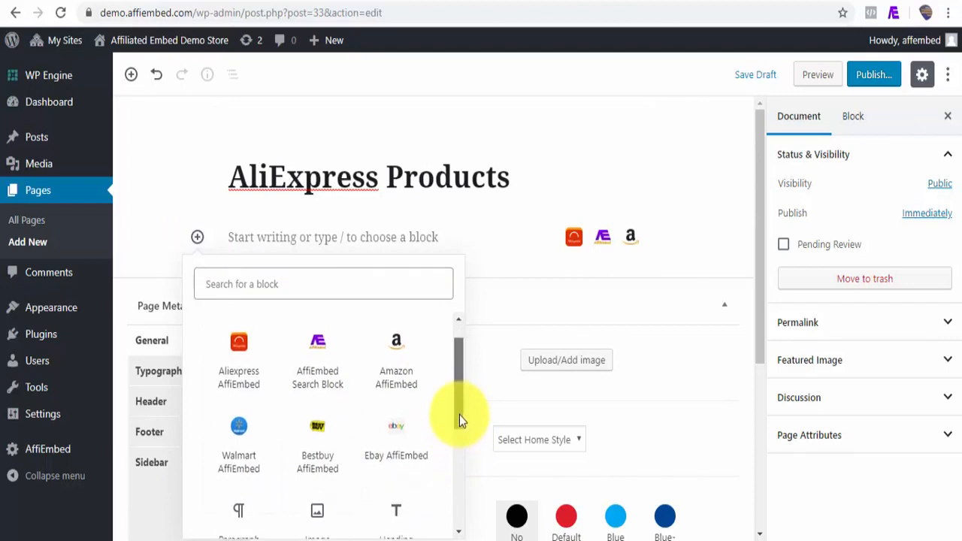
scroll("up", 3)
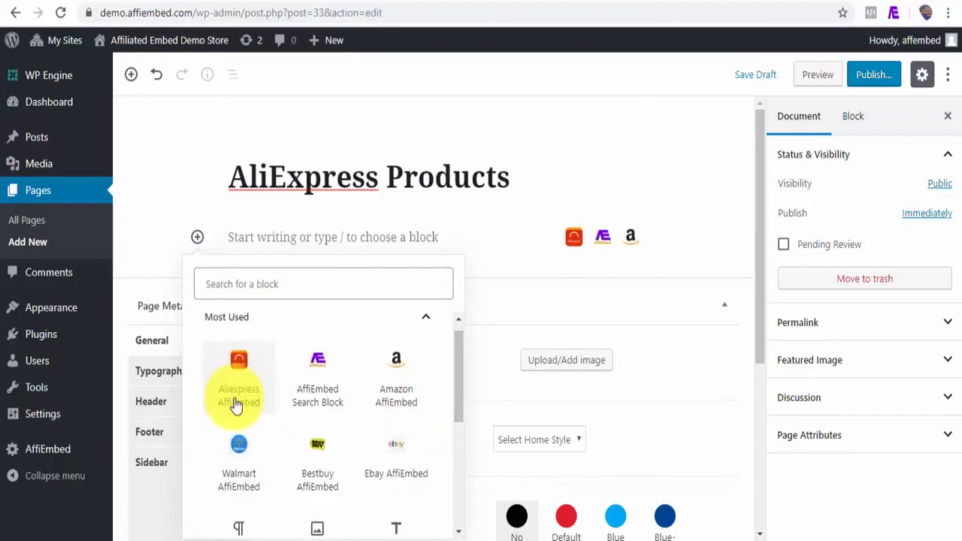
Step: Insert an Aliexpress AffiEmbed block and paste the copied product IDs to show the t-shirt grid
left_click(239, 379)
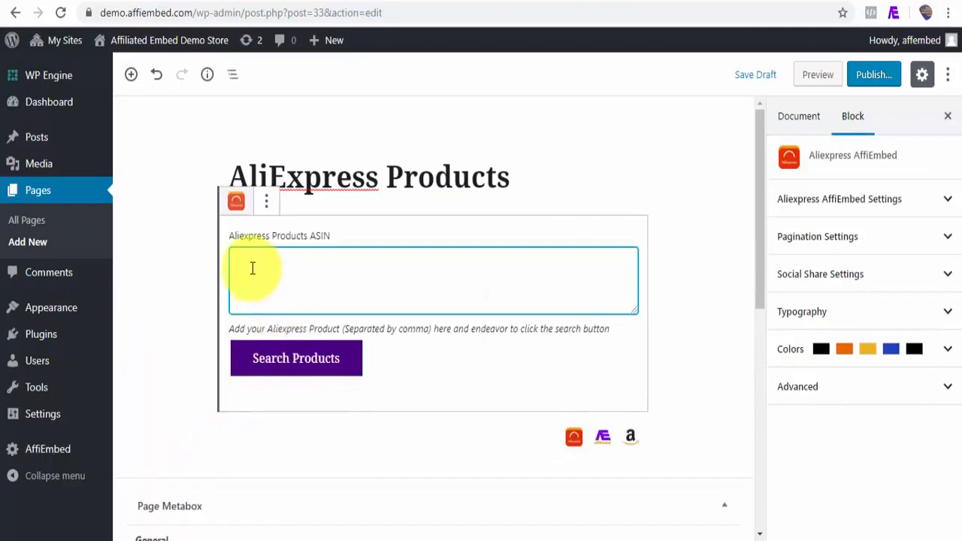
right_click(253, 267)
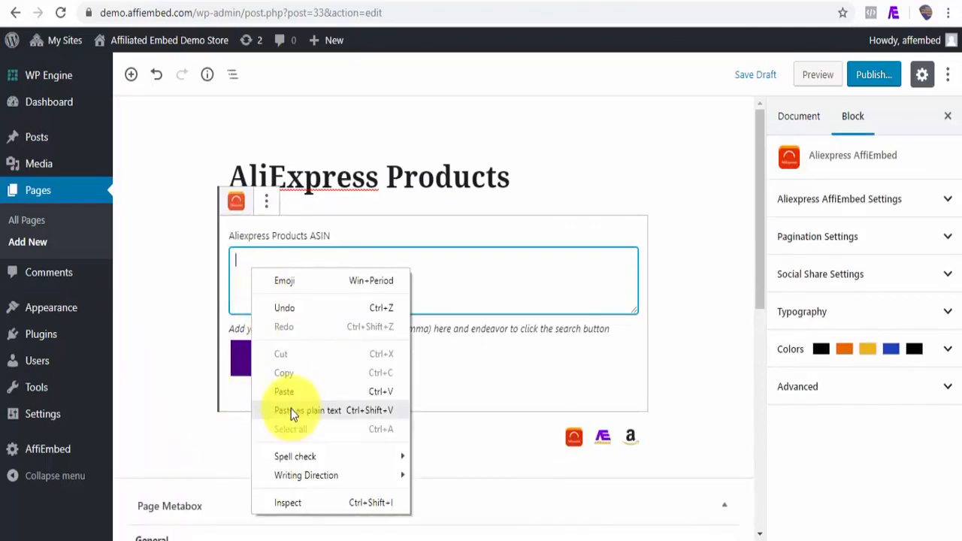
left_click(283, 391)
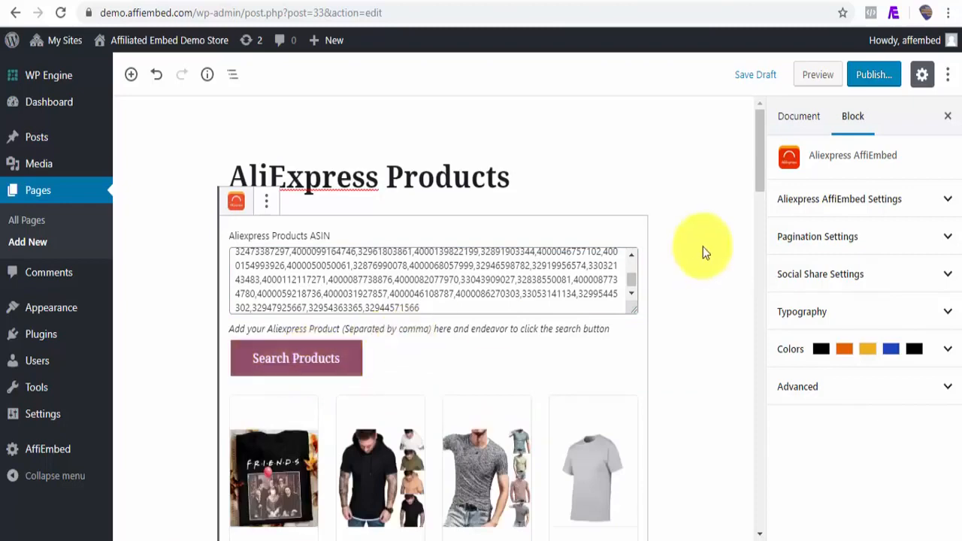
left_click(798, 115)
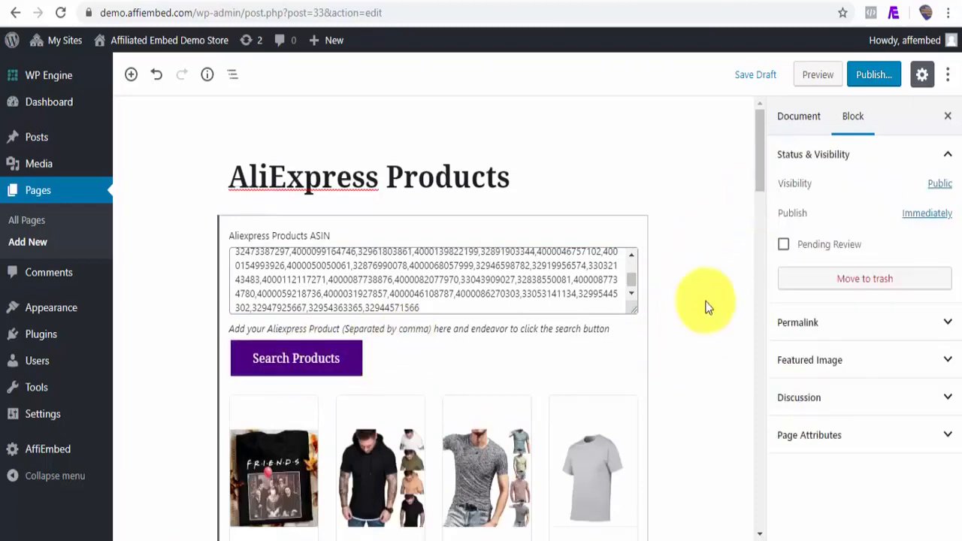
scroll("down", 3)
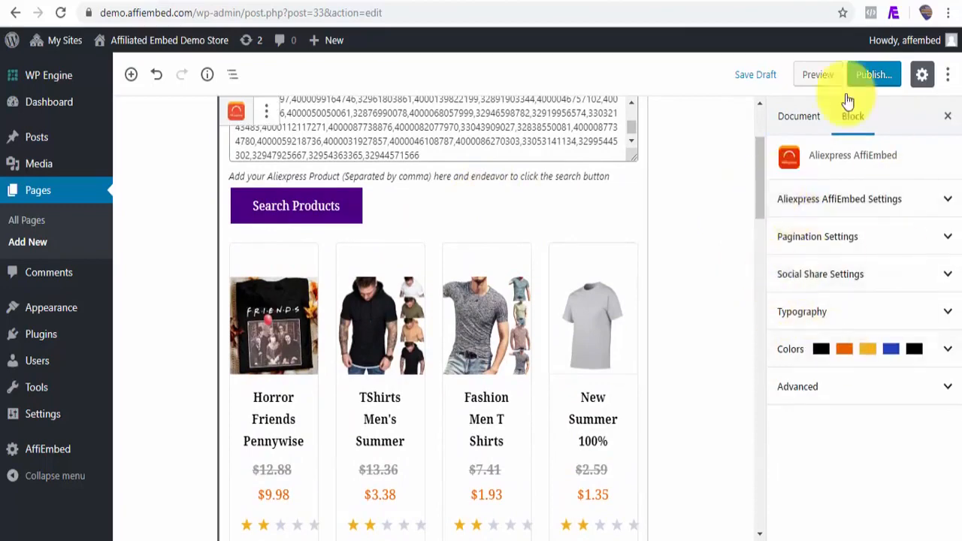
mouse_move(838, 406)
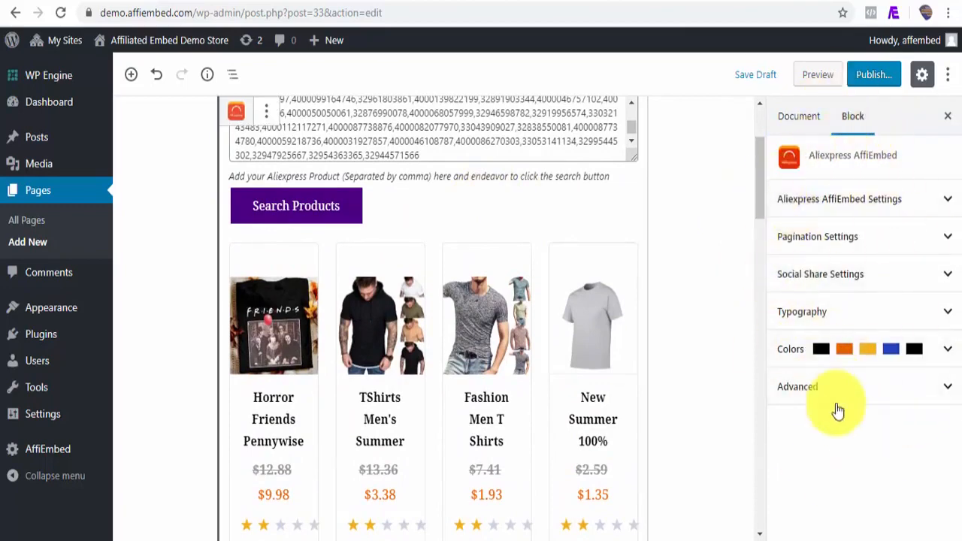
mouse_move(729, 313)
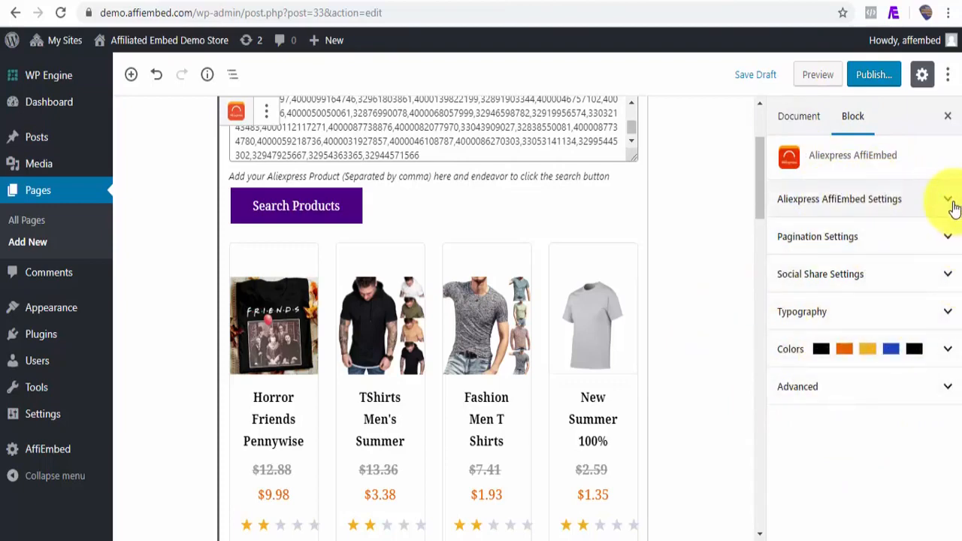
Step: Set the block's DeepLink to the alitems affiliate link, keeping 'Buy Now' button text
left_click(948, 199)
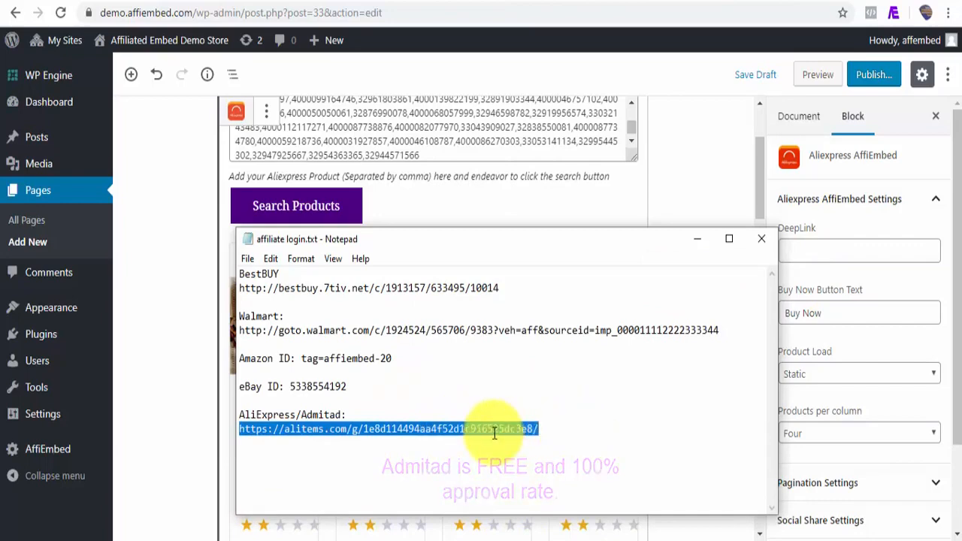
left_click(859, 250)
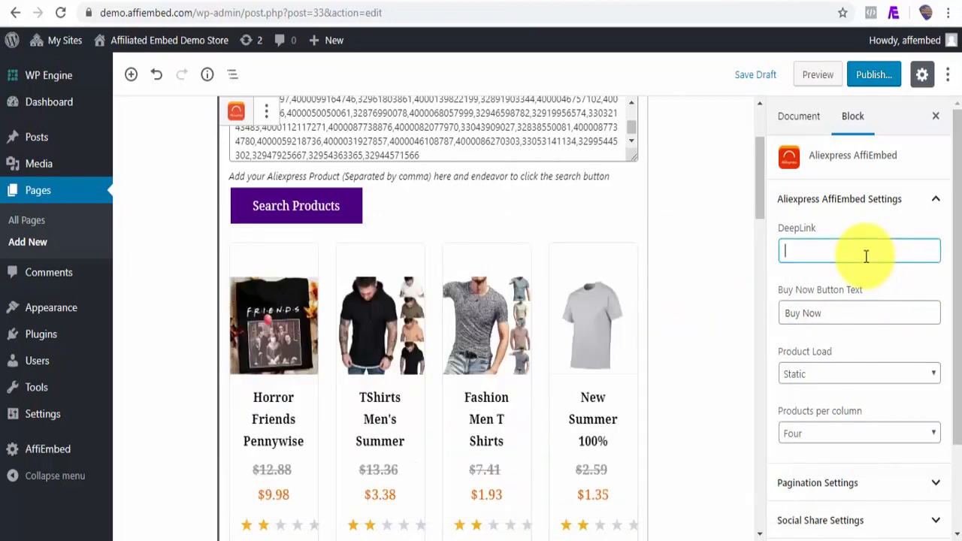
type("1e8d114494aa4f52d1c916525dc3e8/")
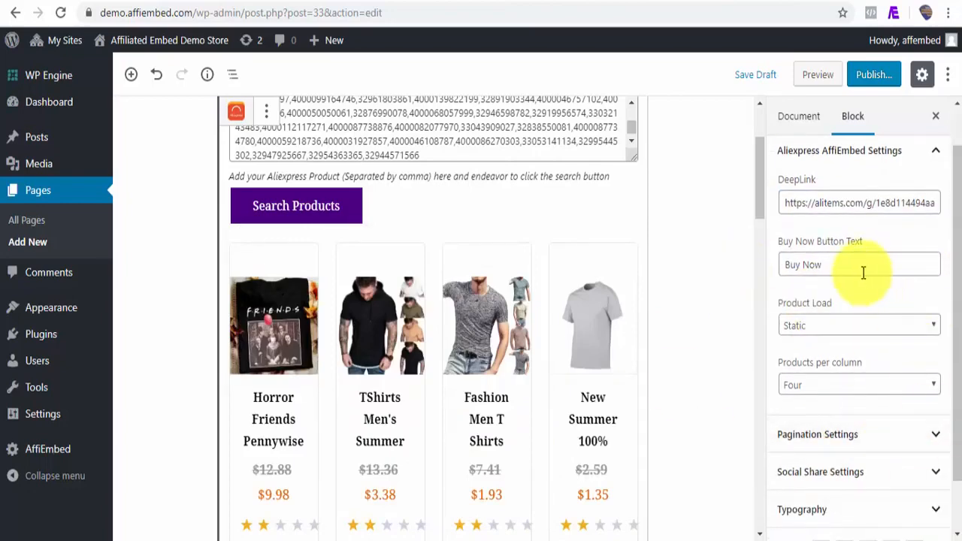
triple_click(859, 264)
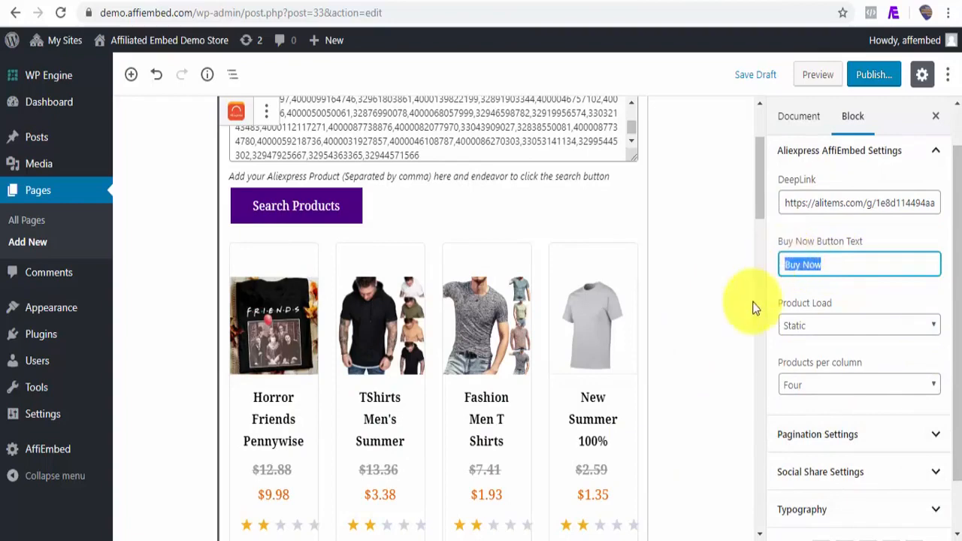
scroll("down", 3)
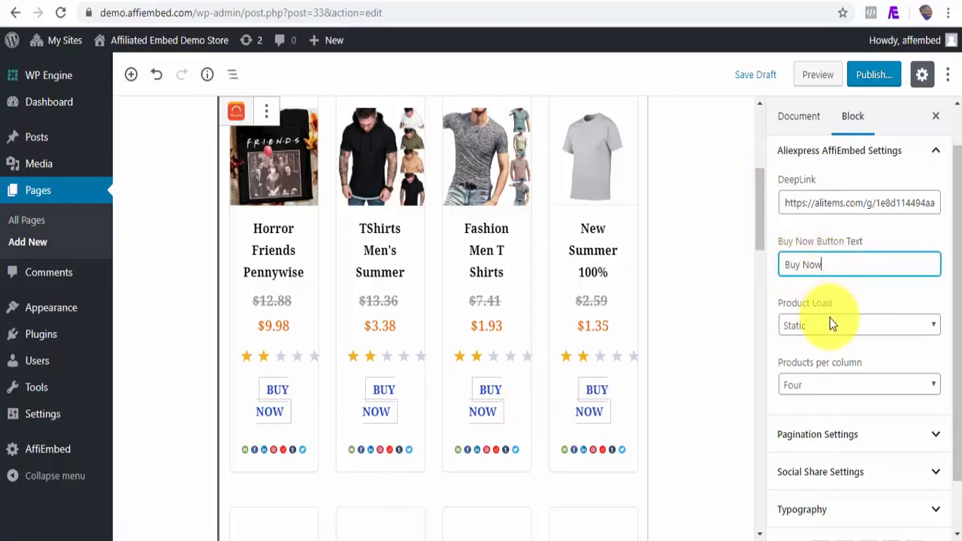
left_click(859, 324)
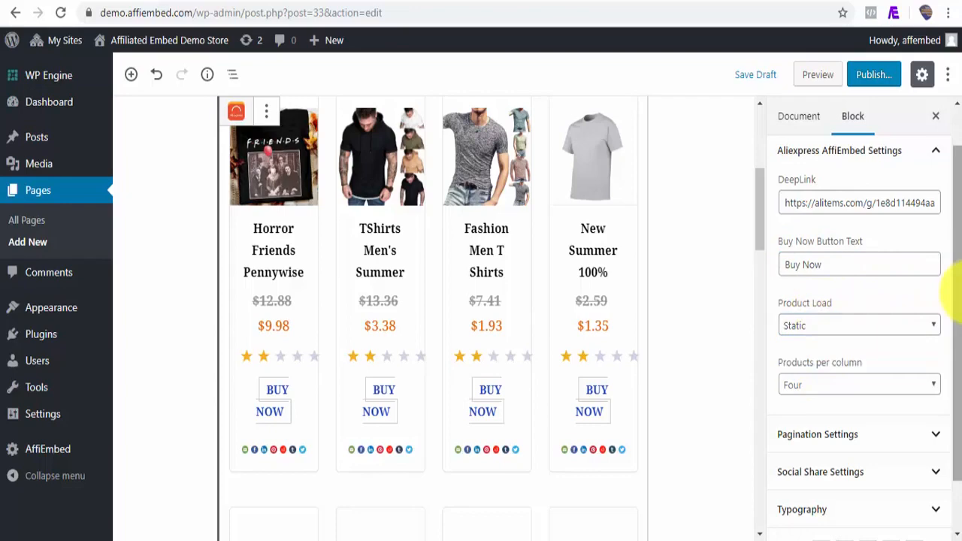
scroll("down", 3)
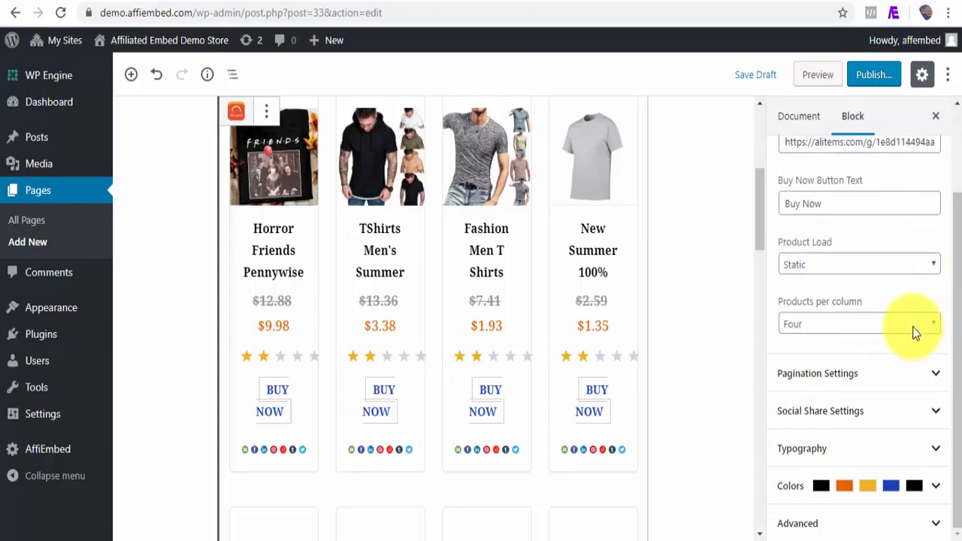
Step: Set Pagination to 16 products per page for six pages, then expand Social Share Settings
left_click(859, 324)
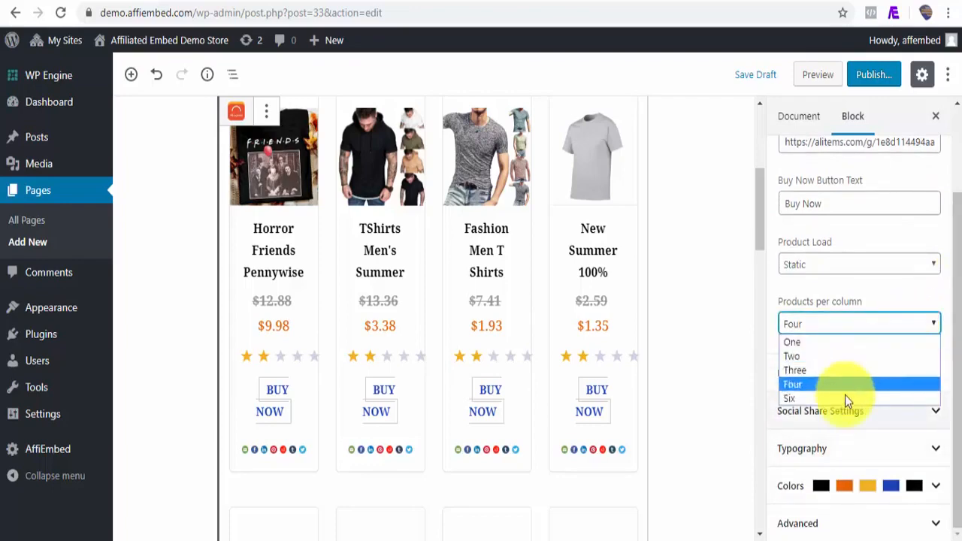
mouse_move(834, 387)
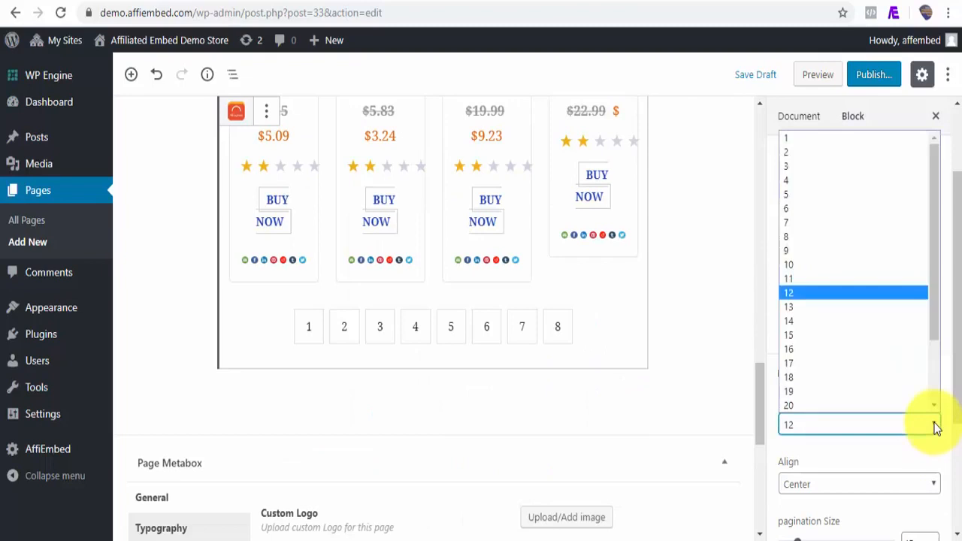
left_click(788, 292)
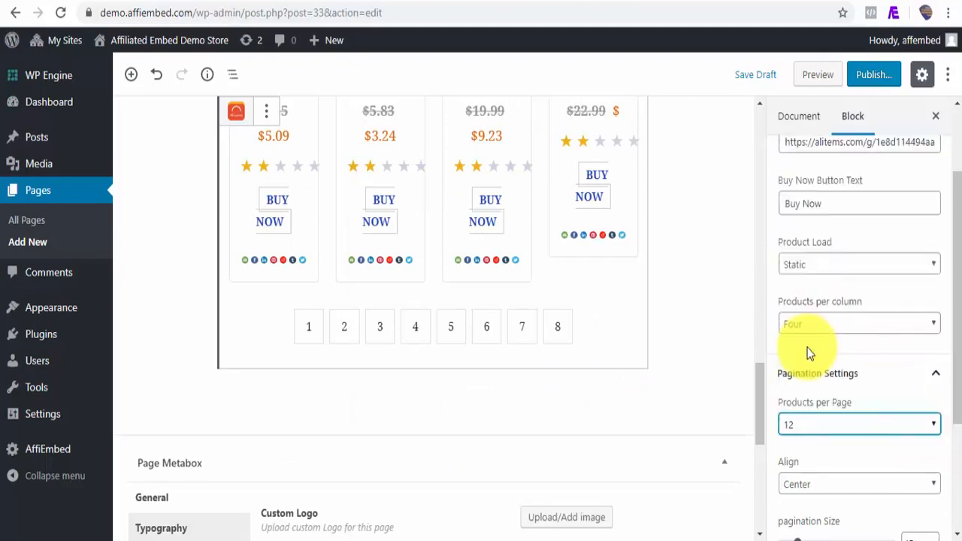
left_click(859, 424)
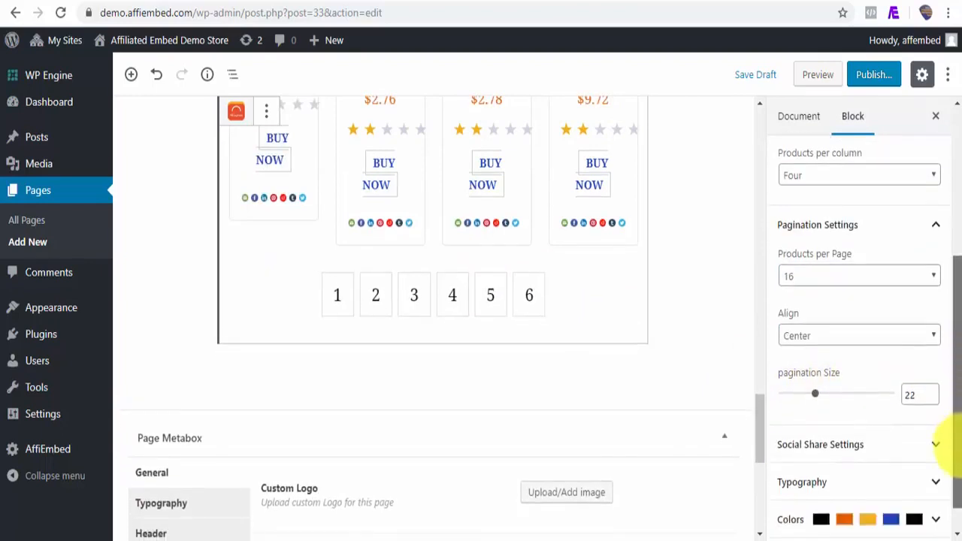
left_click(935, 444)
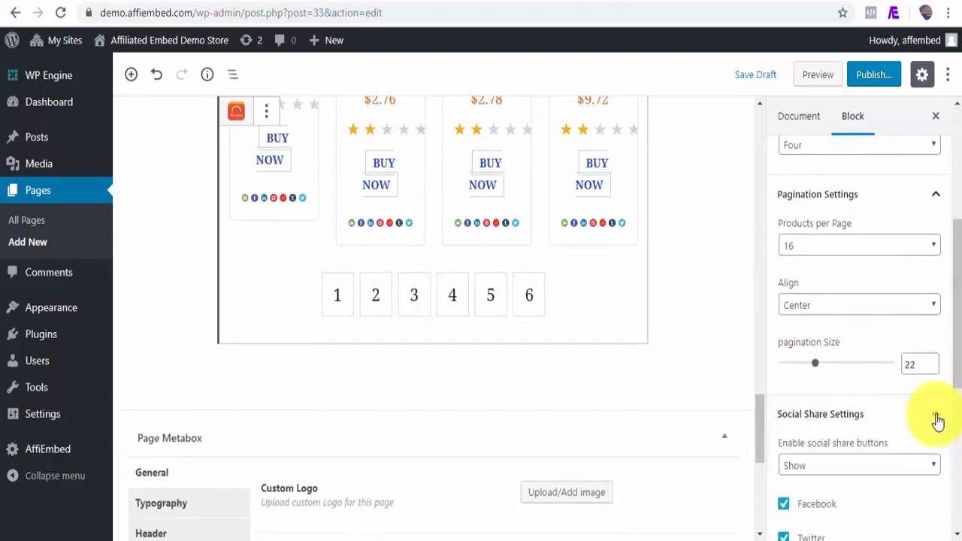
Step: Uncheck the Reddit, Tumblr and Mail share options
scroll("down", 3)
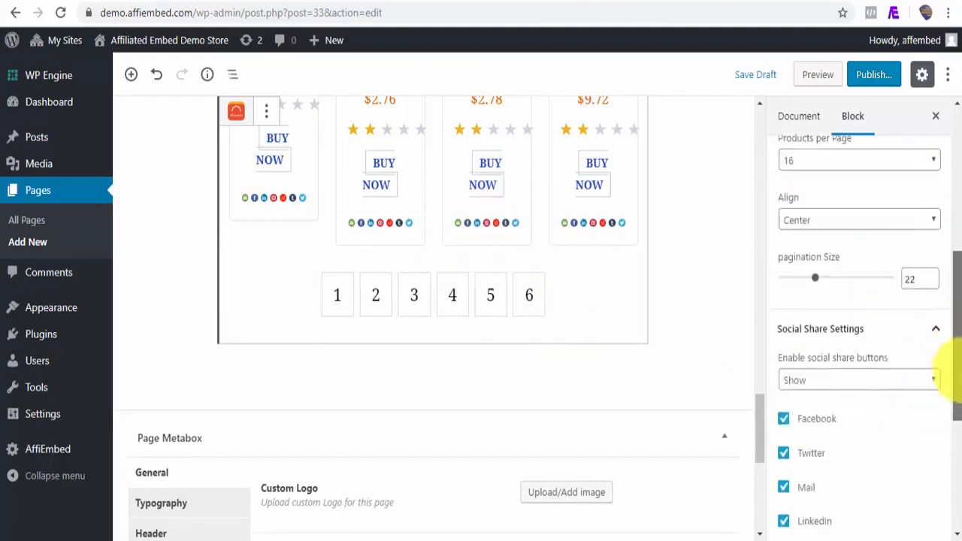
scroll("down", 3)
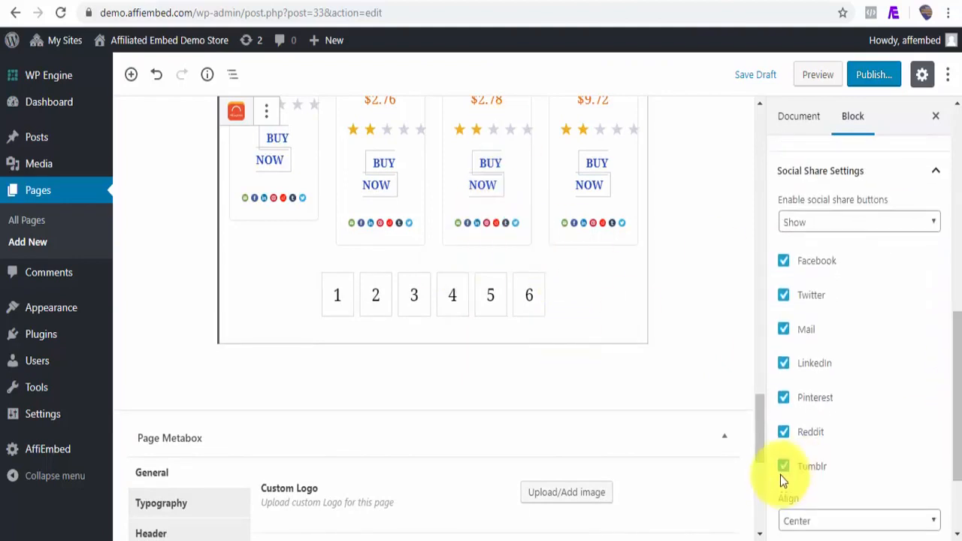
left_click(783, 431)
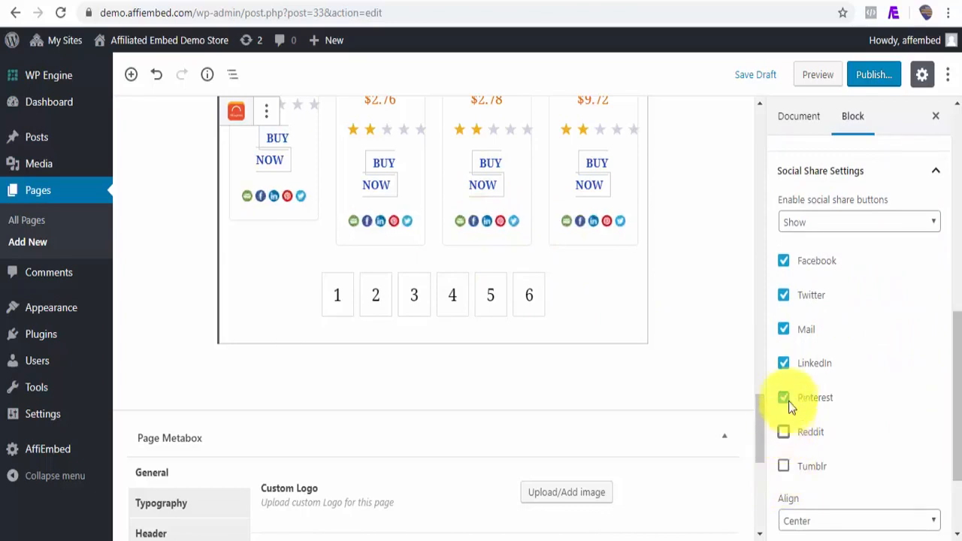
left_click(783, 328)
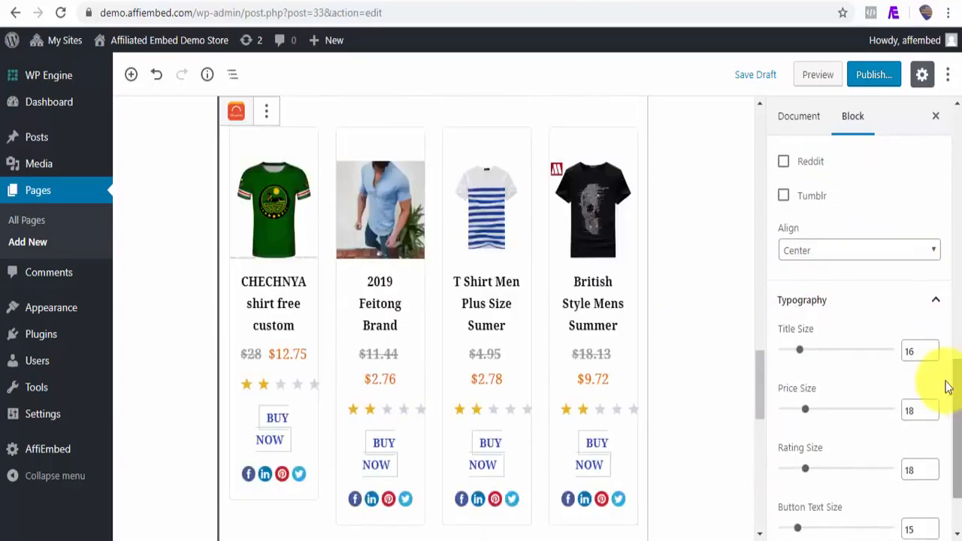
Step: Set Typography sizes: title 15, price 21, rating 18, button text 19
left_click_drag(799, 349, 779, 349)
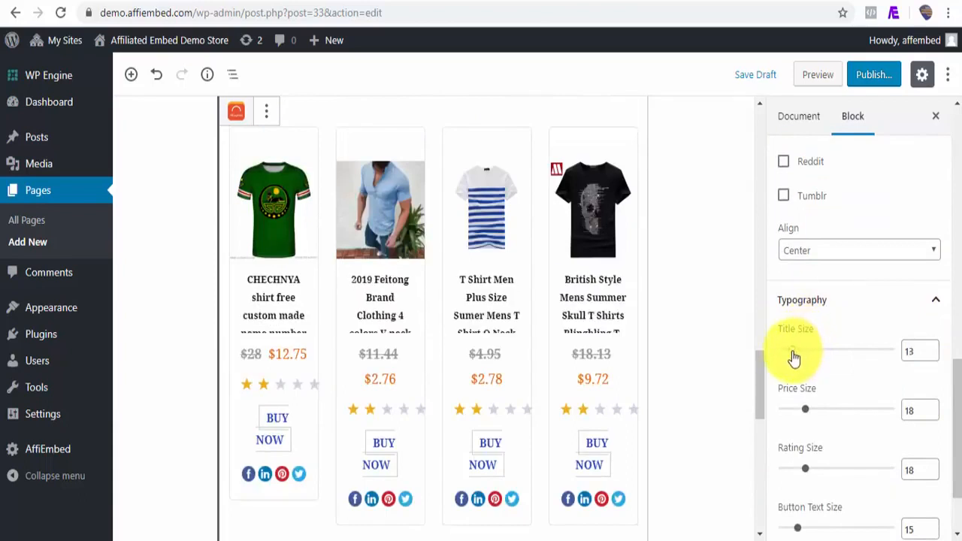
left_click(795, 351)
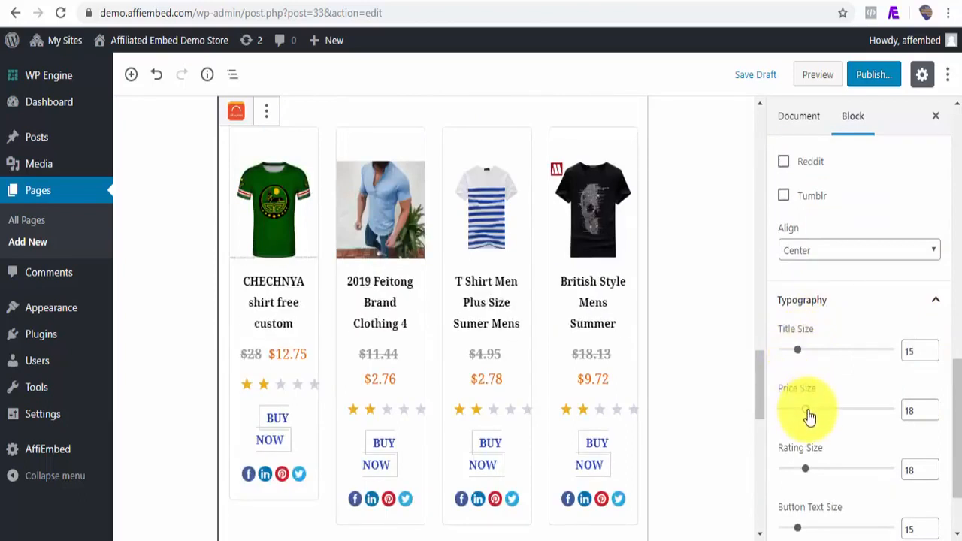
left_click_drag(797, 409, 813, 409)
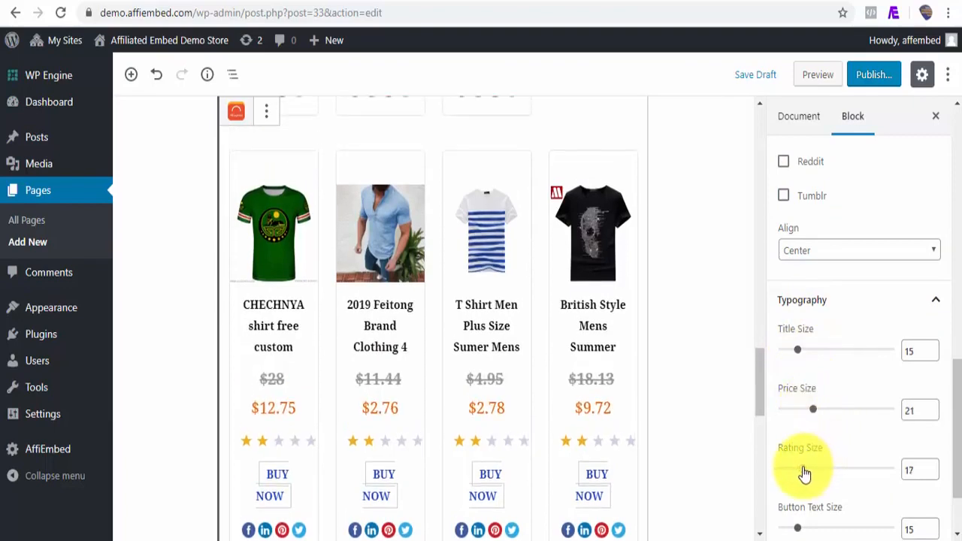
scroll("down", 3)
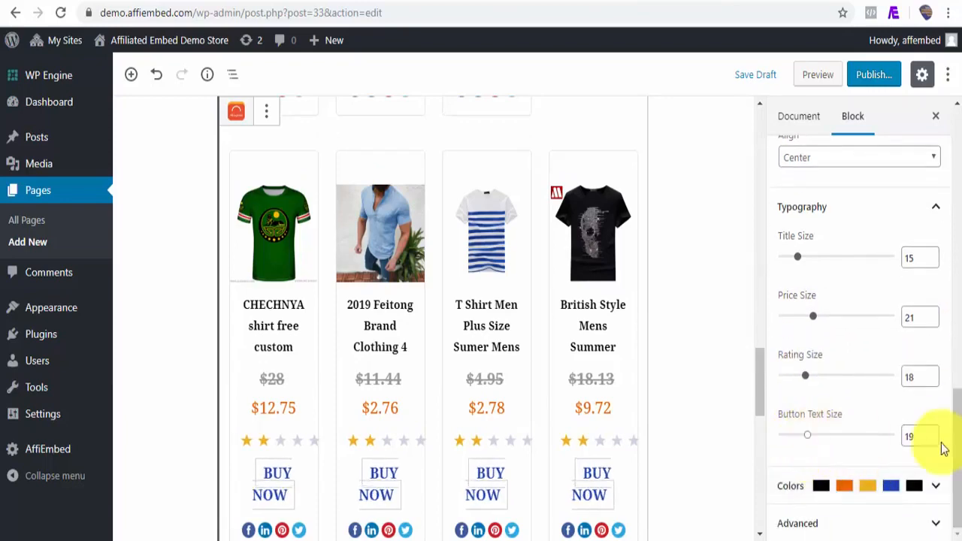
mouse_move(546, 499)
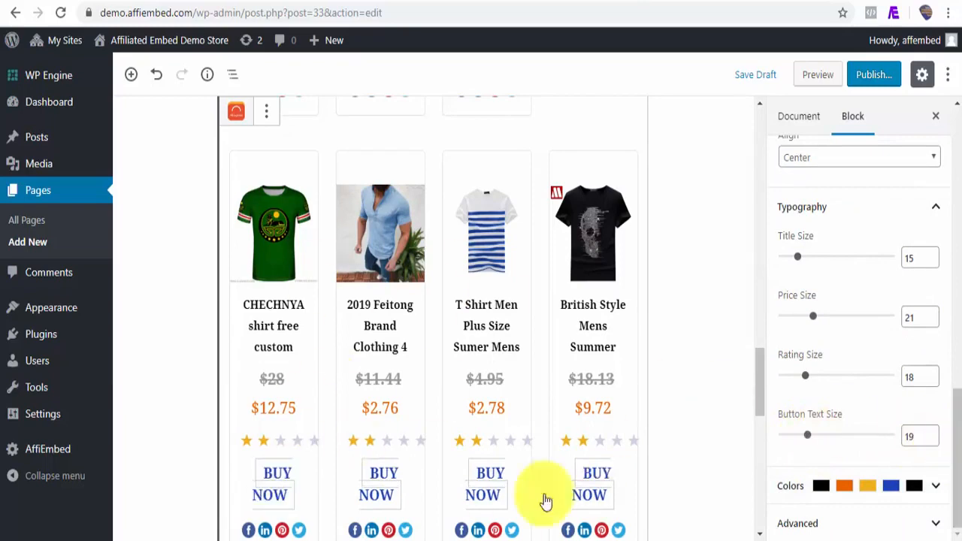
mouse_move(725, 337)
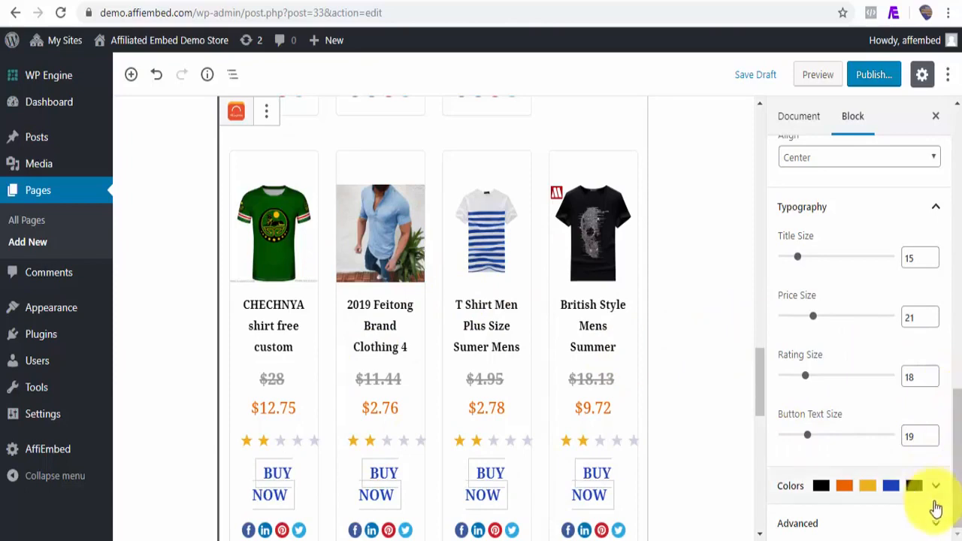
Step: Expand Colors and make product titles teal and rating stars yellow
left_click(936, 486)
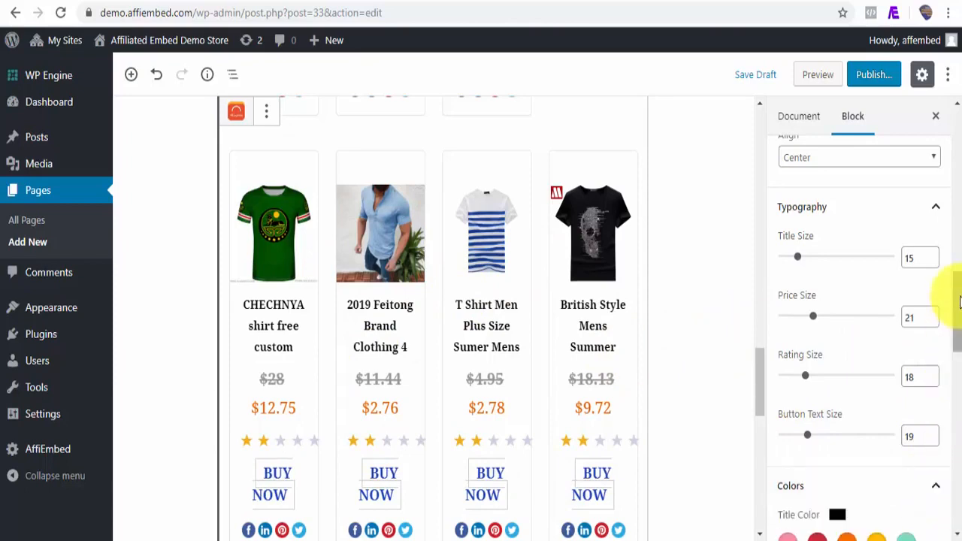
scroll("down", 3)
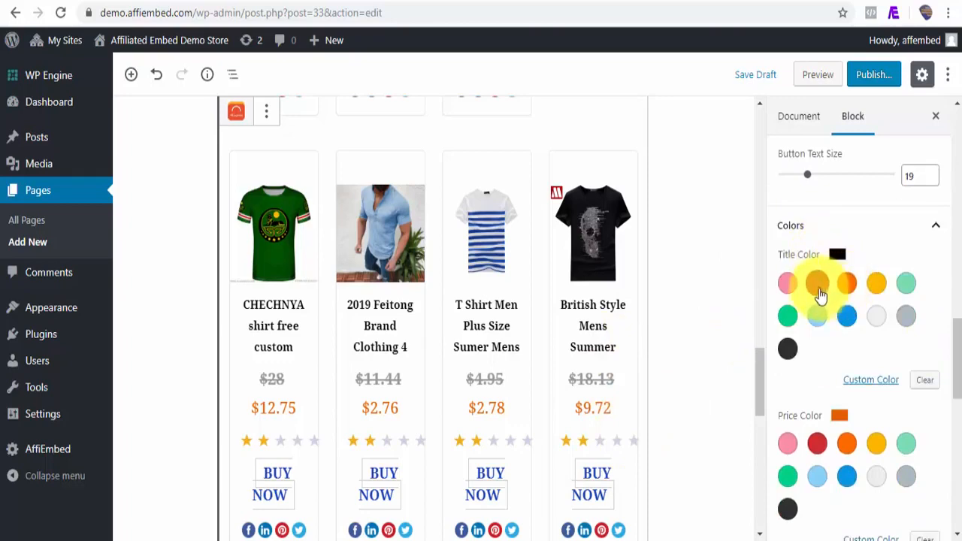
left_click(786, 316)
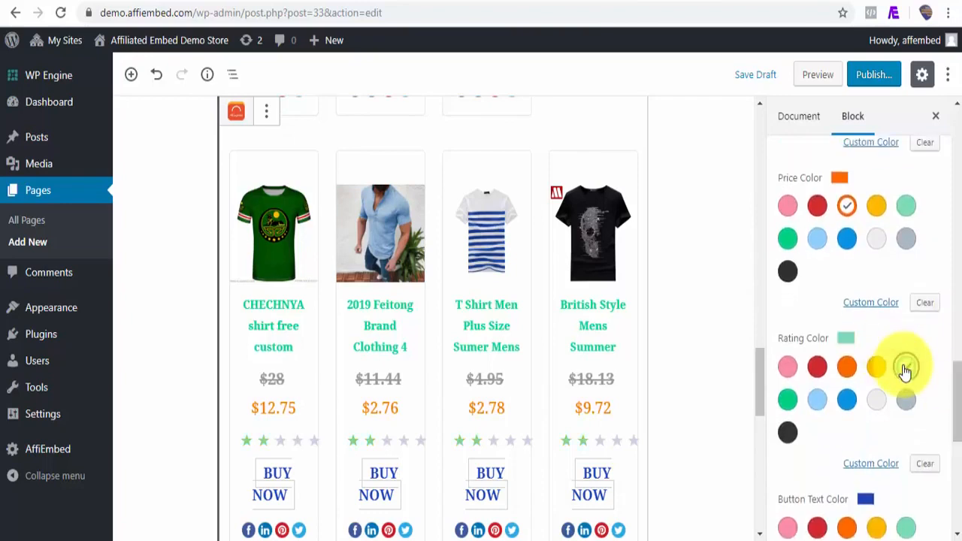
left_click(876, 367)
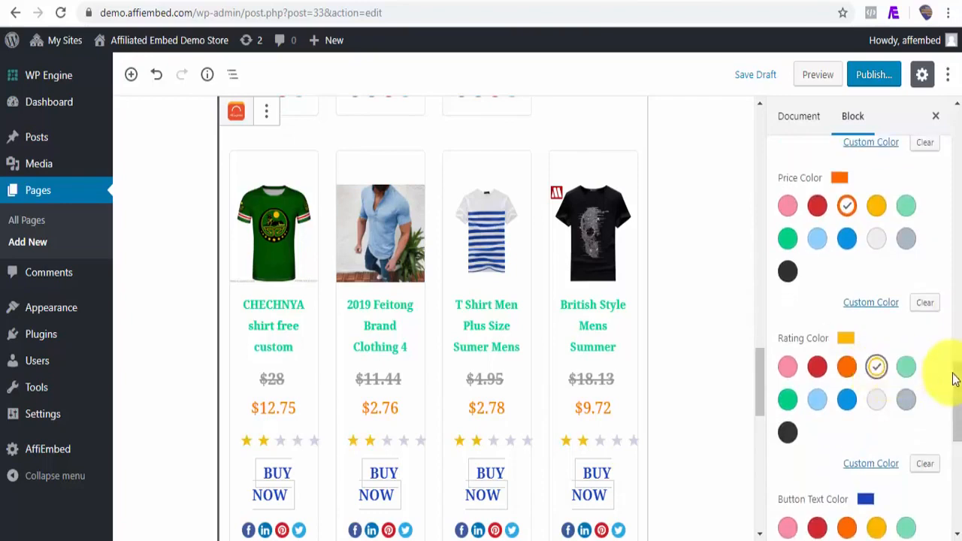
Step: Make button text red, button hover light blue and pagination numbers blue
scroll("down", 3)
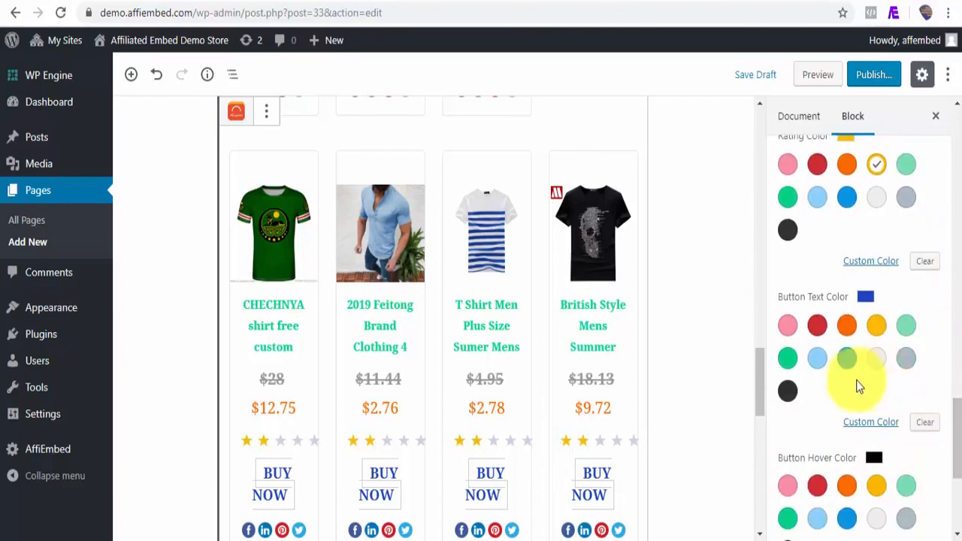
mouse_move(846, 376)
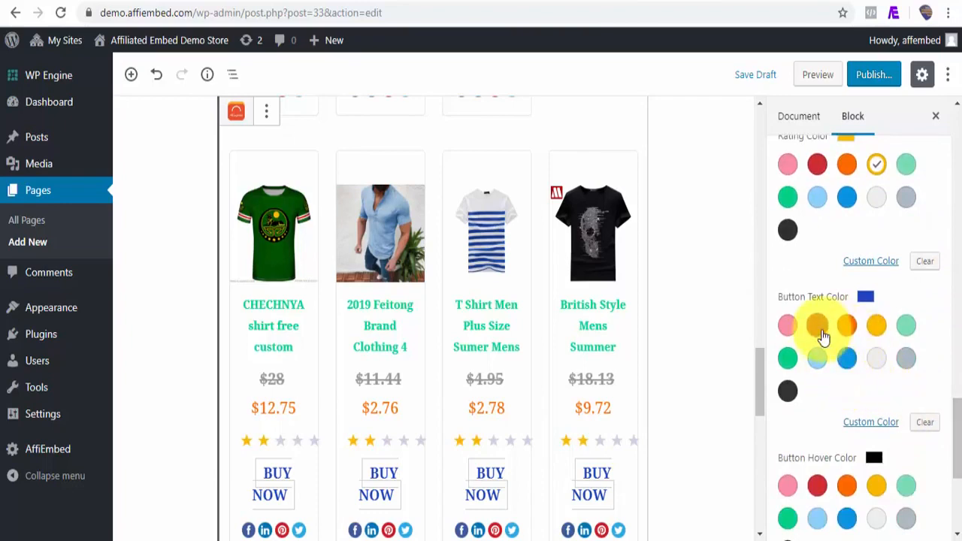
left_click(817, 325)
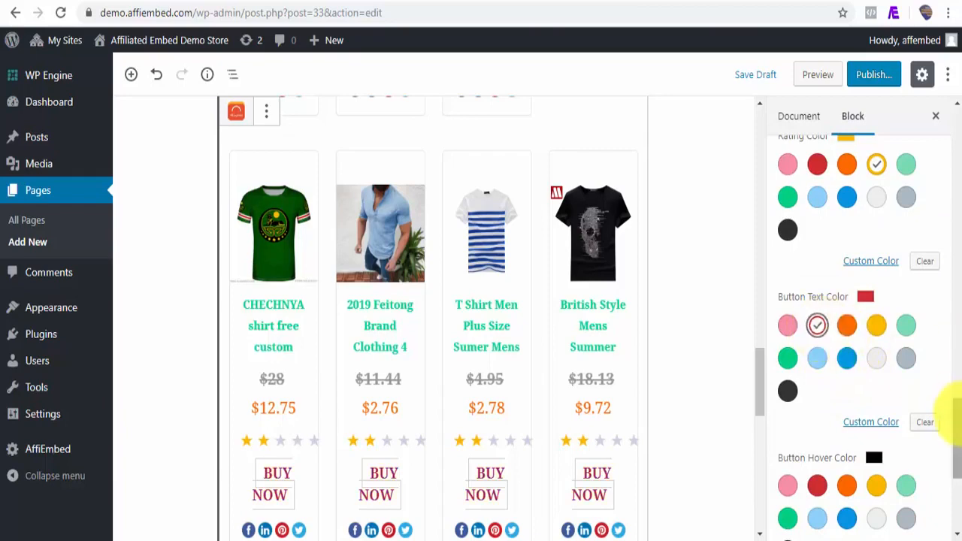
scroll("down", 3)
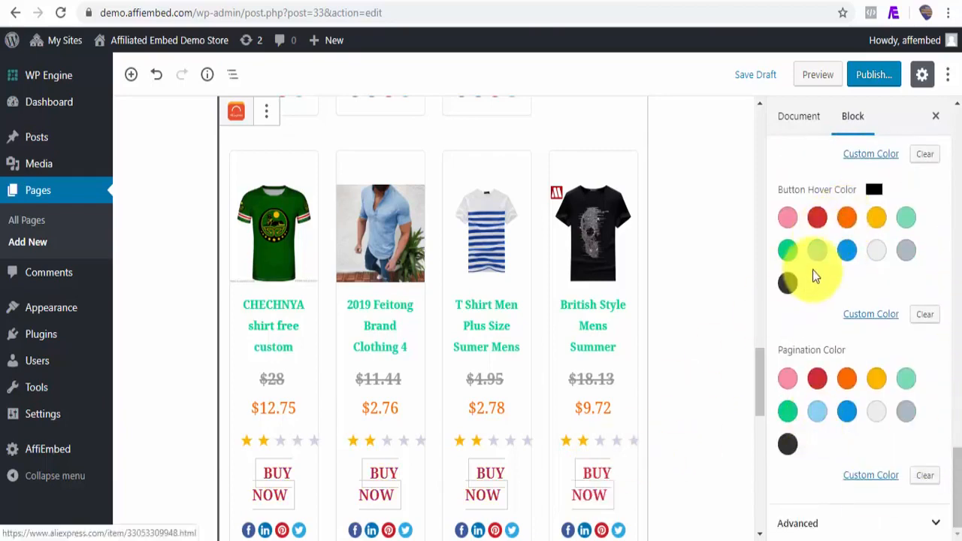
left_click(817, 249)
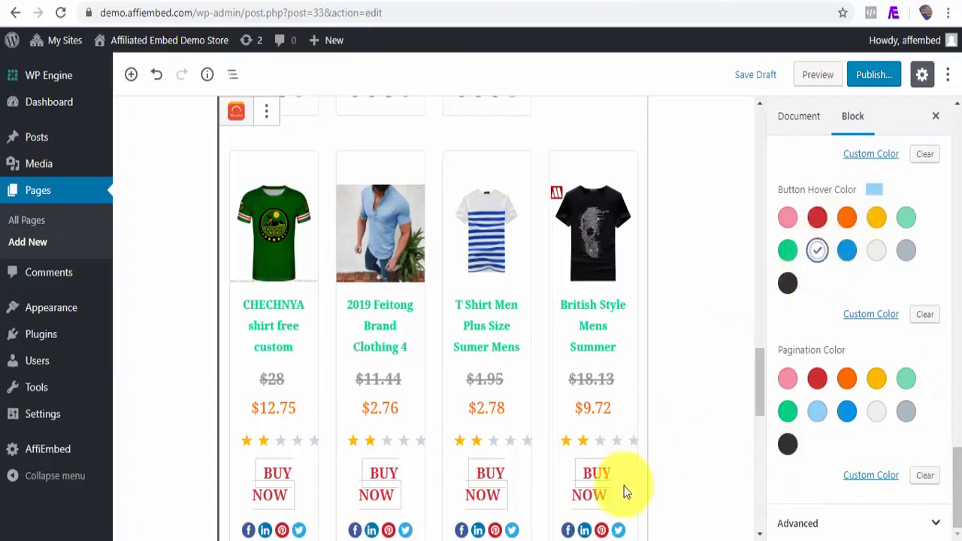
mouse_move(951, 402)
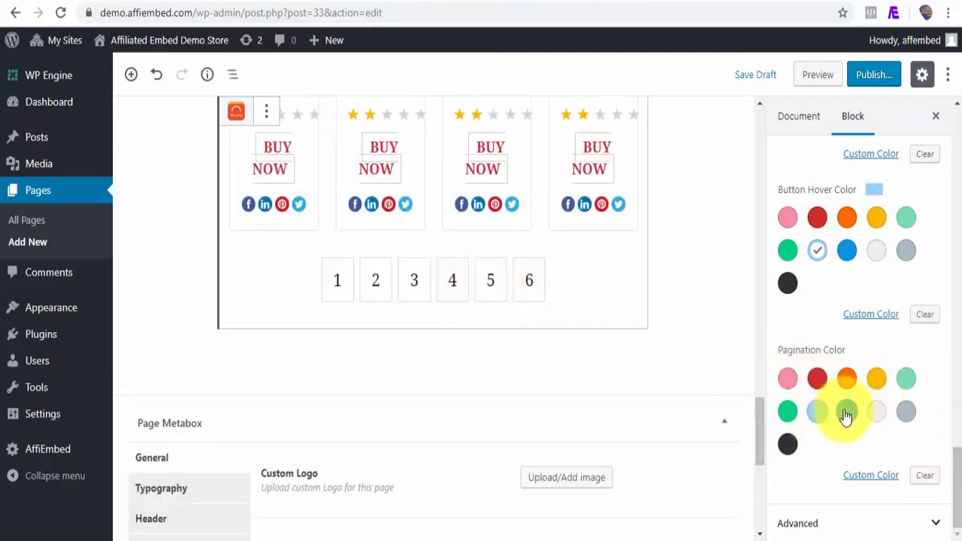
left_click(847, 411)
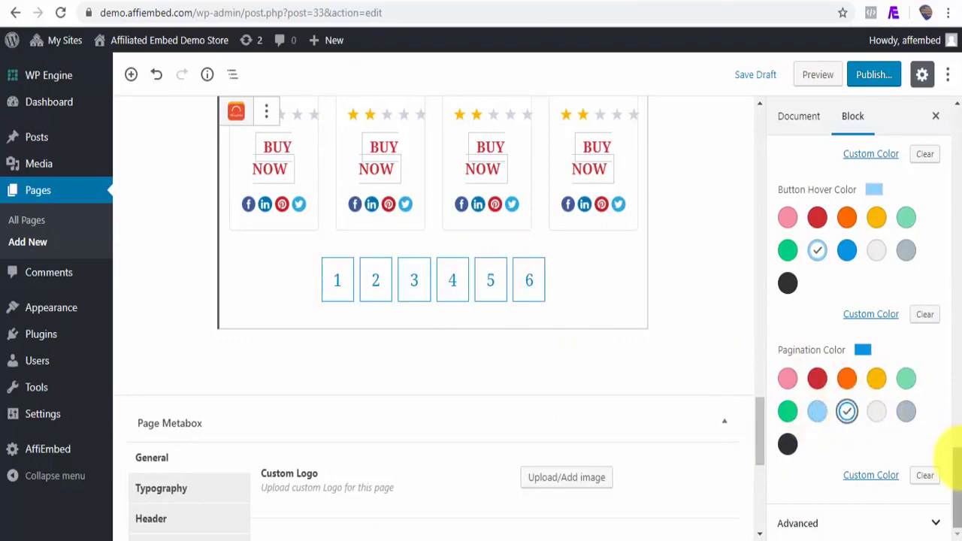
Step: Publish the AliExpress Products page and open its live view
left_click(873, 74)
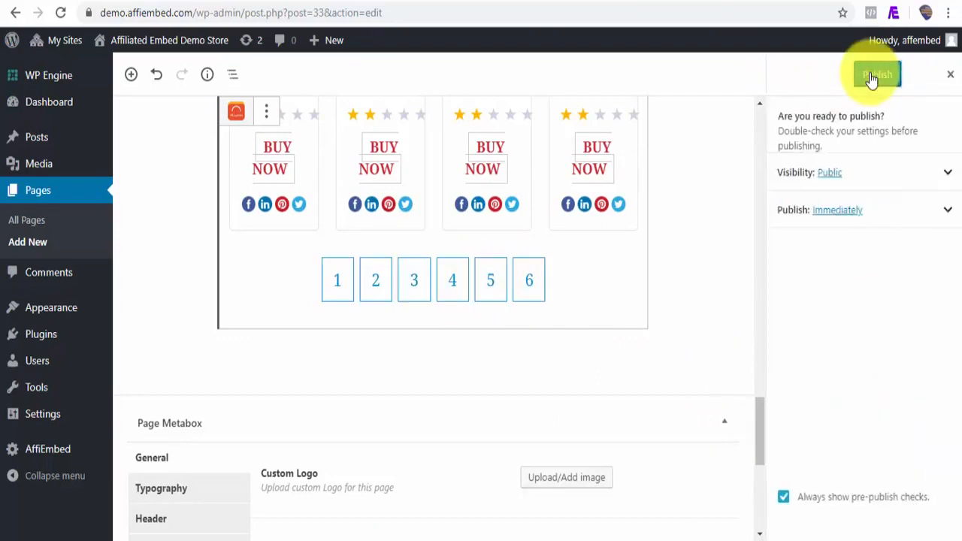
left_click(877, 75)
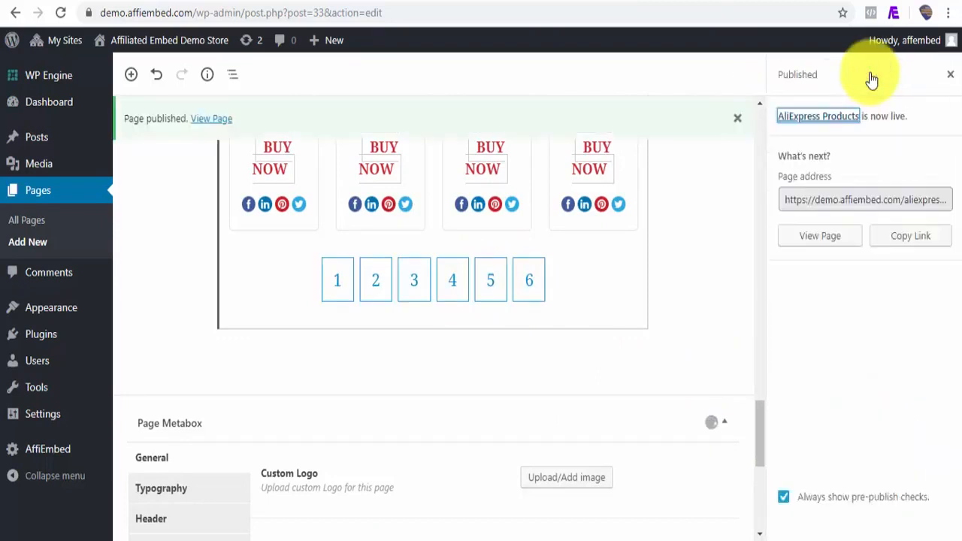
mouse_move(211, 119)
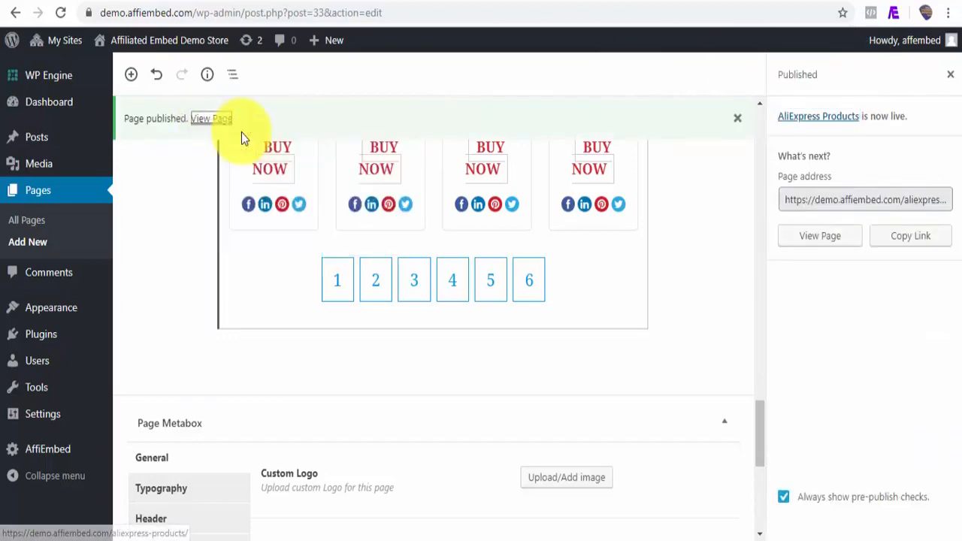
left_click(211, 119)
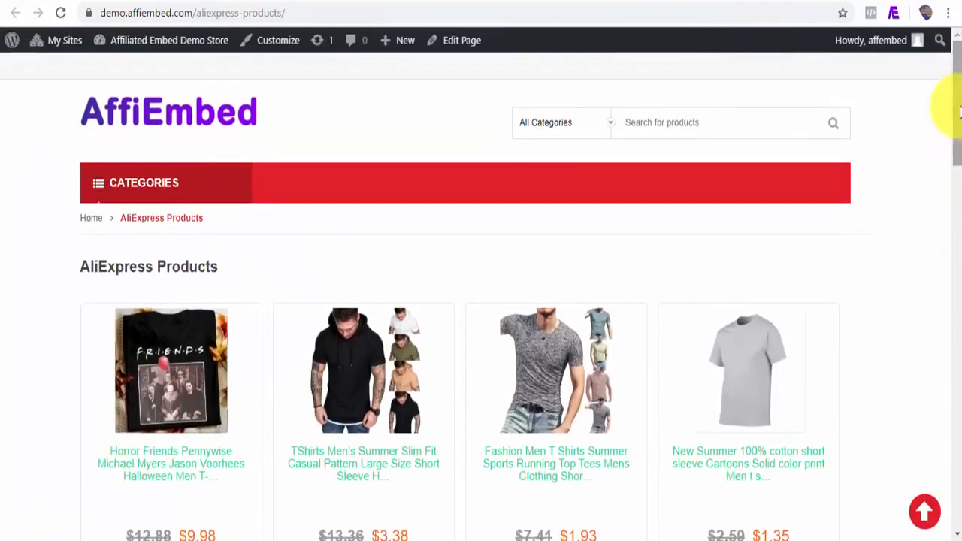
Step: Scroll the live product grid down to the six-page pagination, then return to the editor
scroll("down", 3)
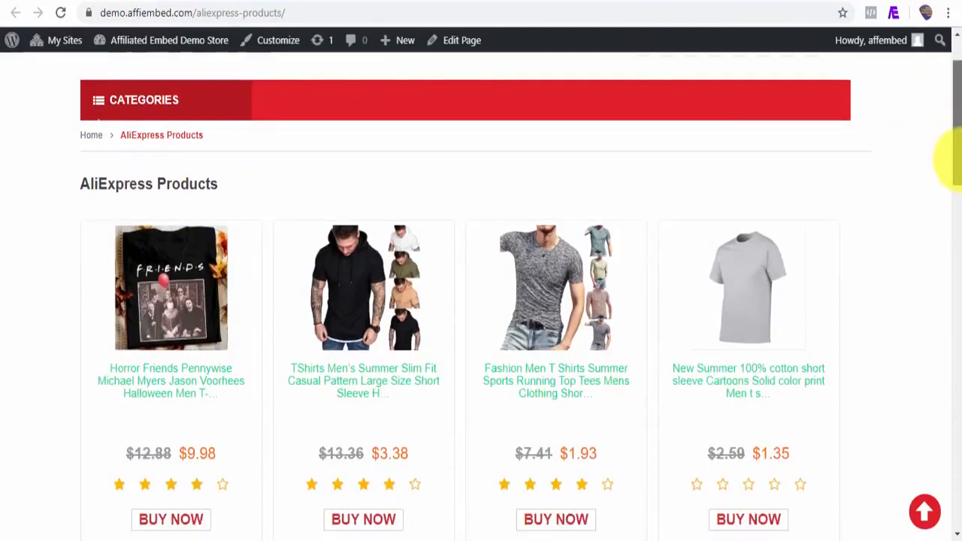
scroll("down", 3)
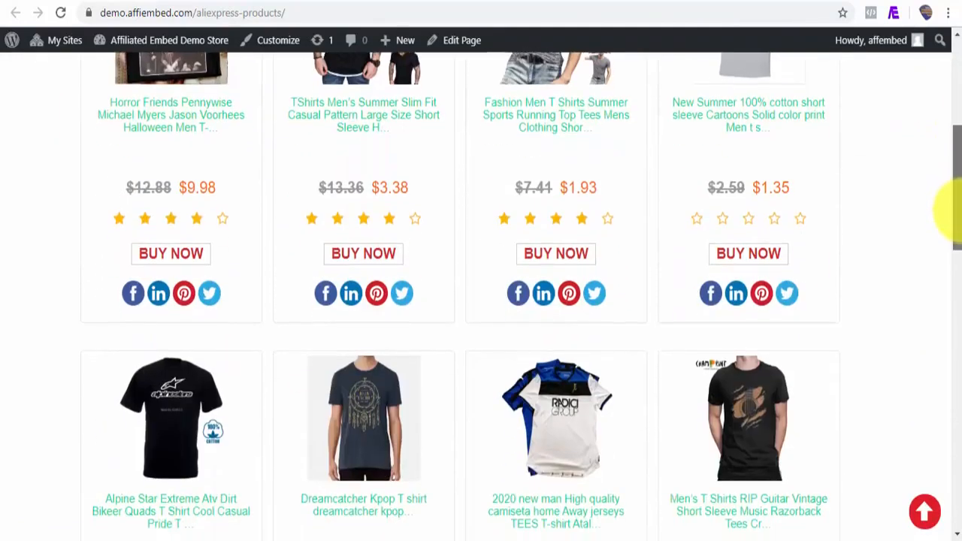
scroll("down", 3)
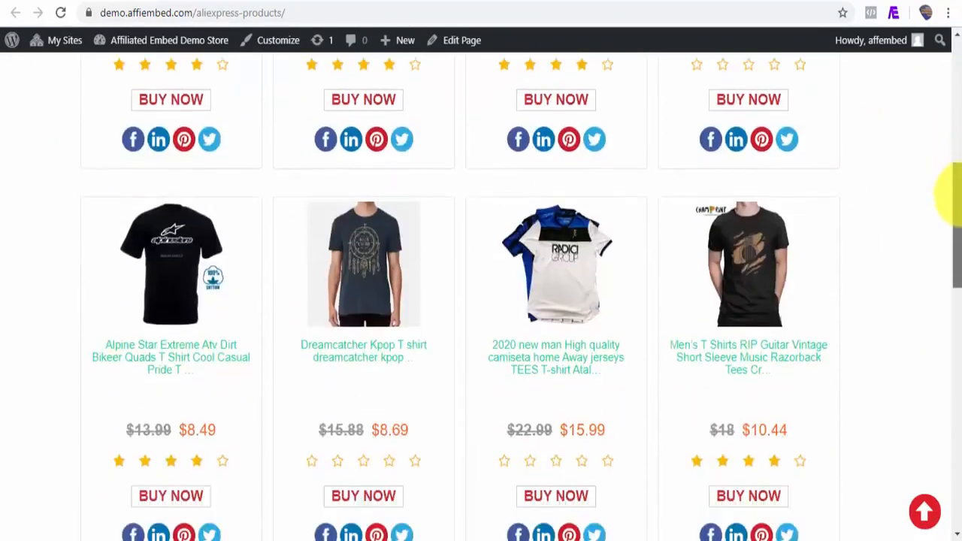
scroll("down", 3)
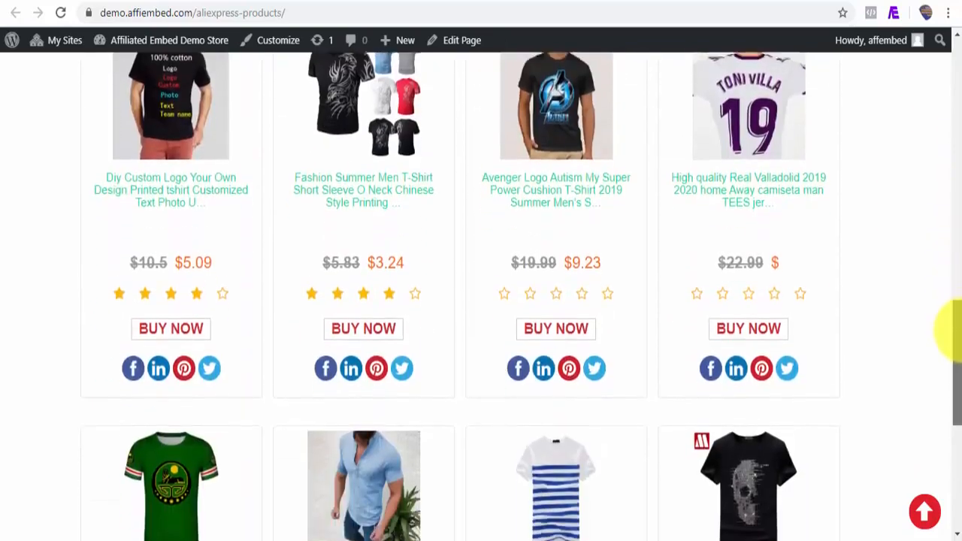
scroll("down", 3)
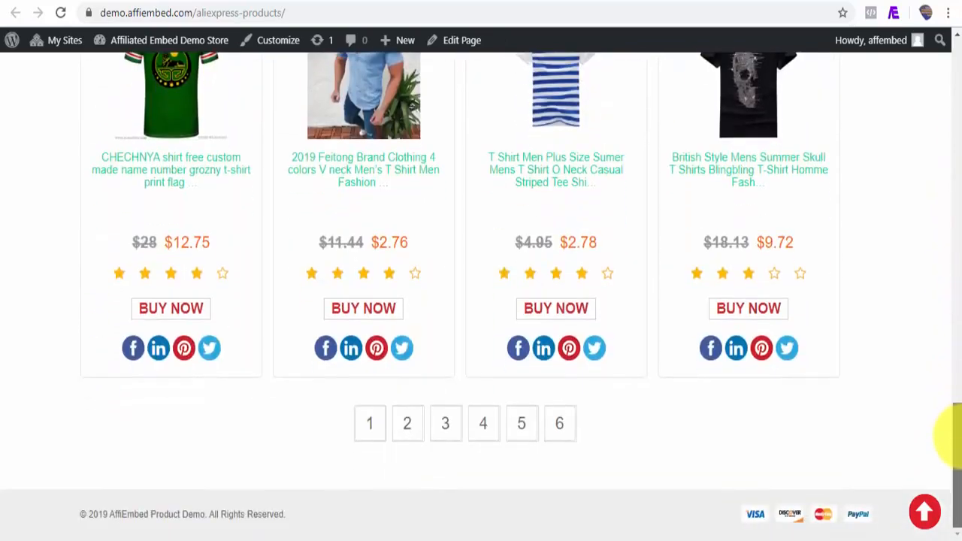
mouse_move(756, 308)
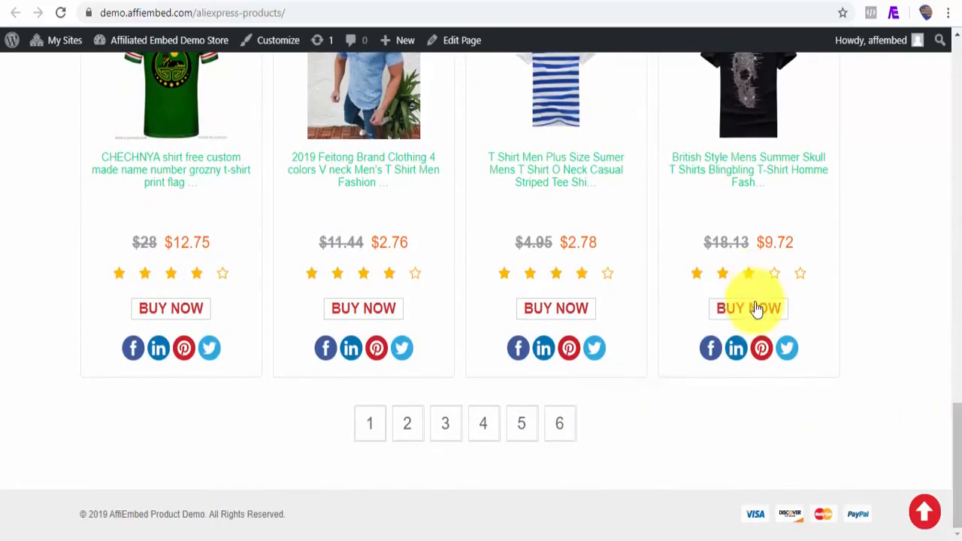
mouse_move(740, 169)
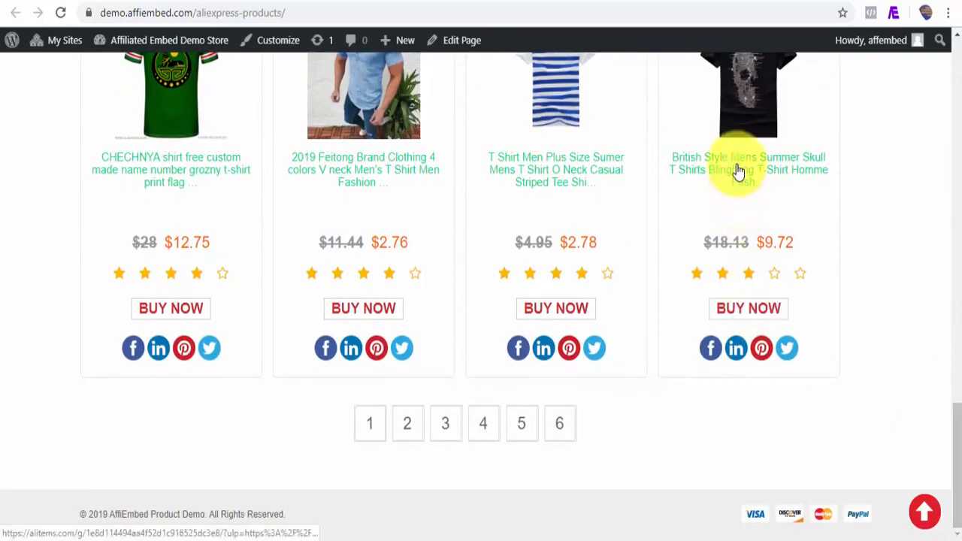
left_click(748, 170)
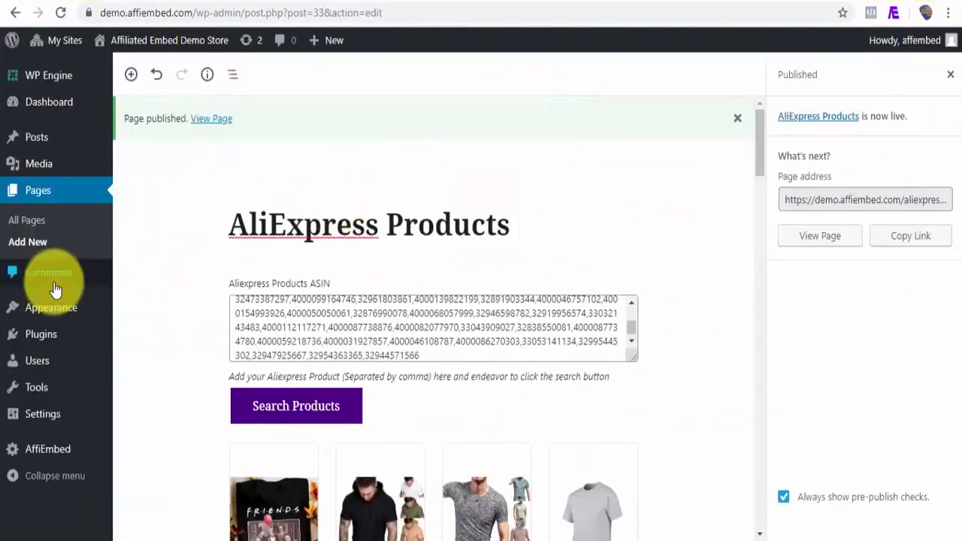
mouse_move(28, 242)
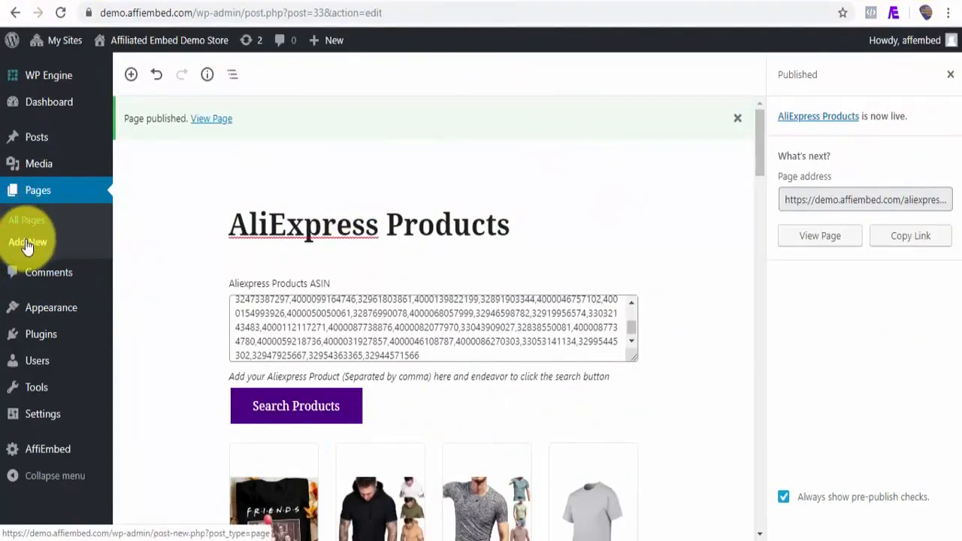
Step: Add a new page and title it 'Amazon Germany'
left_click(28, 242)
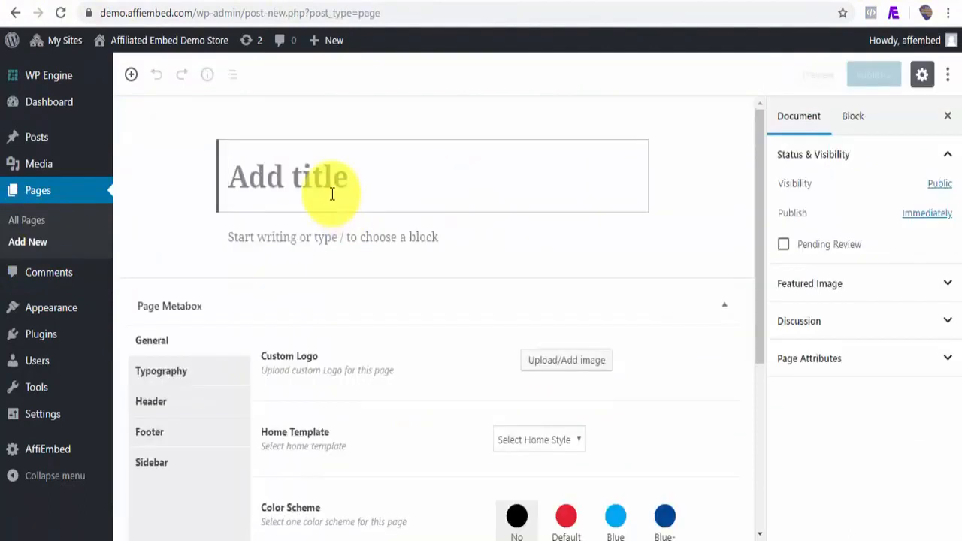
type("A")
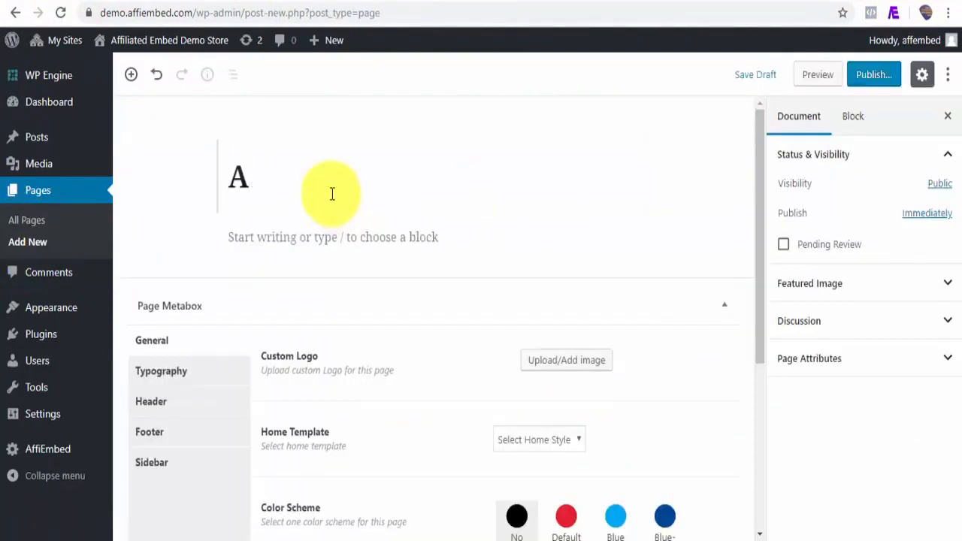
type("maz")
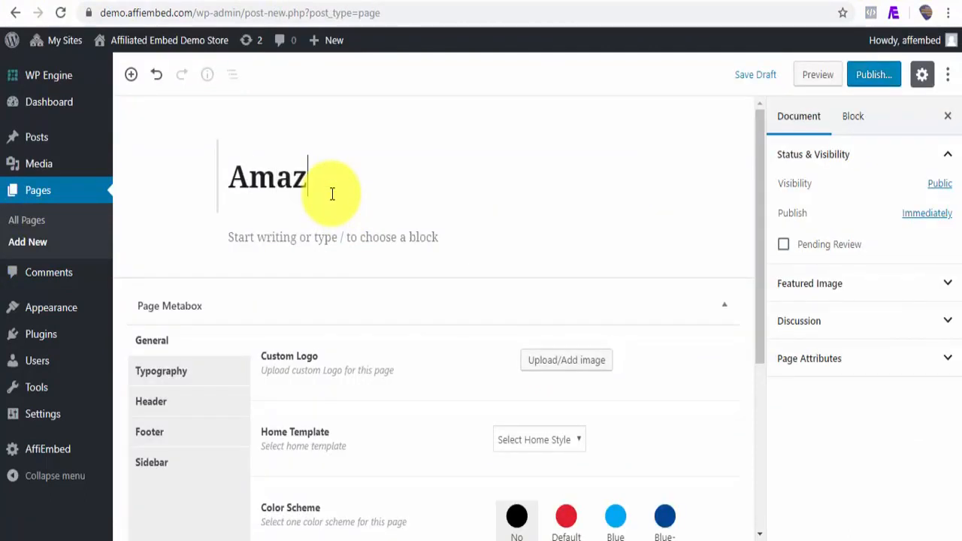
type("on")
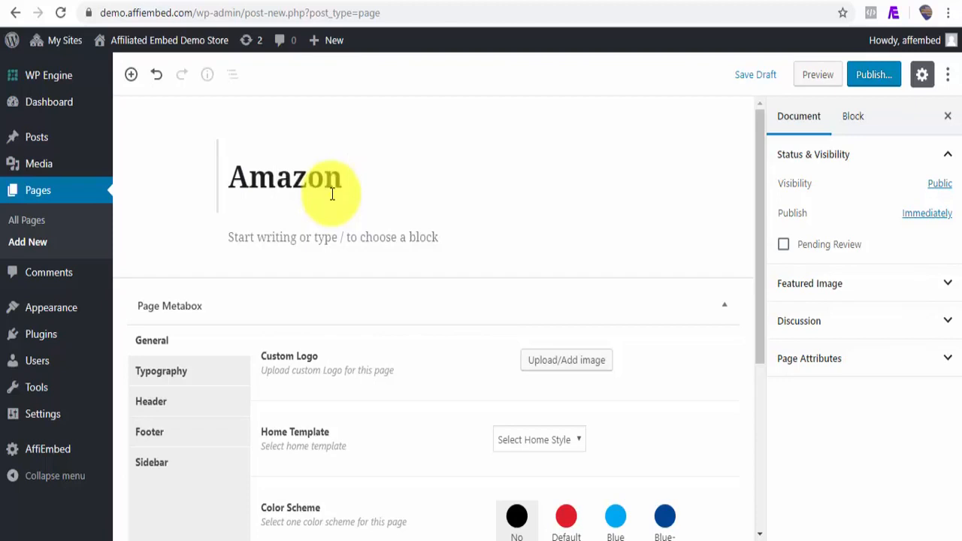
type("Germany")
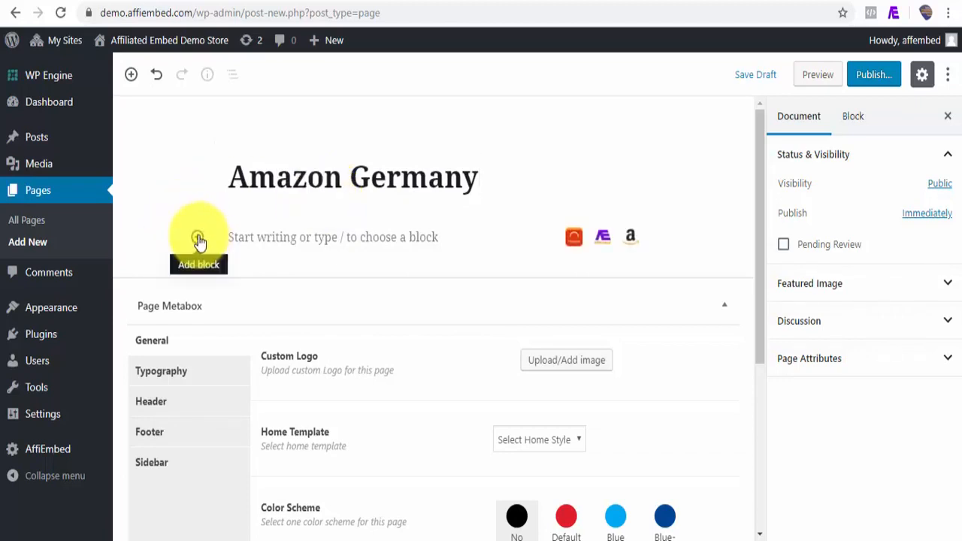
Step: Insert the Amazon AffiEmbed block and open its Amazon Website marketplace dropdown
left_click(630, 237)
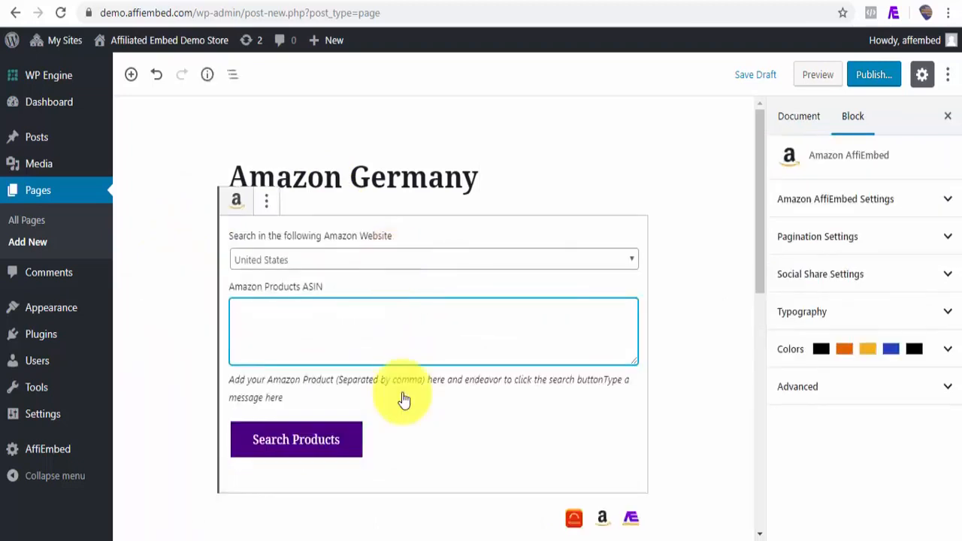
left_click(434, 260)
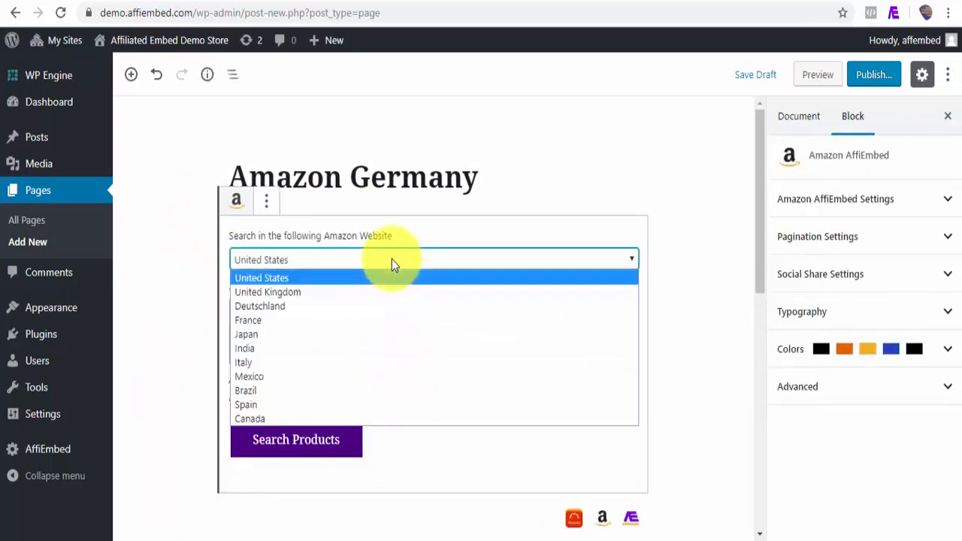
mouse_move(248, 292)
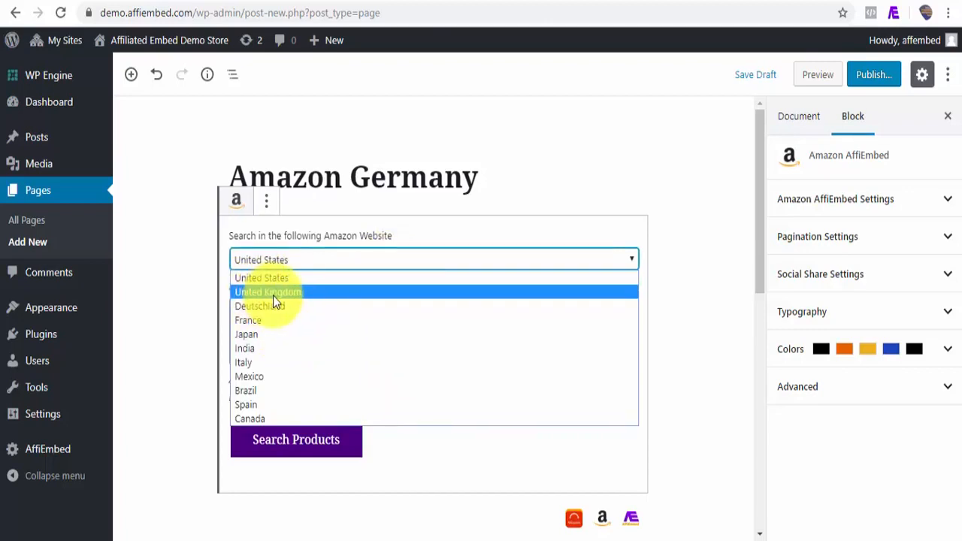
mouse_move(260, 305)
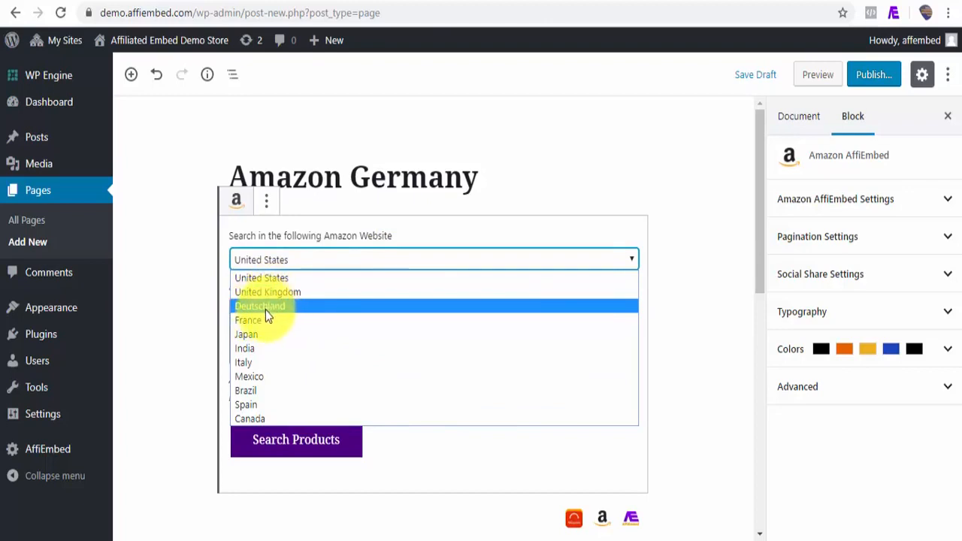
mouse_move(252, 335)
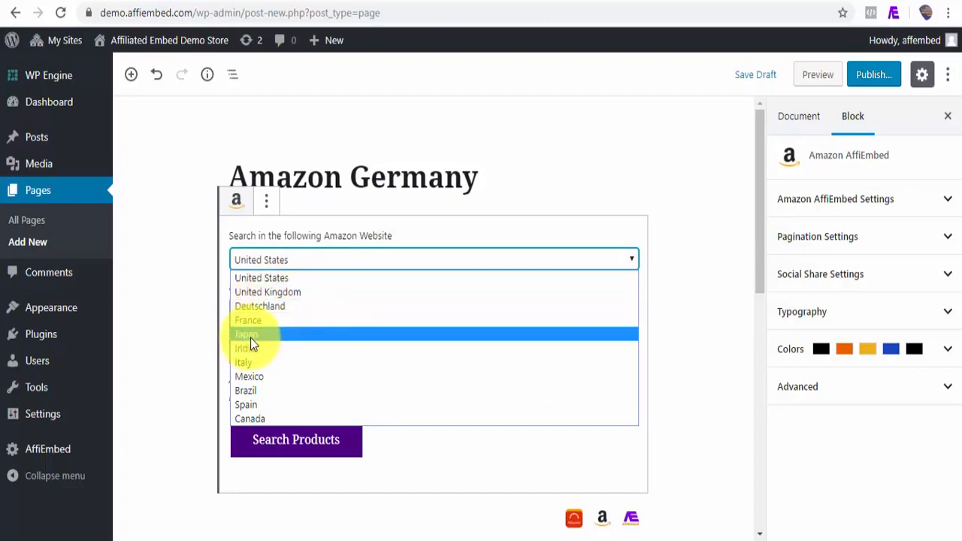
mouse_move(251, 362)
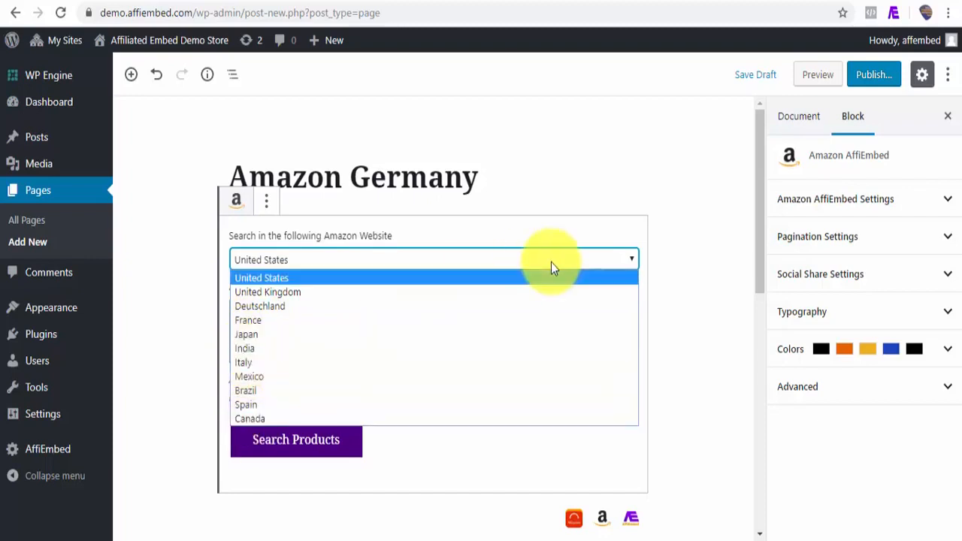
mouse_move(556, 8)
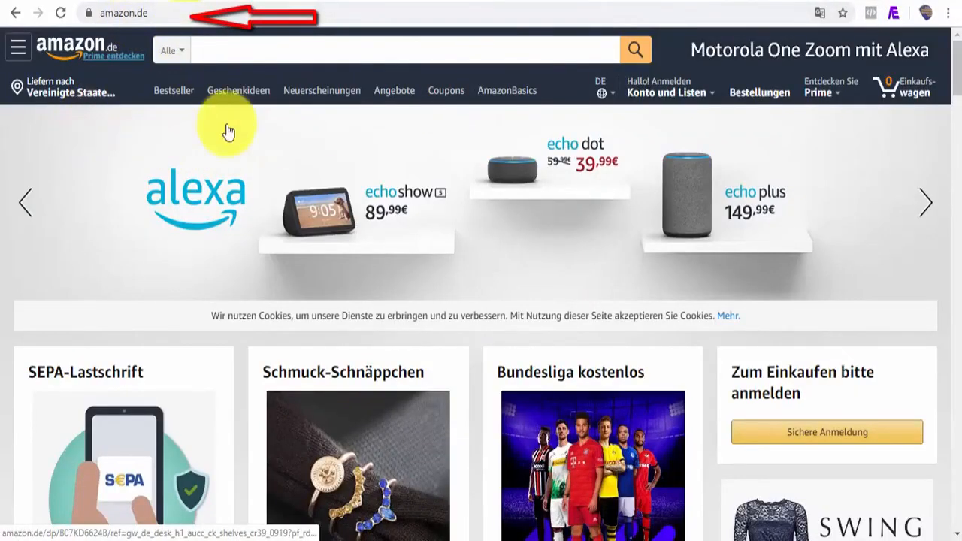
mouse_move(958, 94)
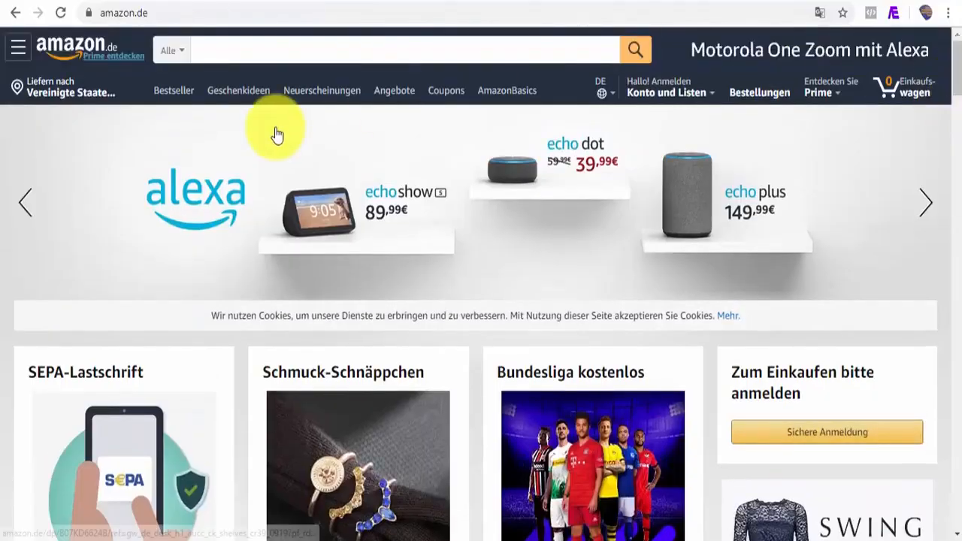
Step: Open Amazon.de's Umi store from the 'Für Gamer' chair tile and browse its products
scroll("down", 3)
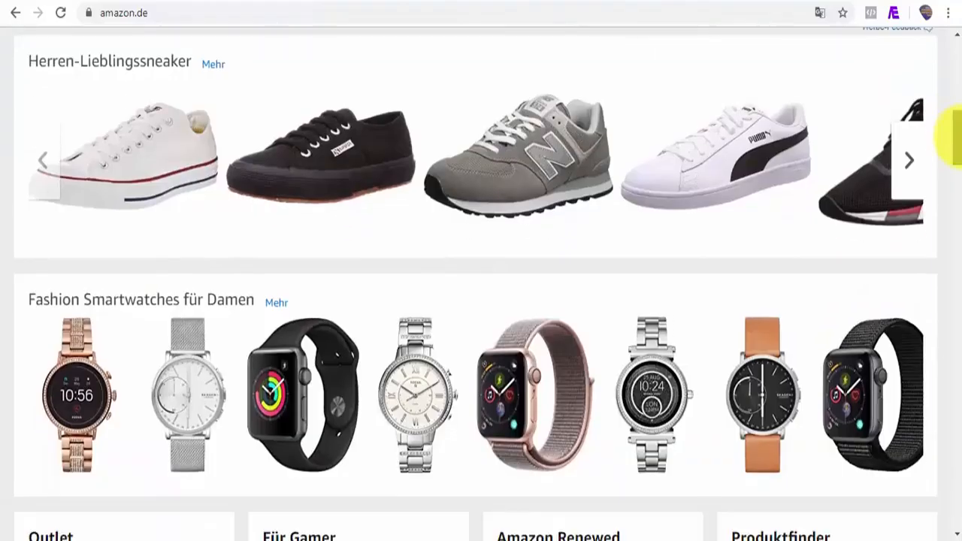
scroll("down", 3)
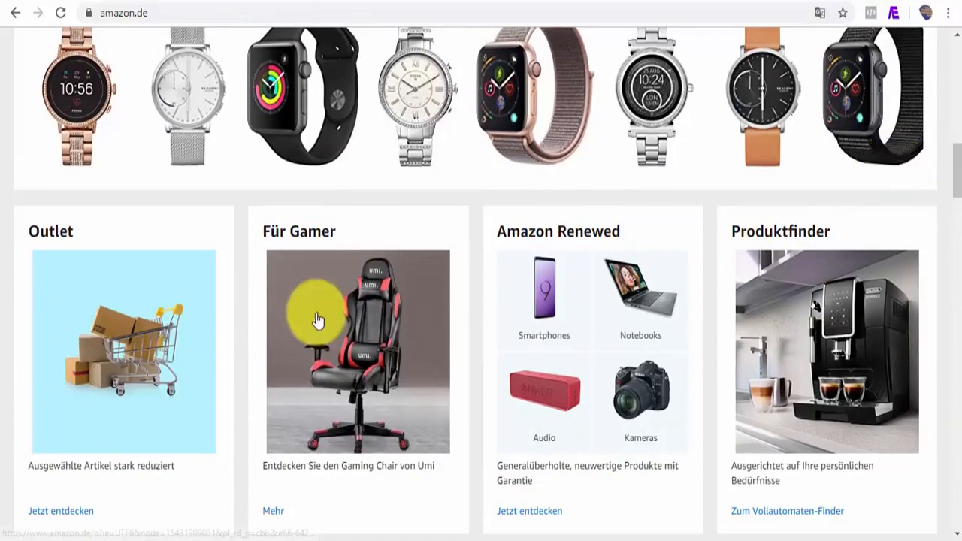
mouse_move(345, 345)
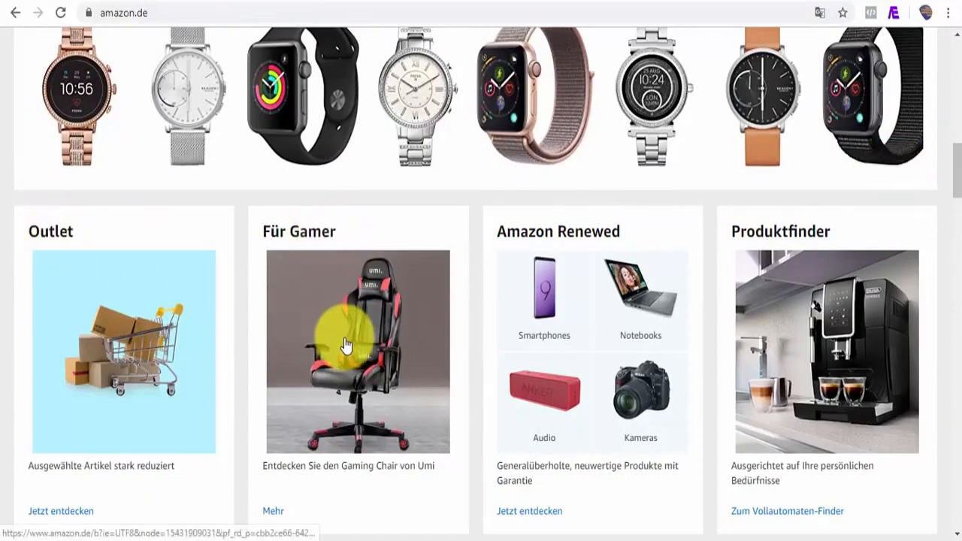
left_click(357, 351)
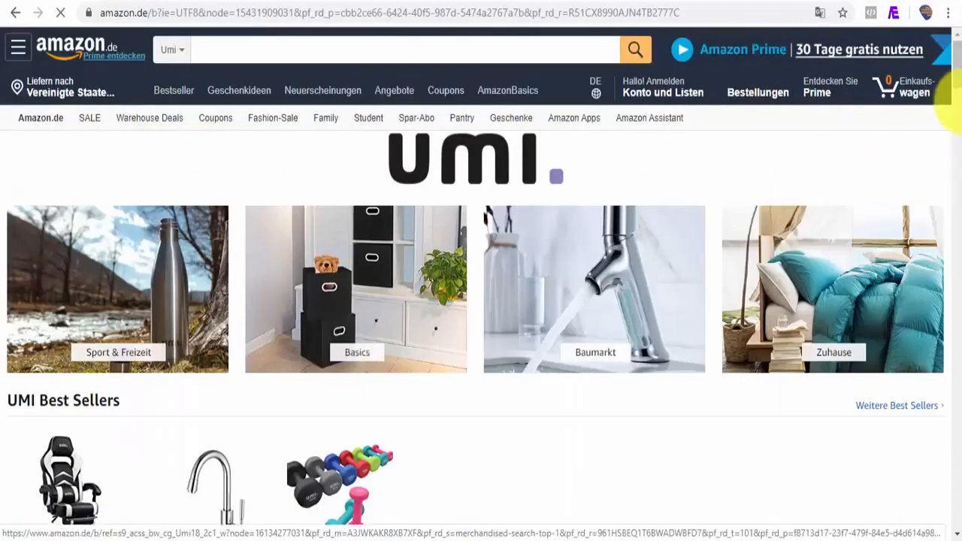
scroll("down", 3)
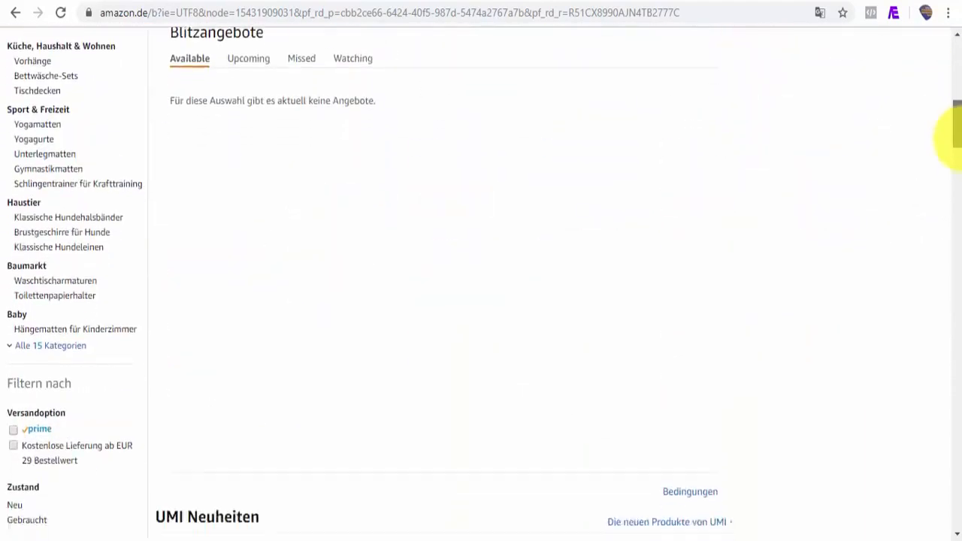
scroll("down", 3)
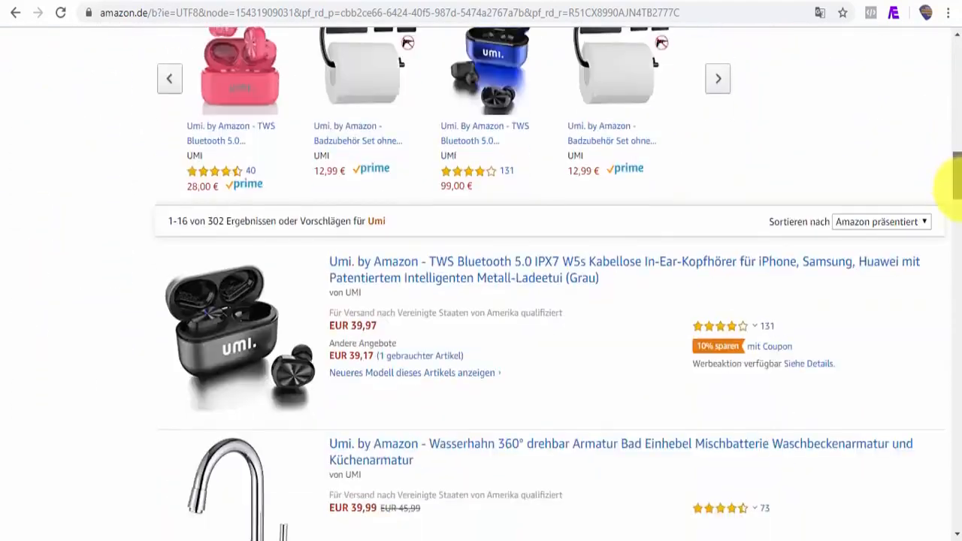
scroll("down", 3)
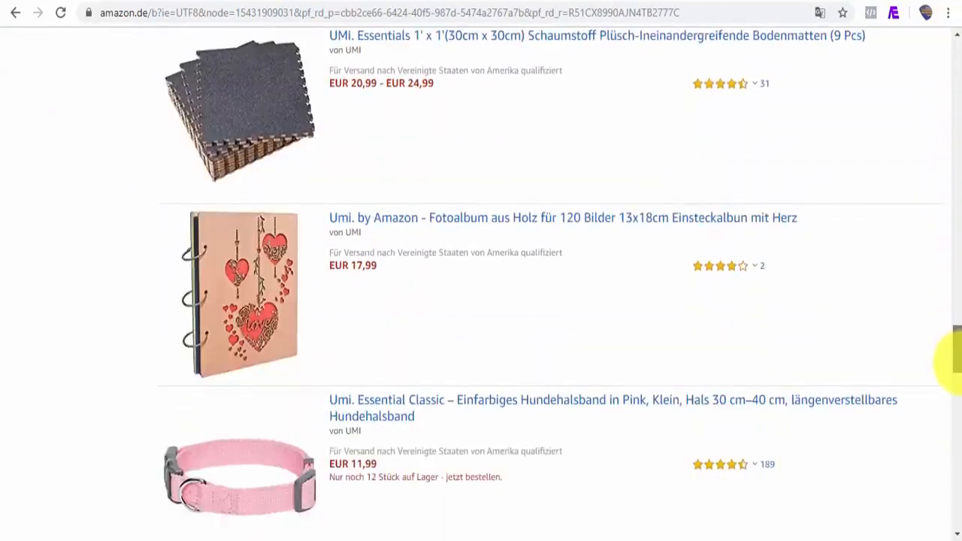
scroll("down", 3)
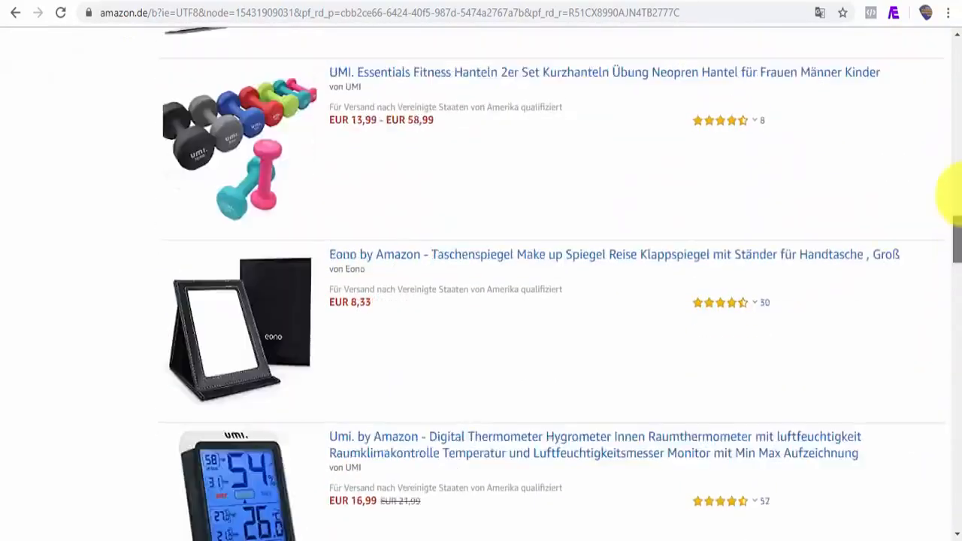
scroll("up", 3)
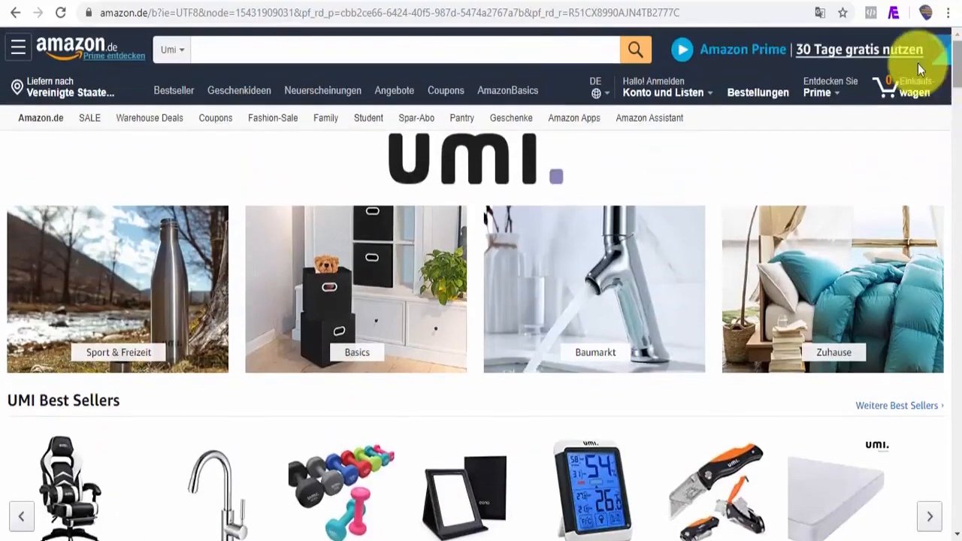
Step: Collect 17 Umi ASINs with AffiEmbed, then filter to Bürobedarf & Schreibwaren
left_click(894, 12)
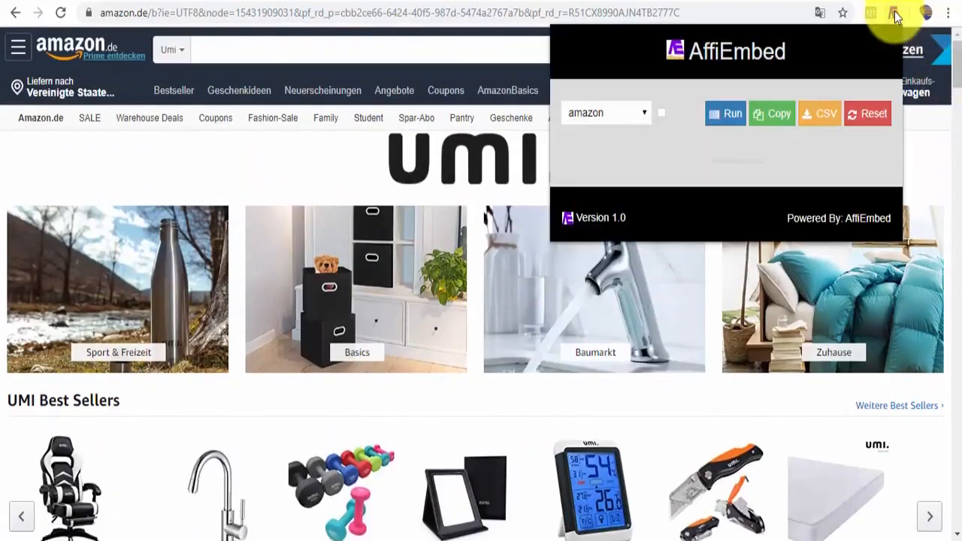
left_click(726, 113)
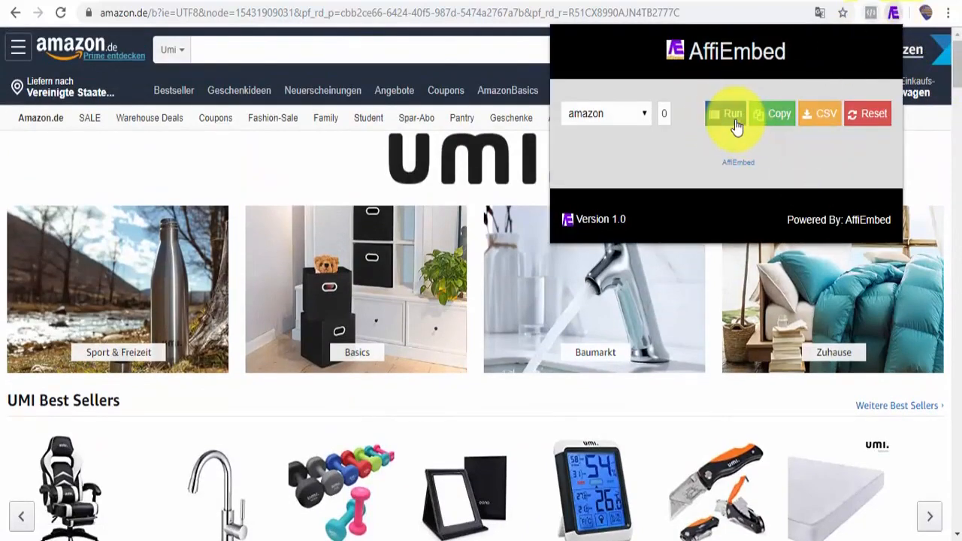
left_click(728, 113)
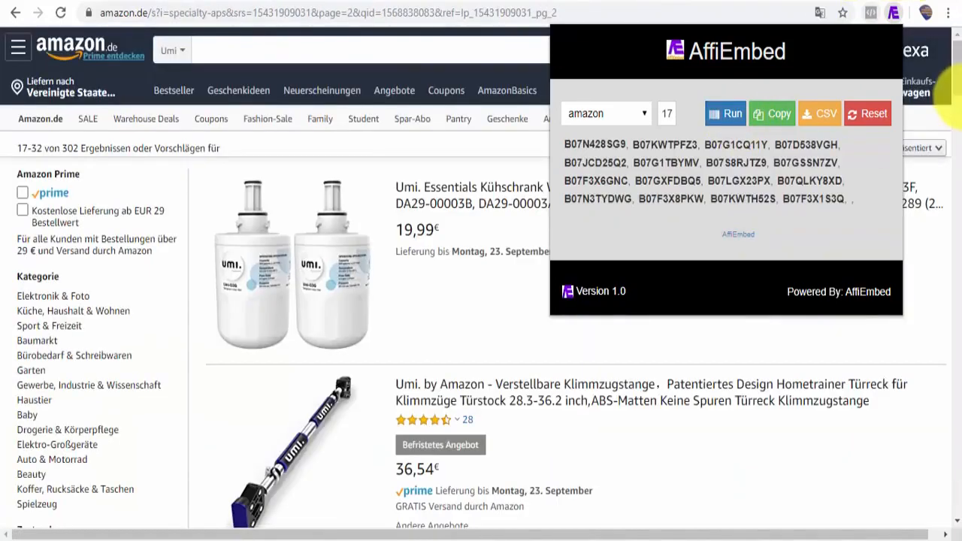
mouse_move(166, 395)
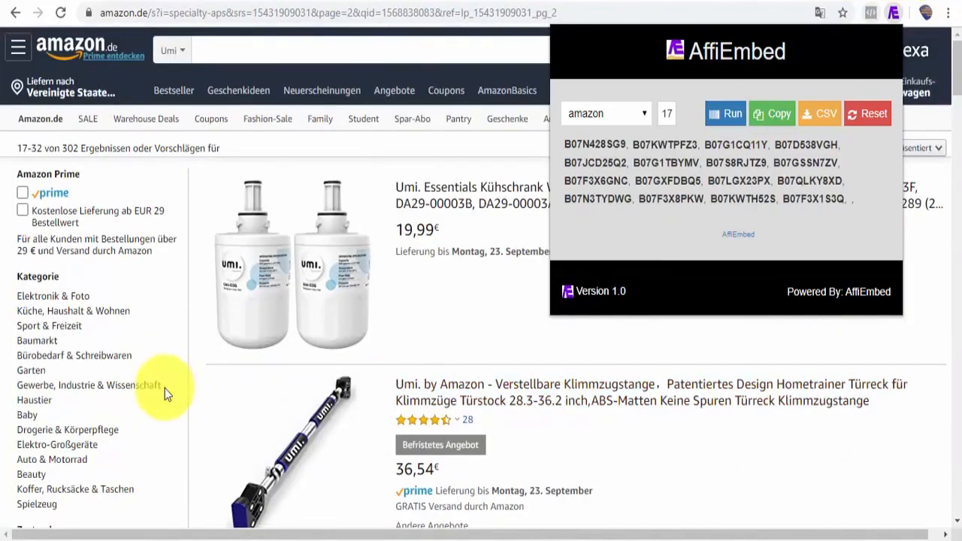
left_click(73, 355)
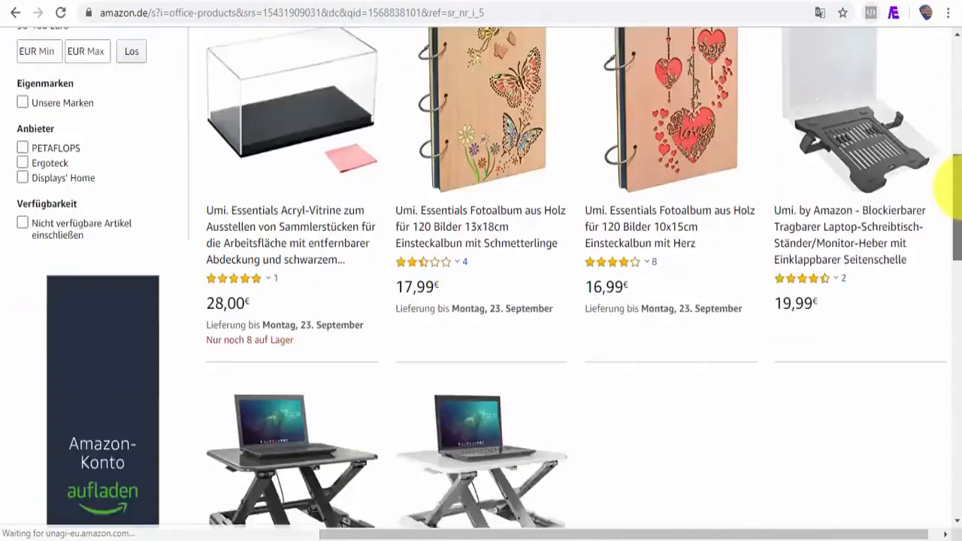
scroll("down", 3)
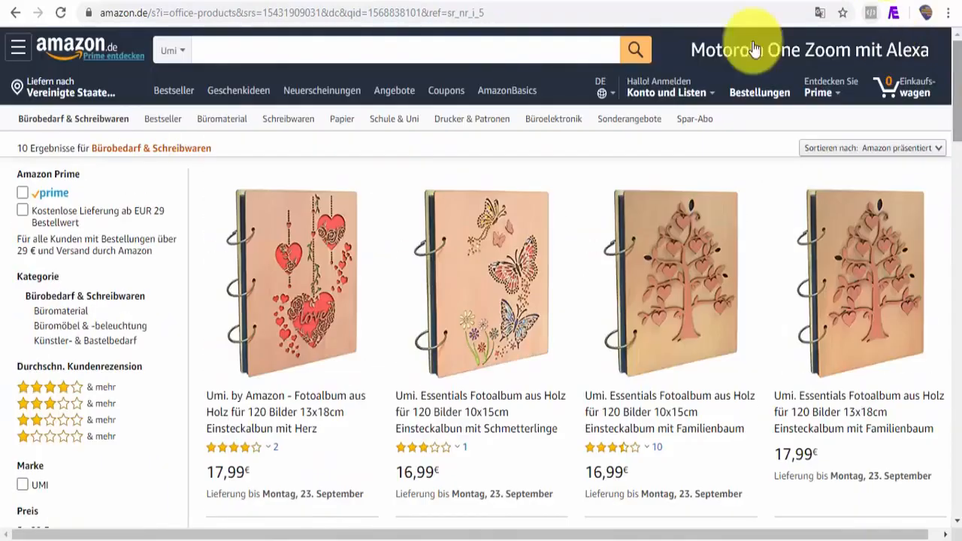
Step: Open the office Bestseller list, then run AffiEmbed and copy its ASINs
left_click(162, 119)
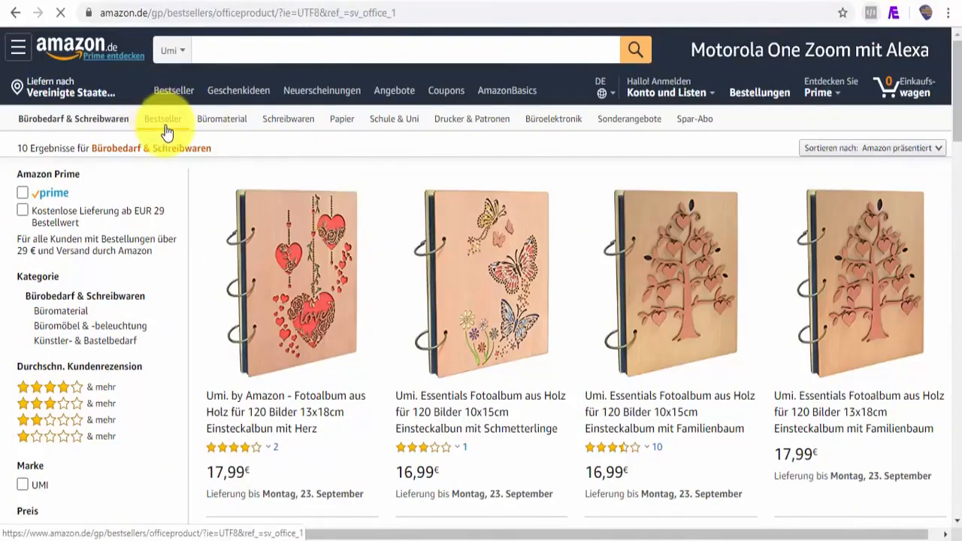
left_click(163, 119)
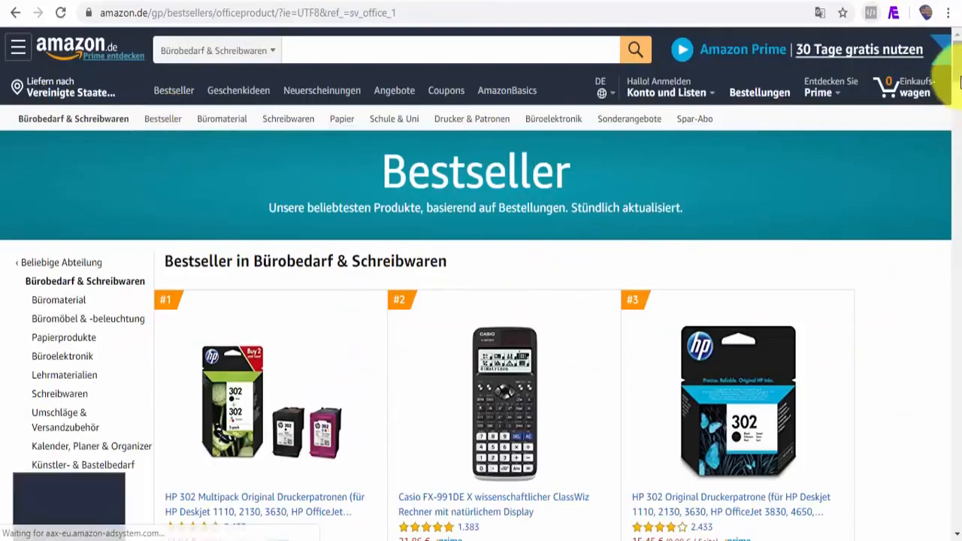
scroll("down", 3)
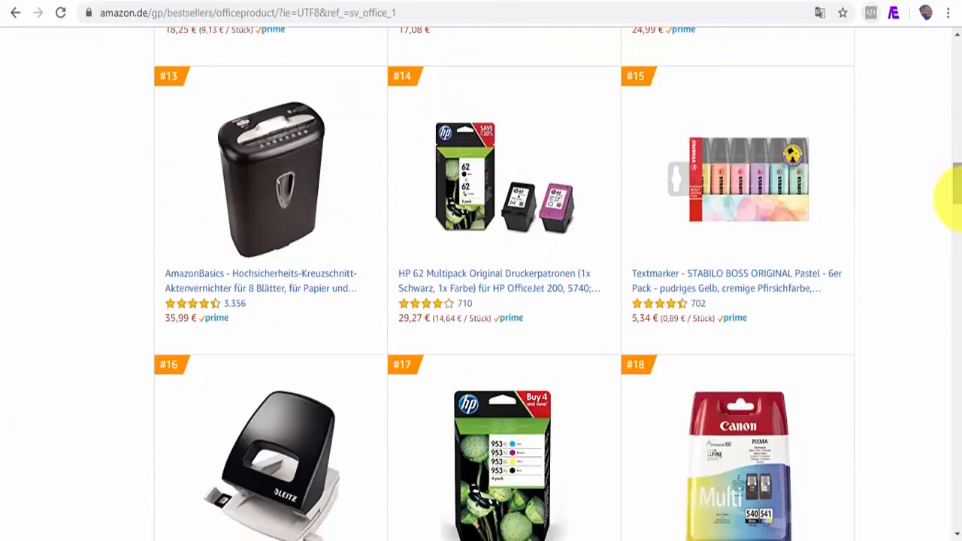
left_click(894, 13)
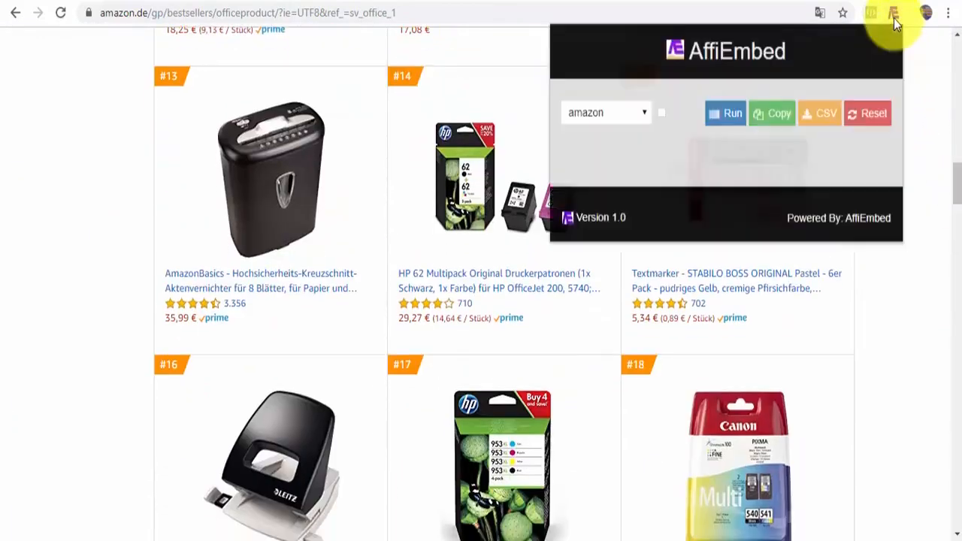
left_click(724, 112)
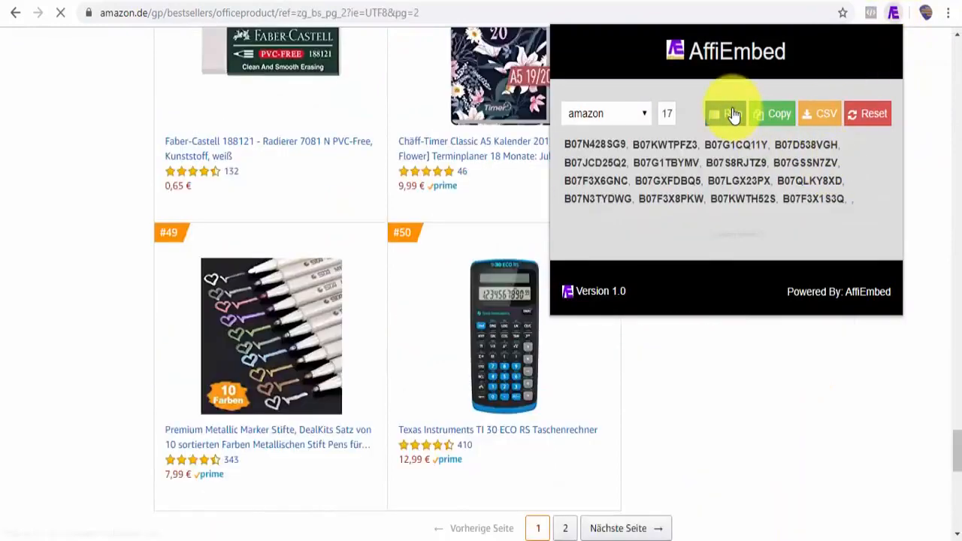
left_click(724, 113)
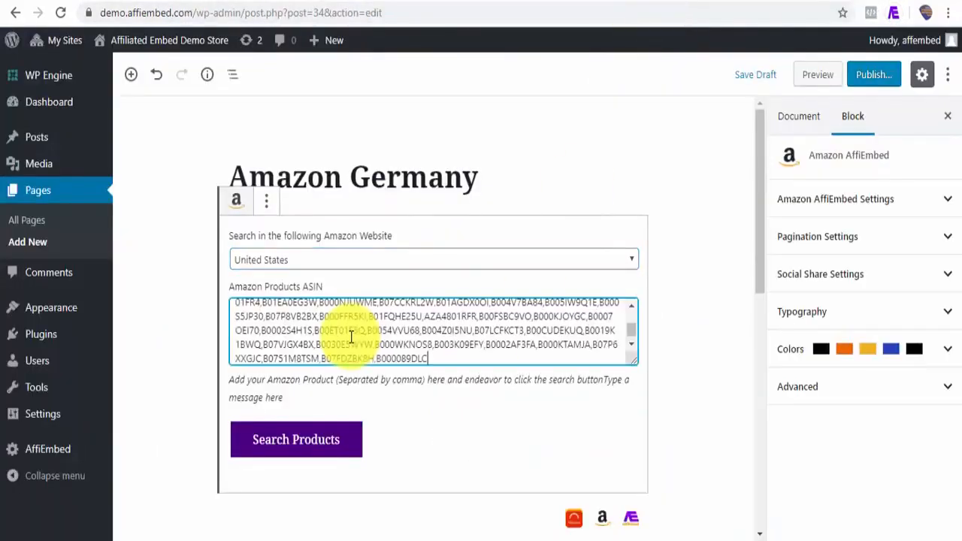
Step: Choose the Amazon marketplace from the Amazon Germany block's website dropdown
left_click(434, 259)
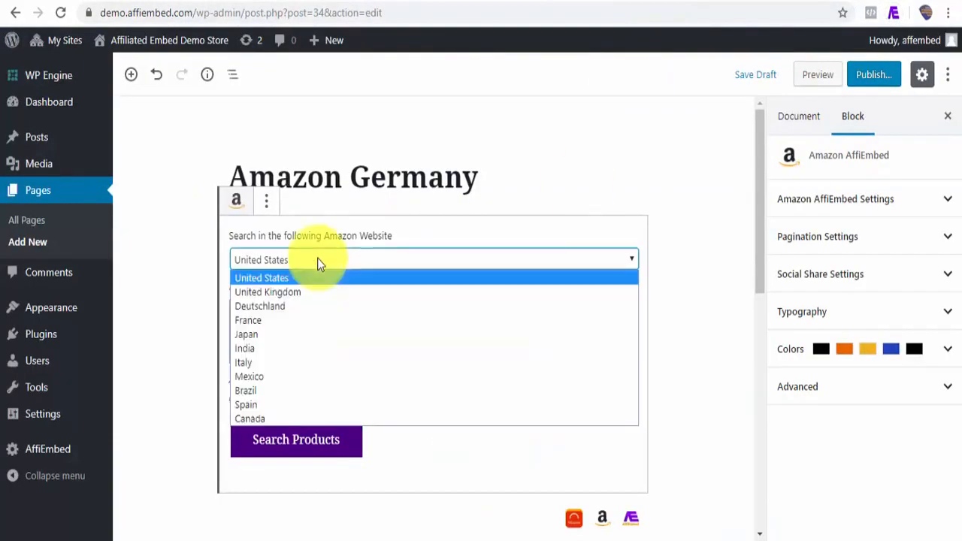
left_click(260, 306)
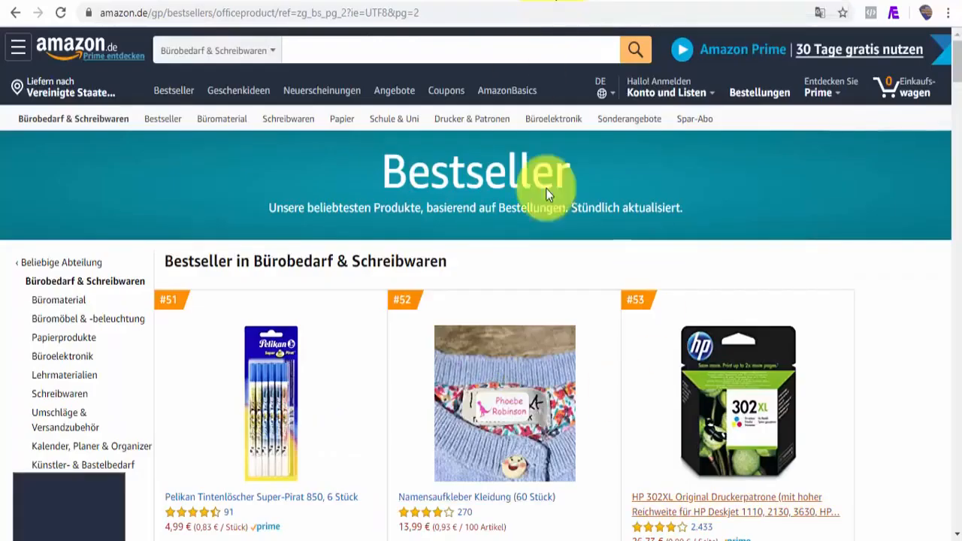
Step: Scroll page two of Amazon.de's office bestsellers to products #54–#59
scroll("down", 3)
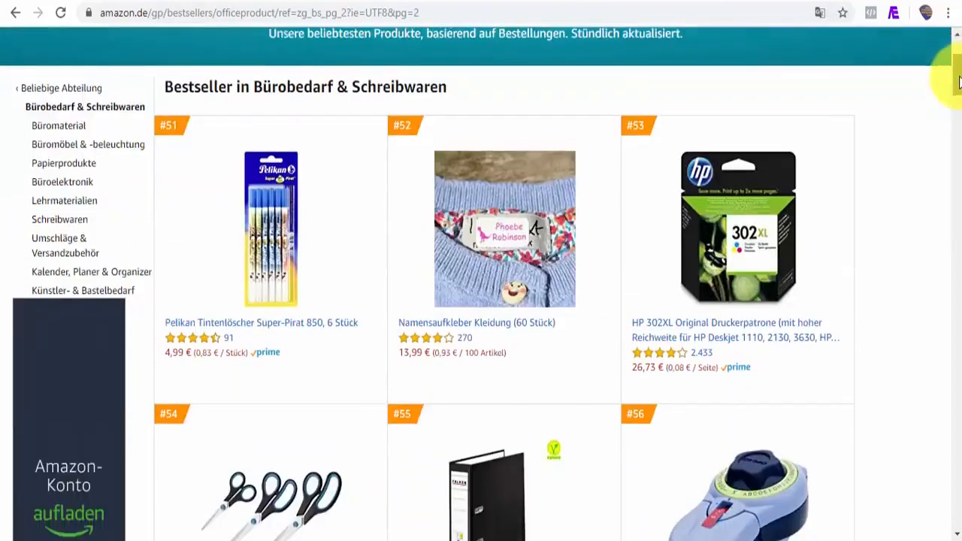
scroll("down", 3)
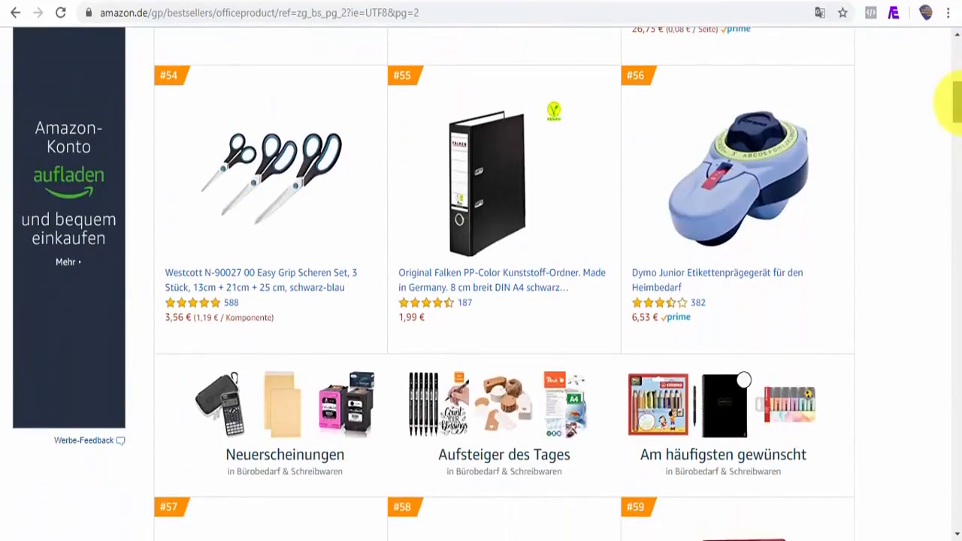
mouse_move(900, 128)
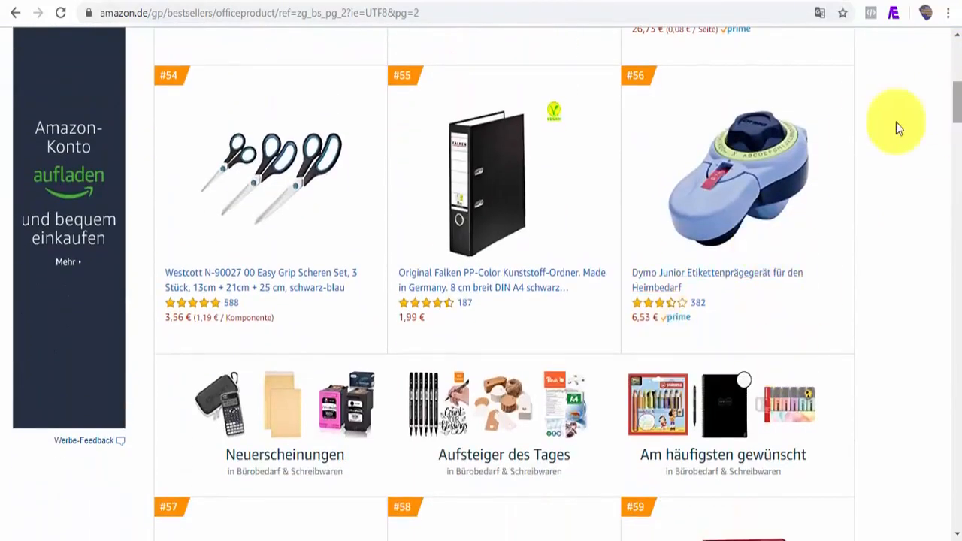
mouse_move(820, 157)
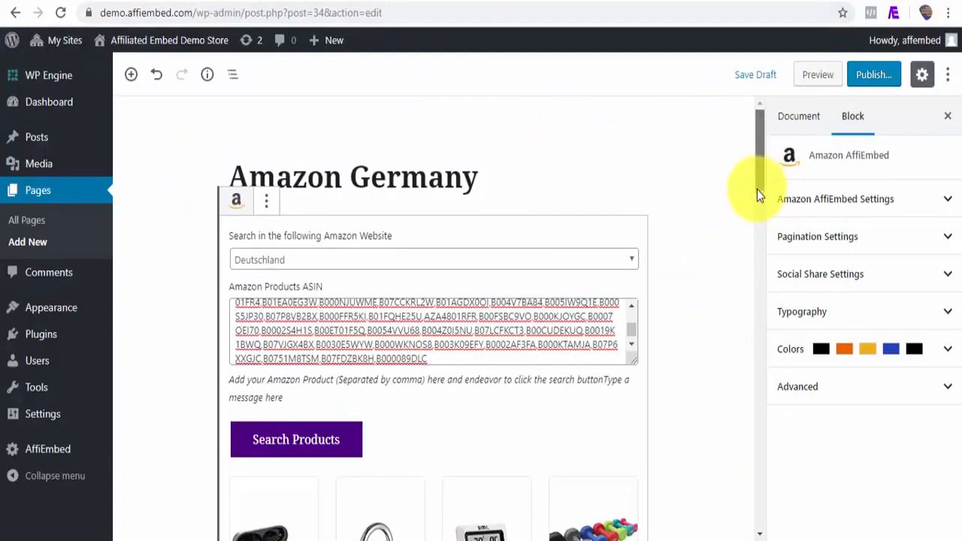
Step: Scroll the Amazon Germany draft to the Umi product cards with EUR prices
scroll("down", 3)
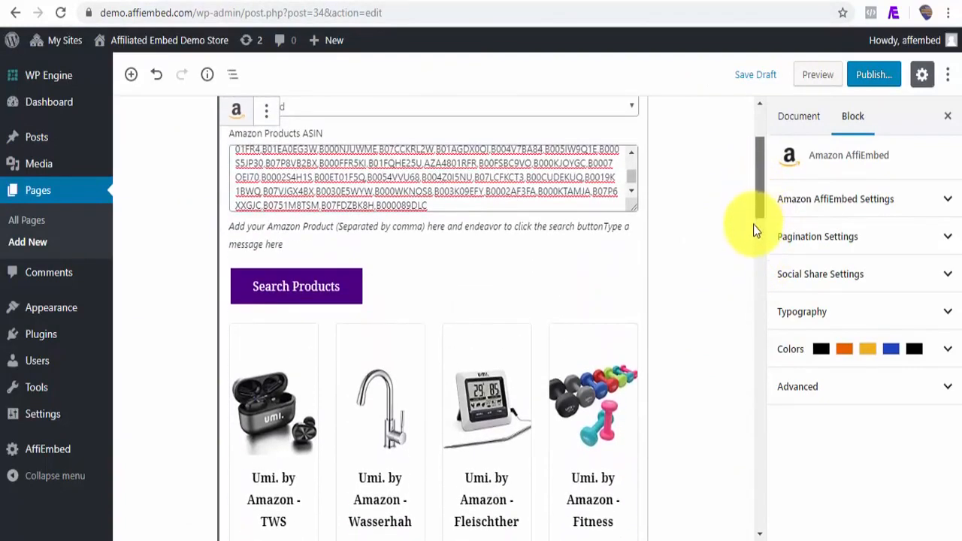
scroll("down", 3)
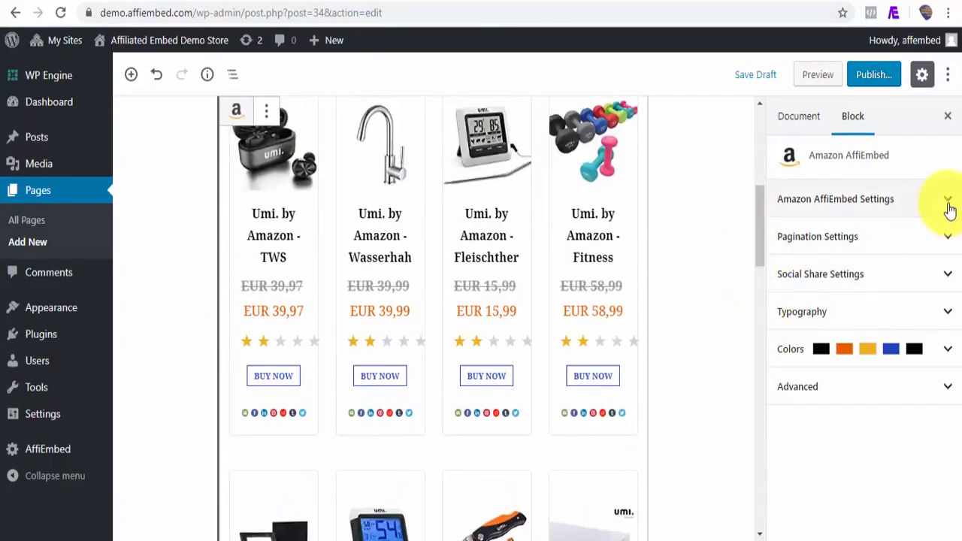
Step: Set Add to Cart Url to YES, button text to 'Add to cart', and three products per column
left_click(948, 198)
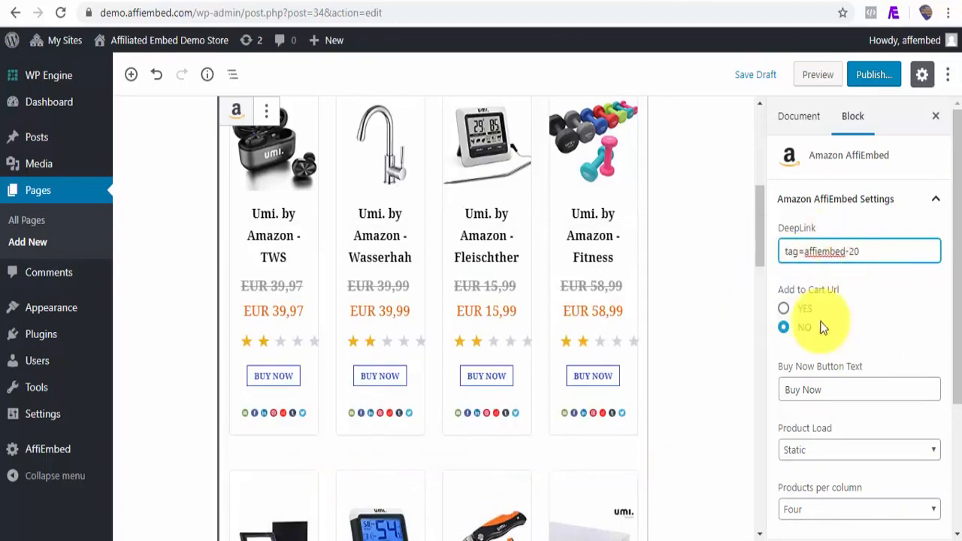
left_click(783, 308)
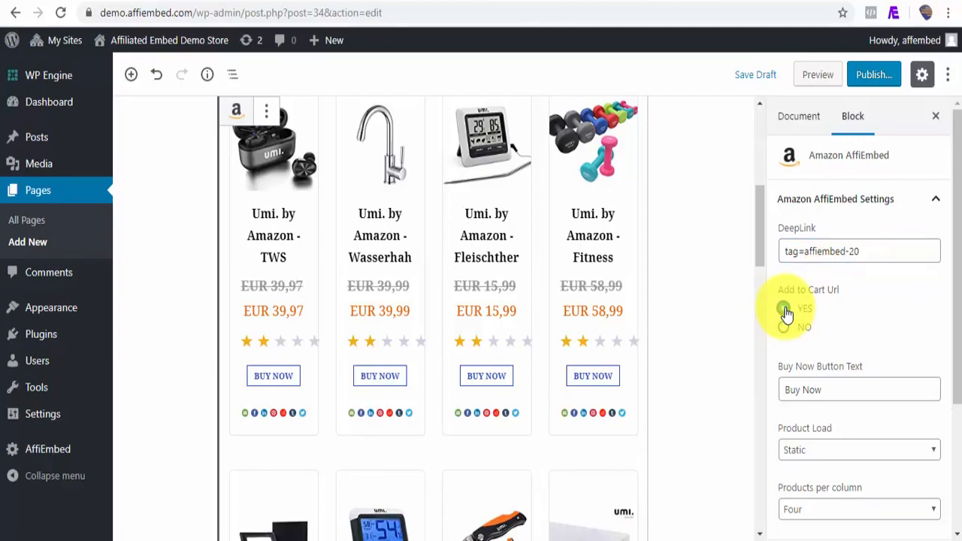
triple_click(859, 389)
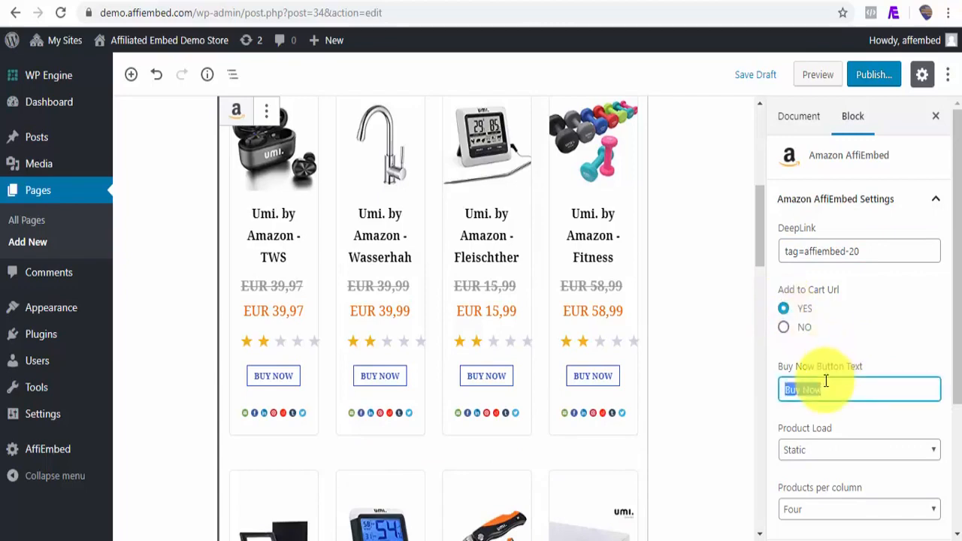
type("Add to cart")
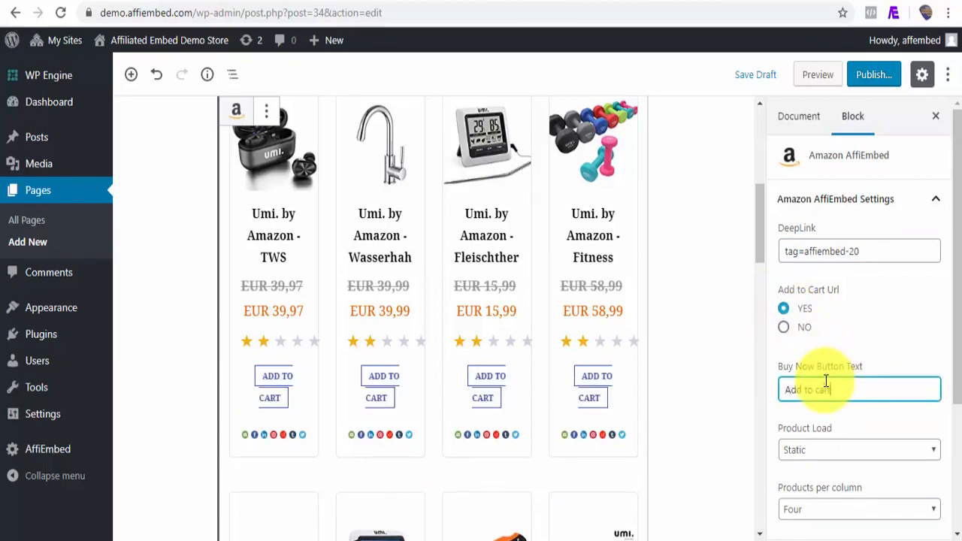
scroll("down", 3)
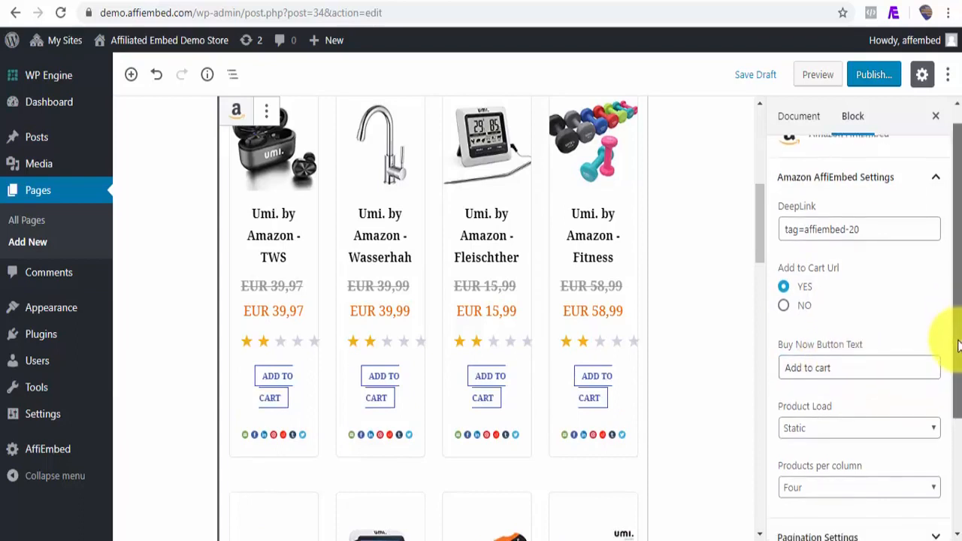
scroll("down", 3)
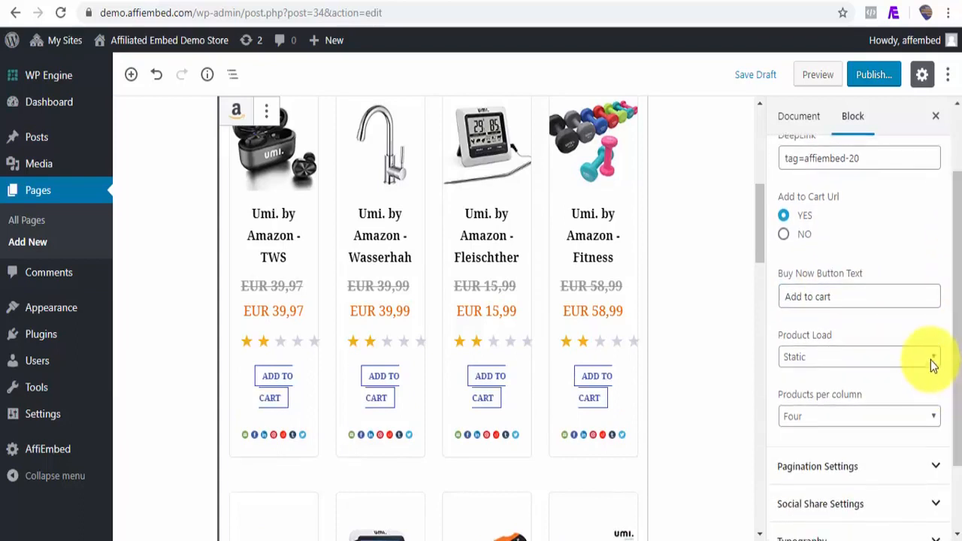
scroll("down", 3)
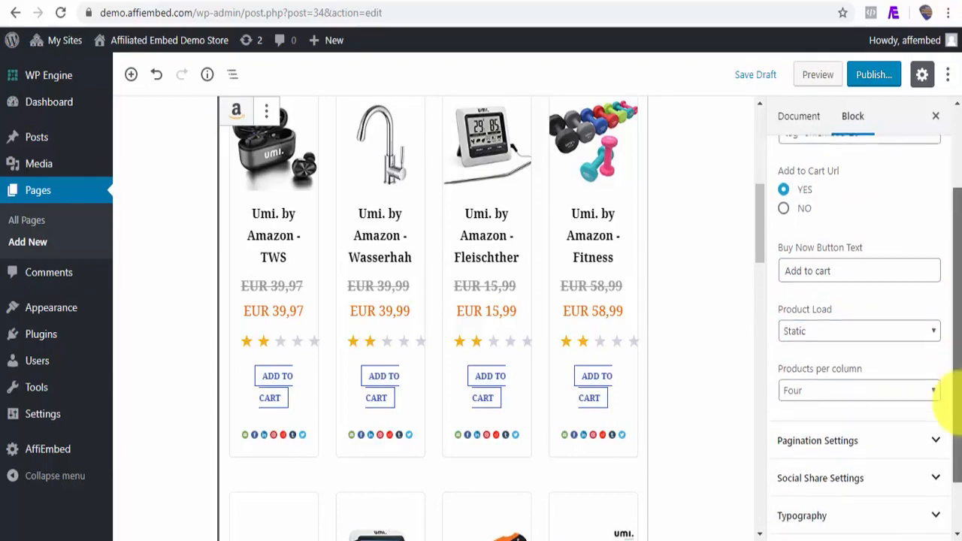
left_click(858, 390)
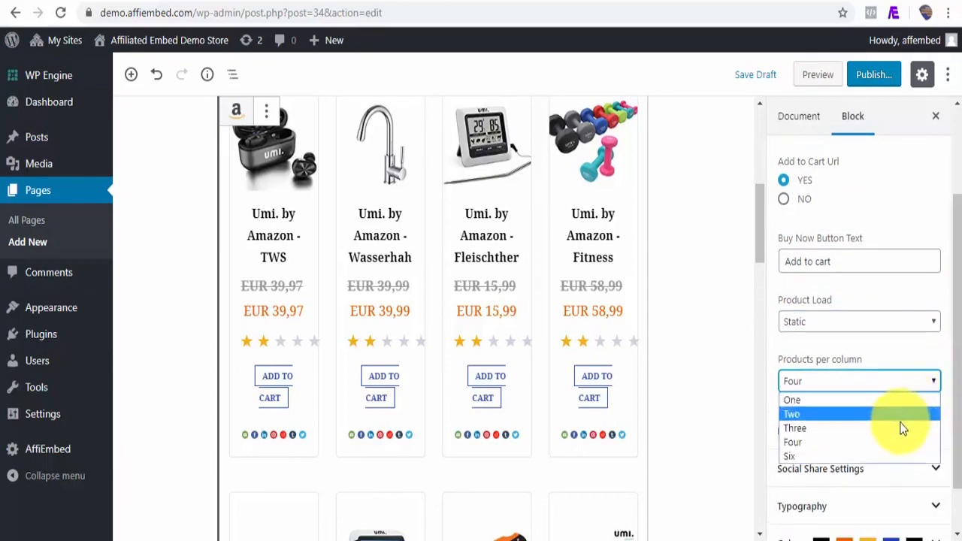
left_click(795, 428)
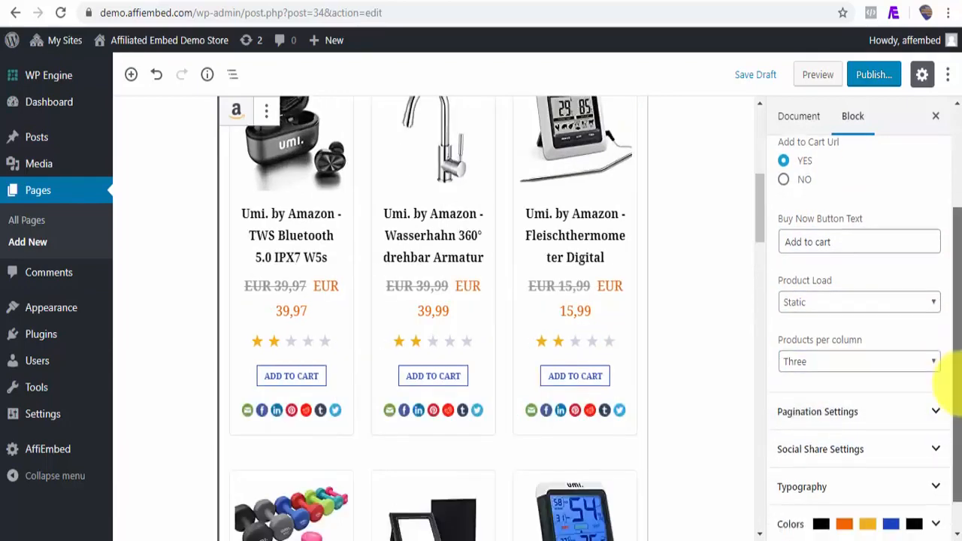
scroll("down", 3)
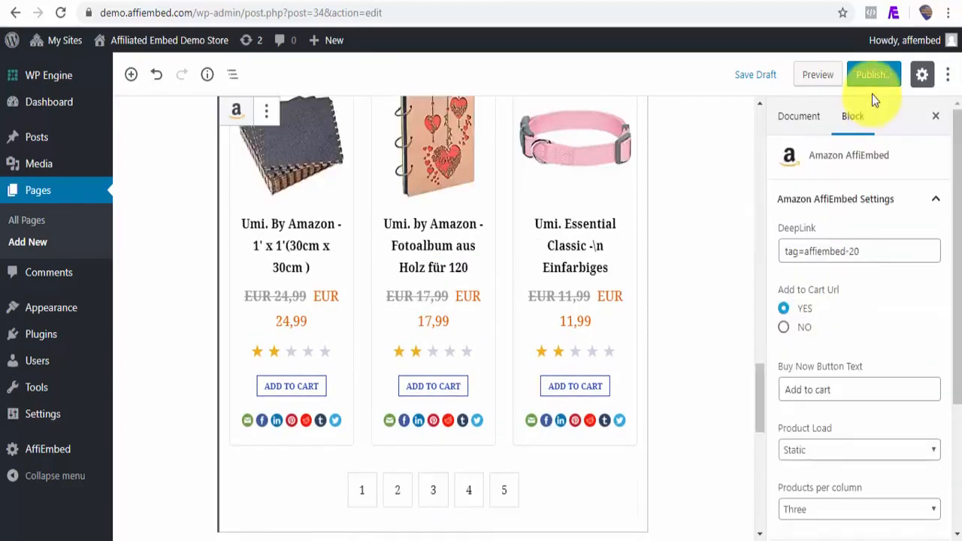
Step: Publish the Amazon Germany page and bring up View Page options in the notice
left_click(872, 74)
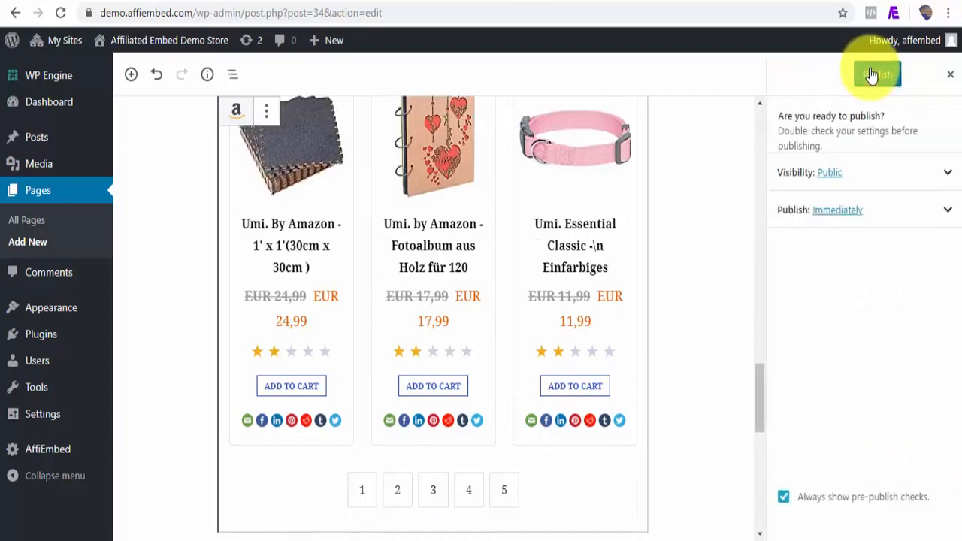
left_click(876, 74)
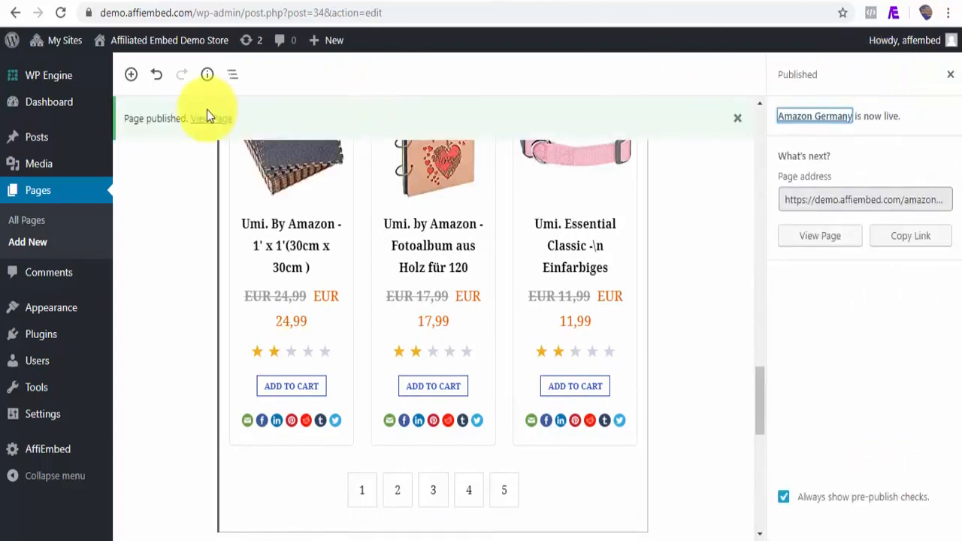
right_click(211, 118)
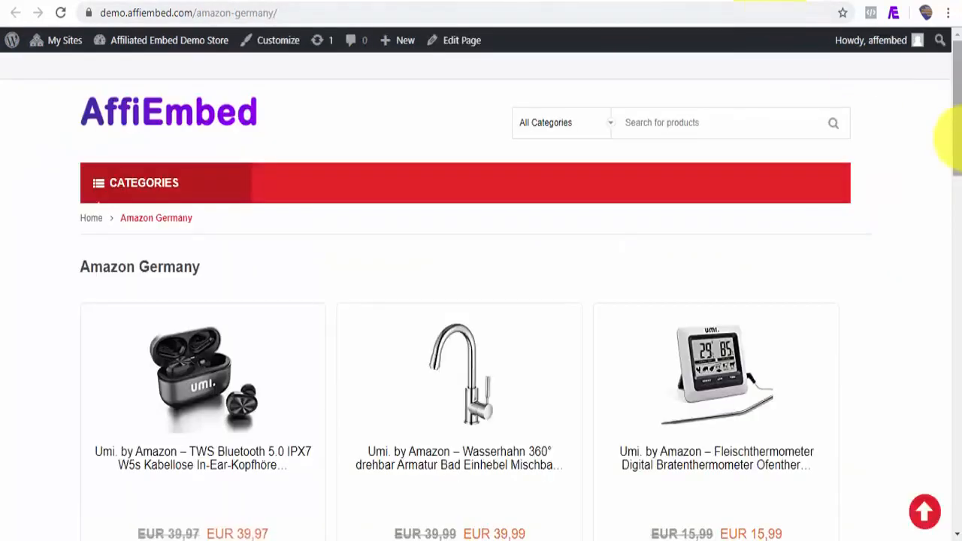
Step: On the live page, go to product page 2 and add the shoe organiser to cart
scroll("down", 3)
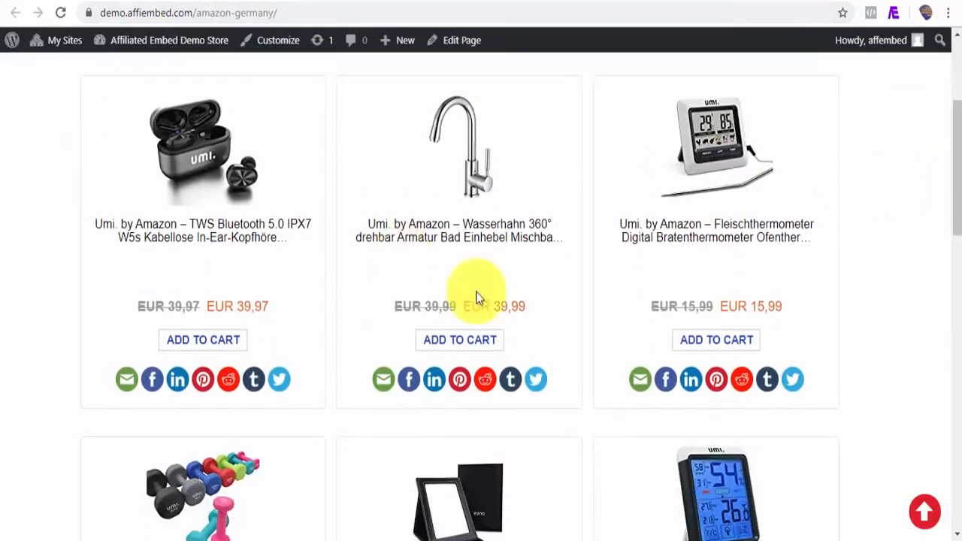
scroll("down", 3)
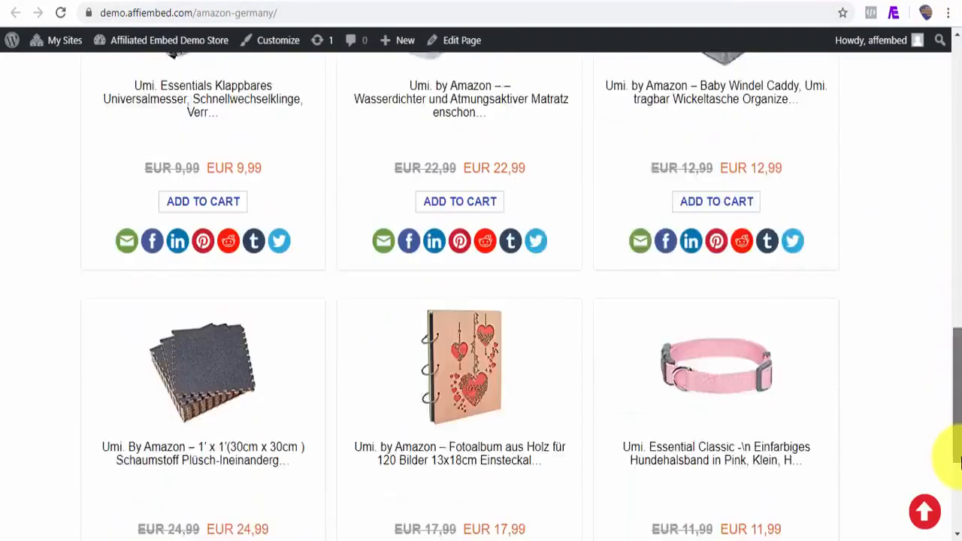
scroll("down", 3)
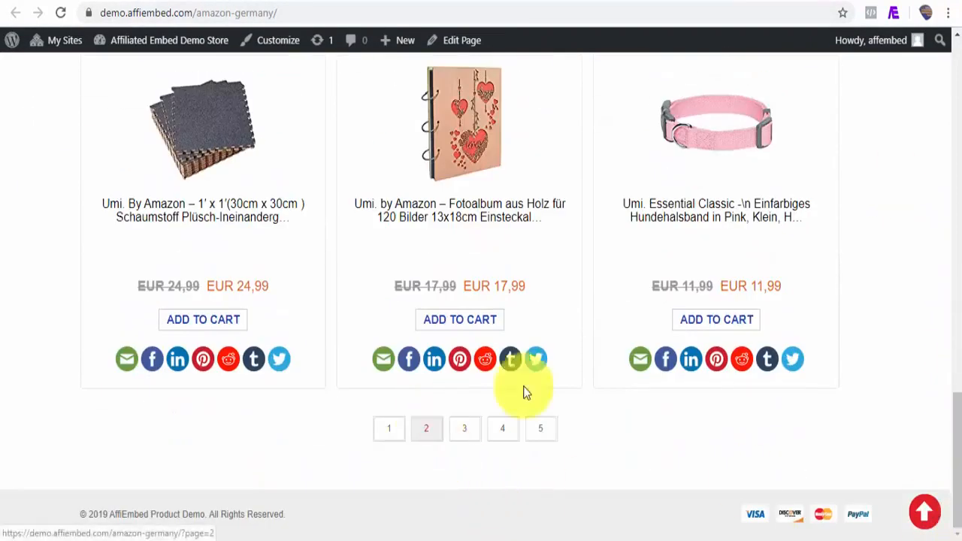
left_click(426, 429)
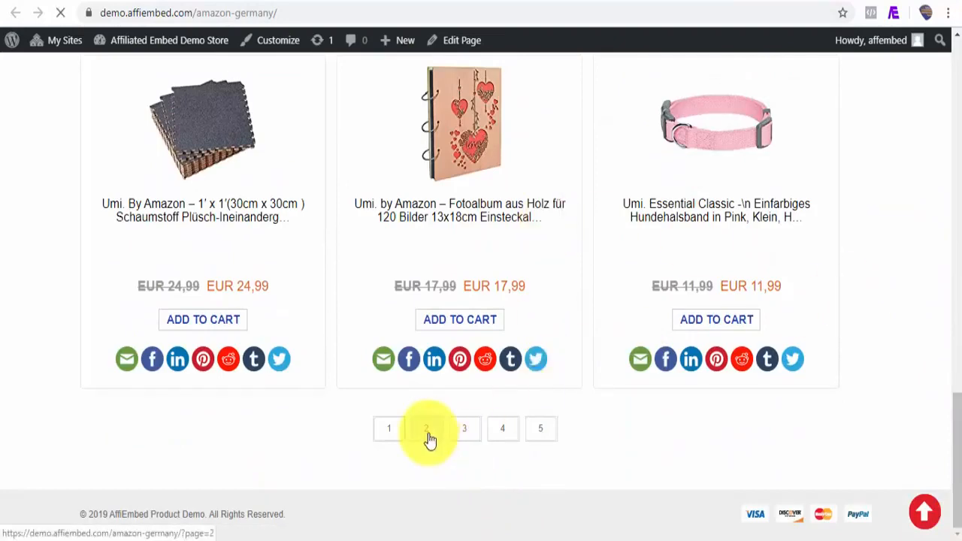
left_click(426, 429)
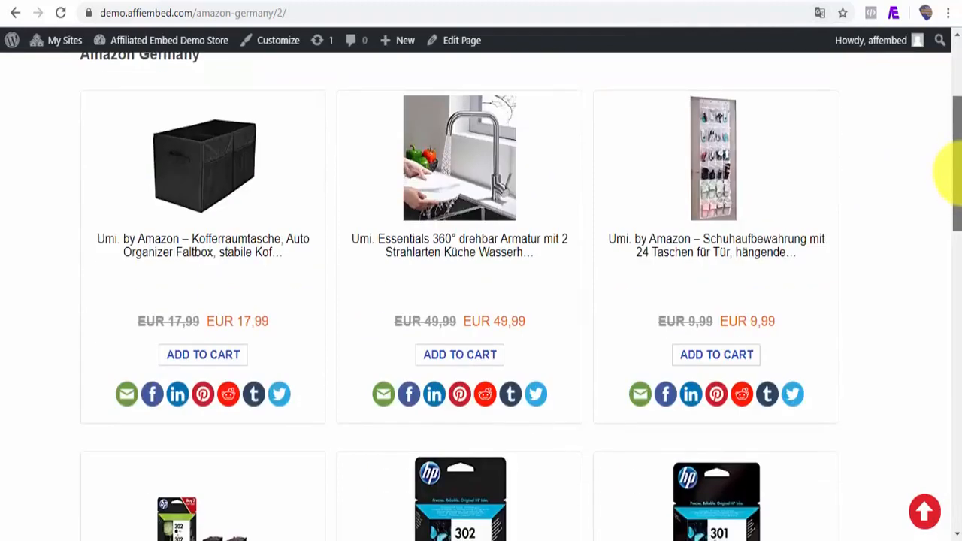
scroll("down", 3)
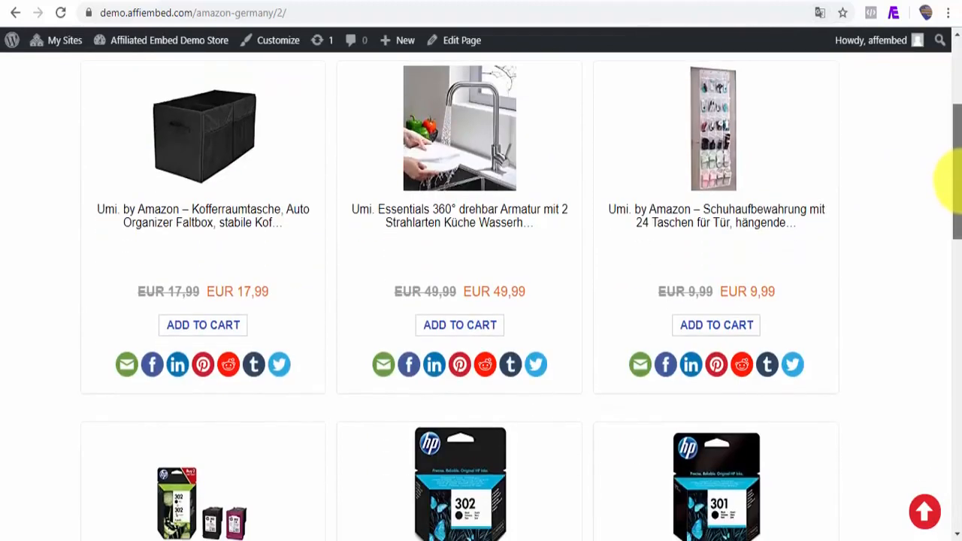
left_click(715, 324)
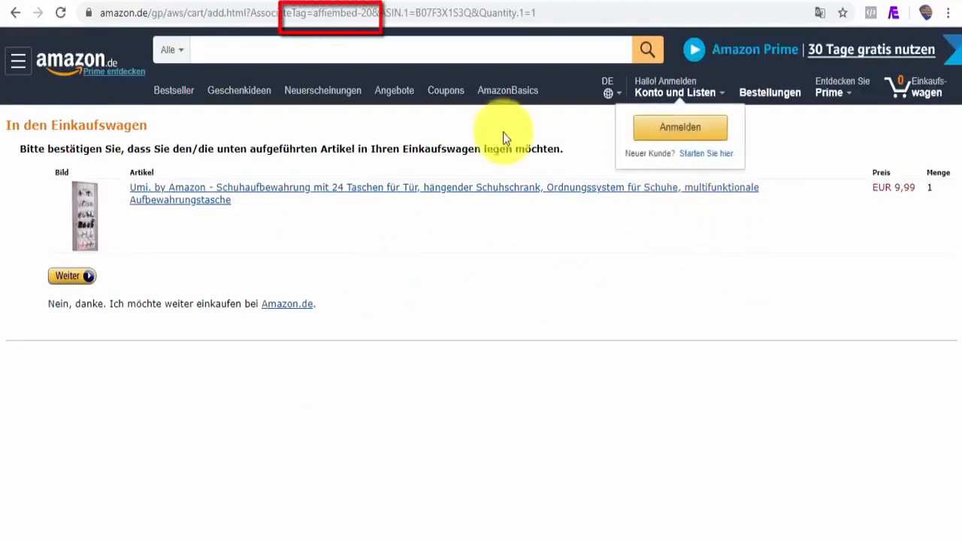
mouse_move(416, 256)
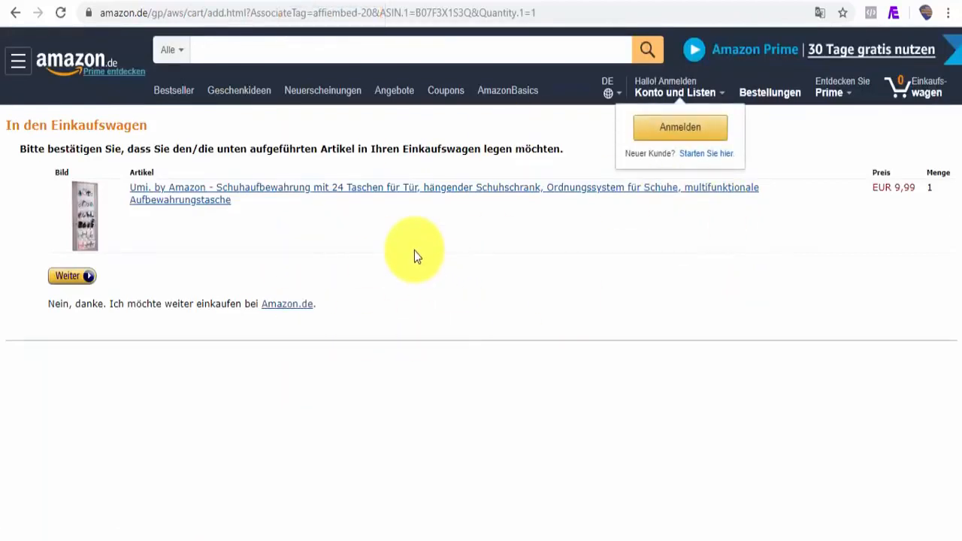
mouse_move(211, 12)
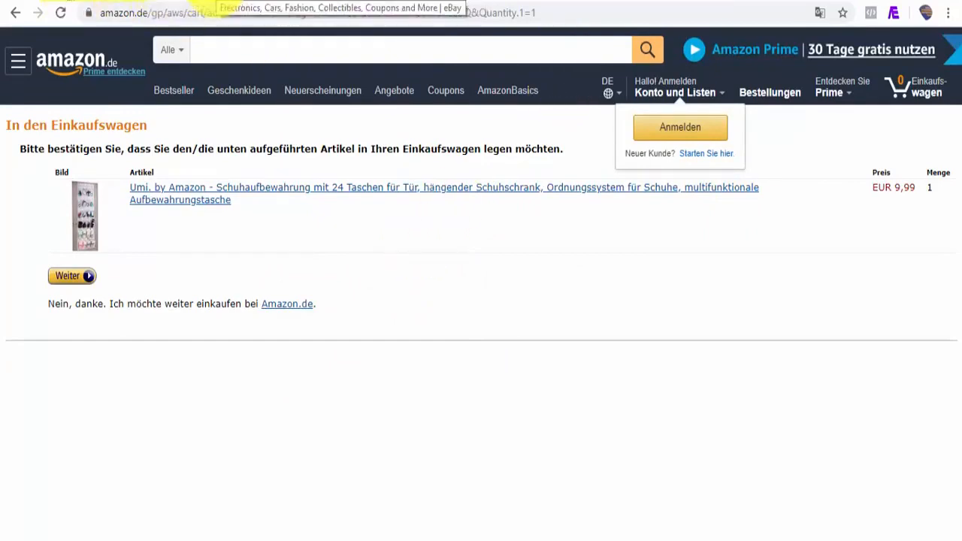
Step: Return to the WordPress editor tab after confirming the affiembed-20 cart tag
left_click(338, 8)
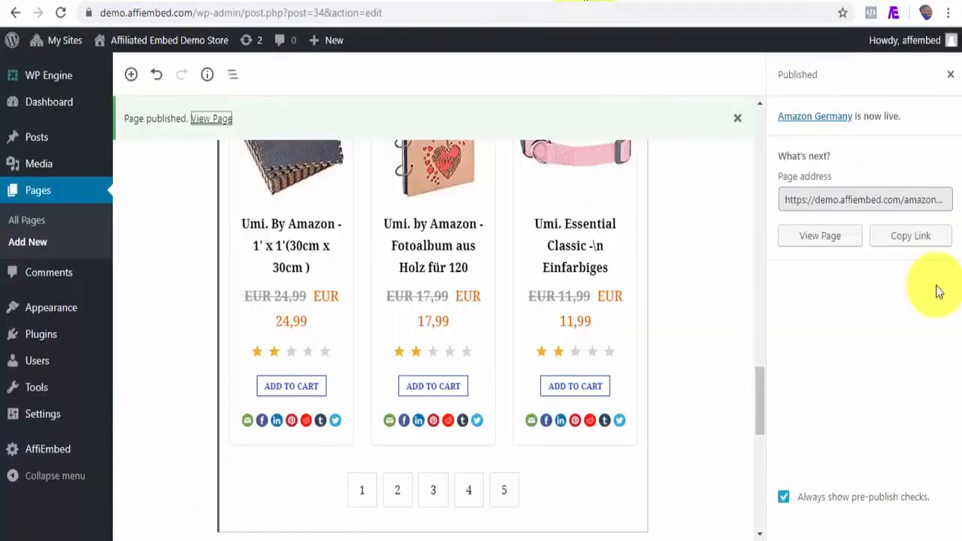
scroll("up", 3)
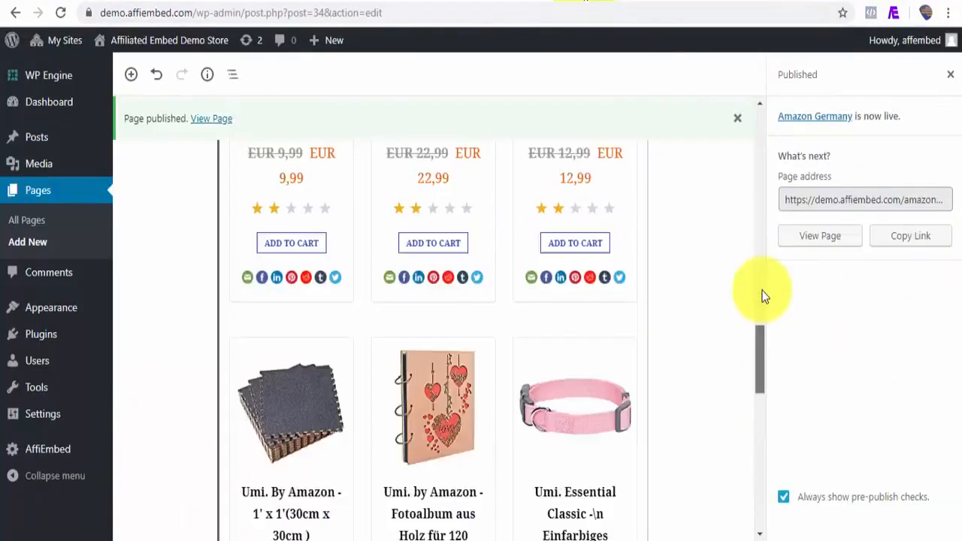
scroll("up", 3)
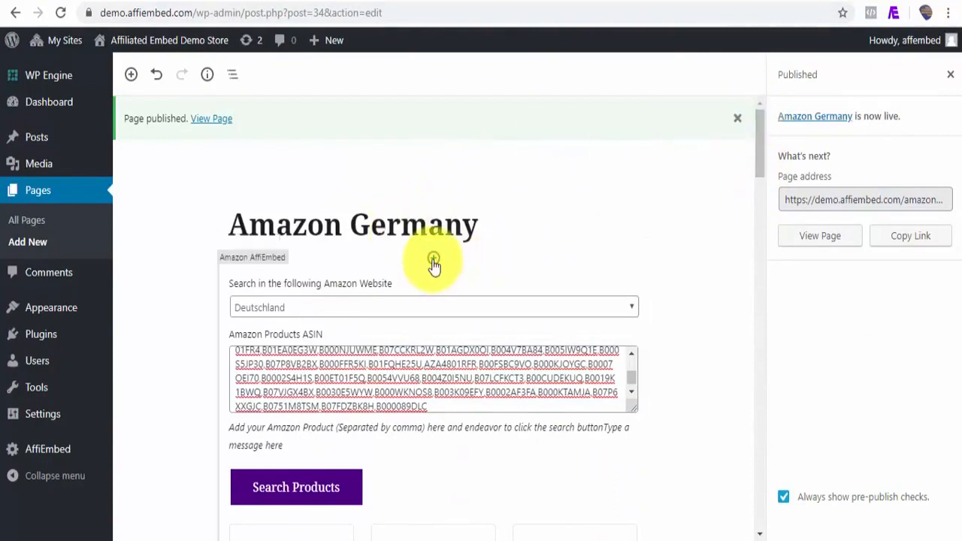
Step: Insert an eBay AffiEmbed block and set its search site to eBay France
left_click(433, 258)
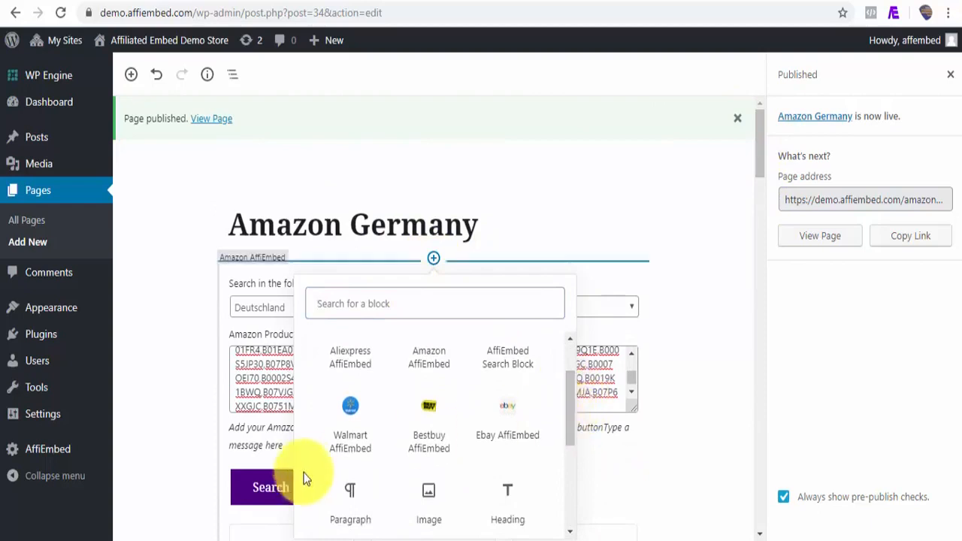
mouse_move(428, 434)
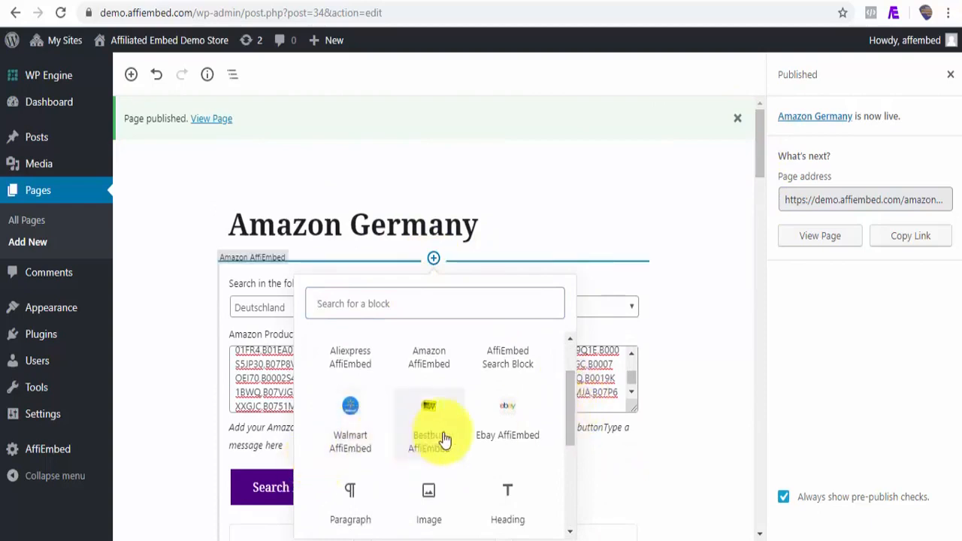
left_click(508, 434)
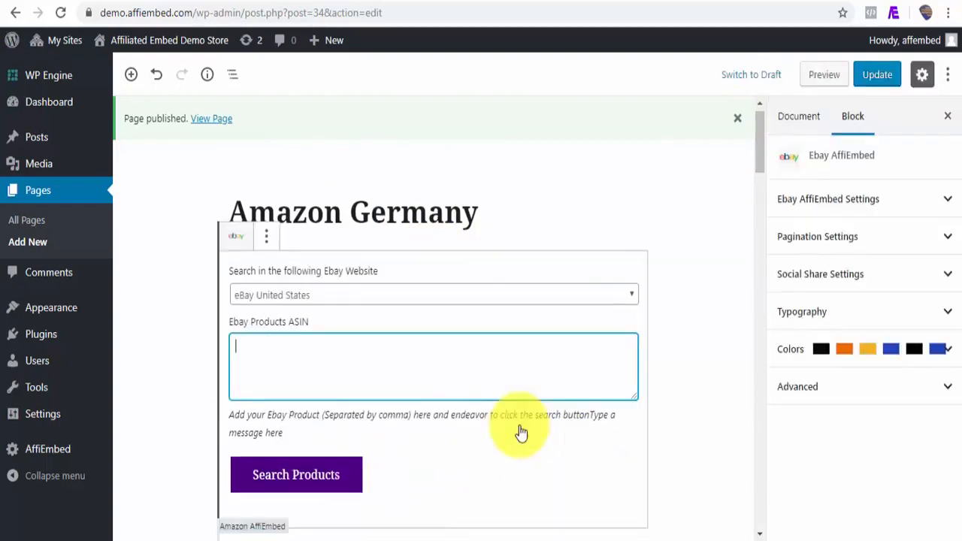
left_click(432, 294)
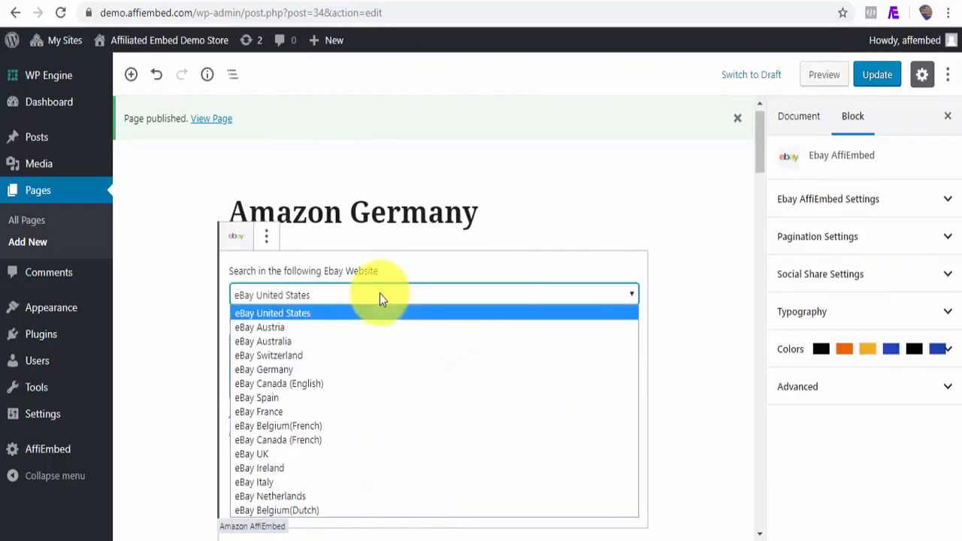
mouse_move(320, 426)
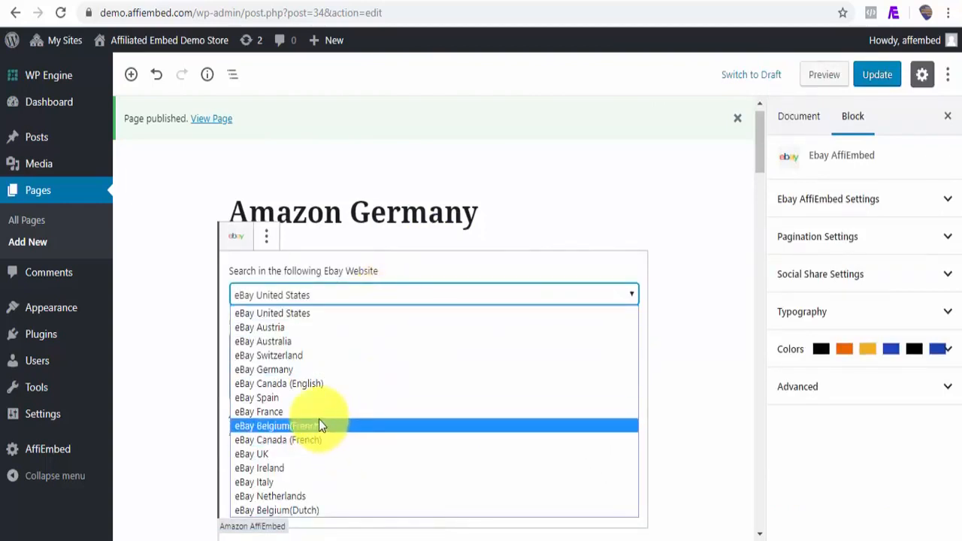
left_click(258, 411)
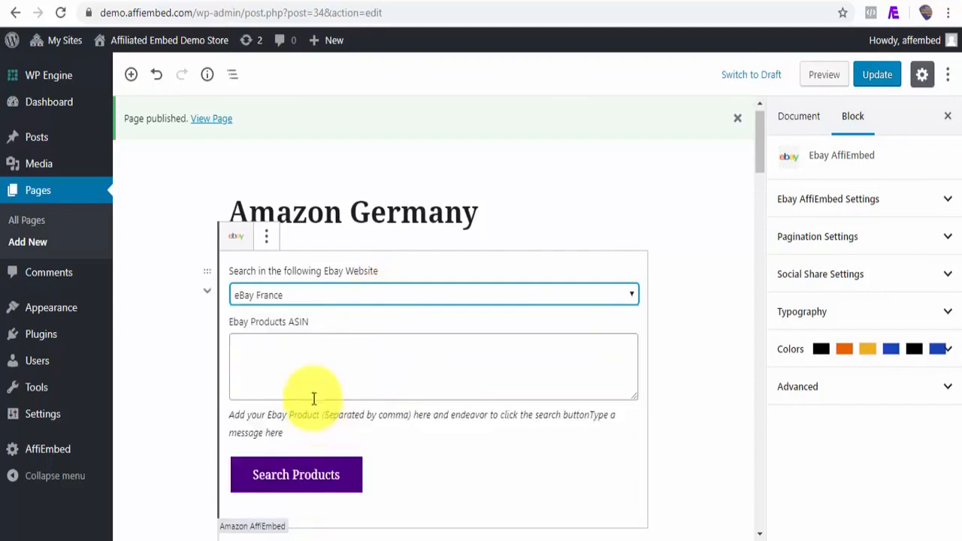
mouse_move(268, 347)
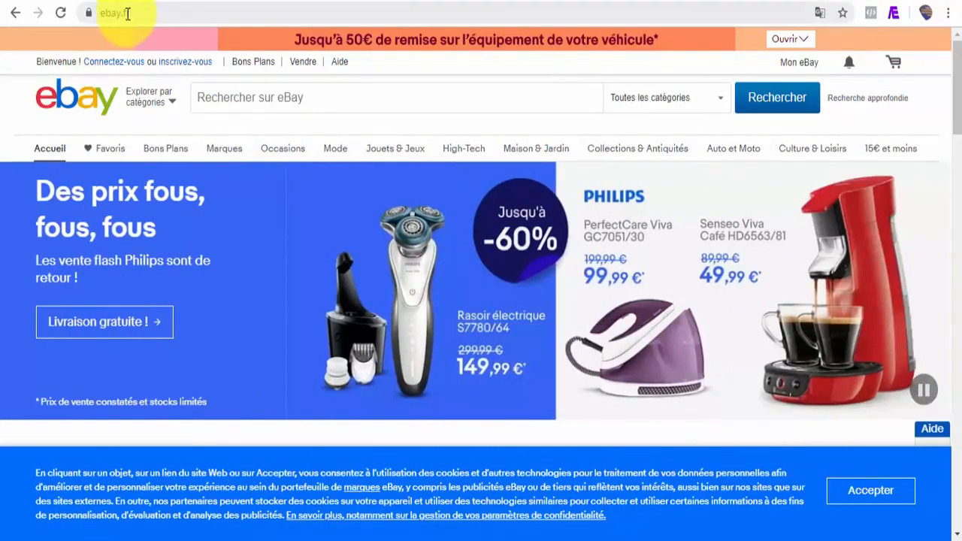
mouse_move(174, 117)
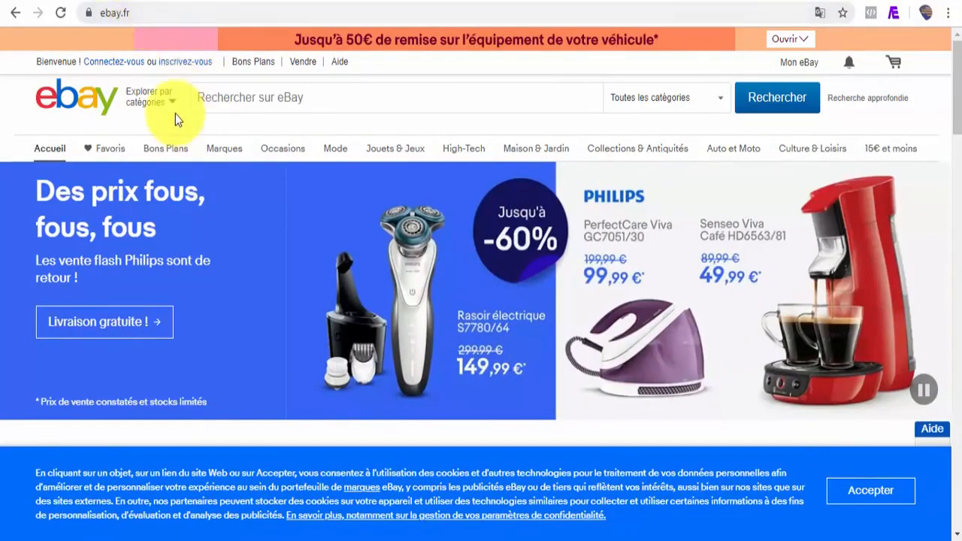
Step: Open eBay.fr's Peluches et doudous category and browse its listings
left_click(149, 97)
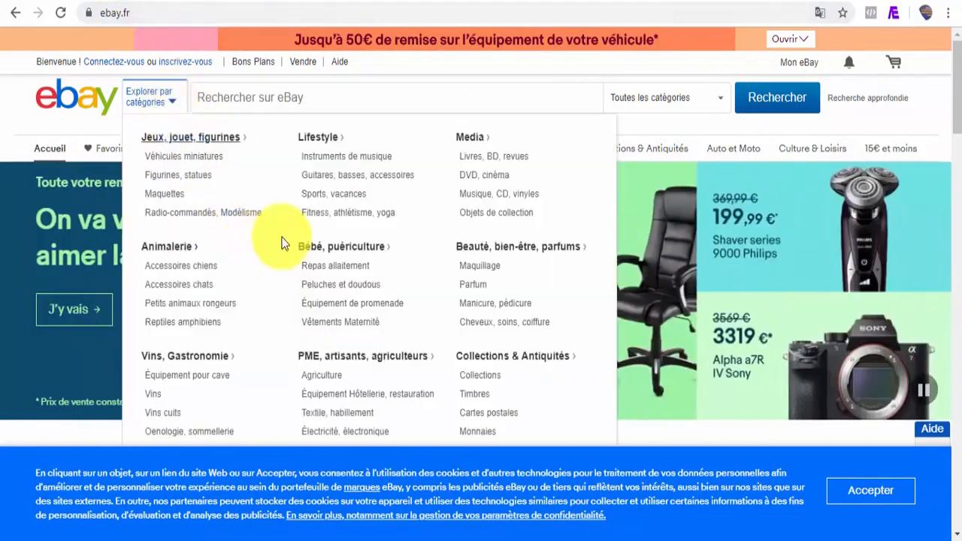
left_click(341, 284)
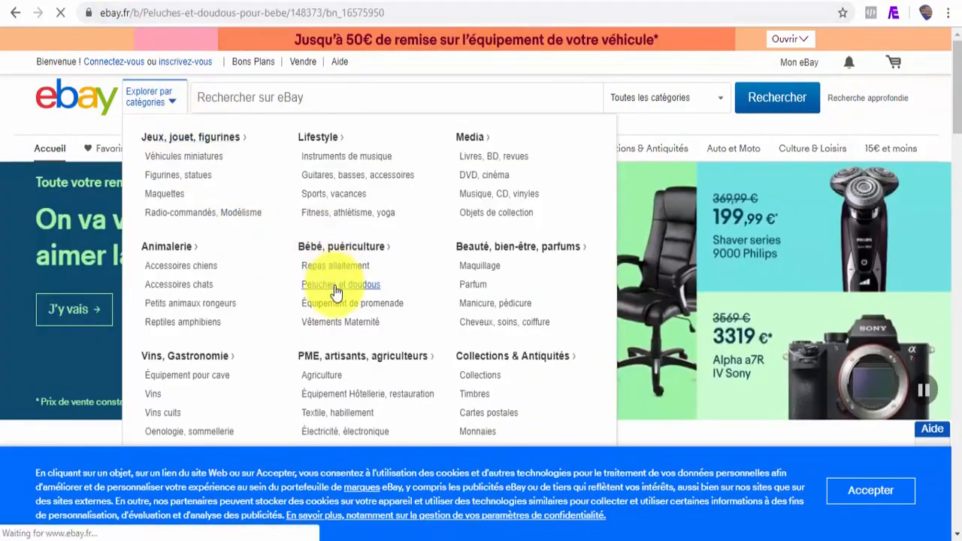
left_click(340, 284)
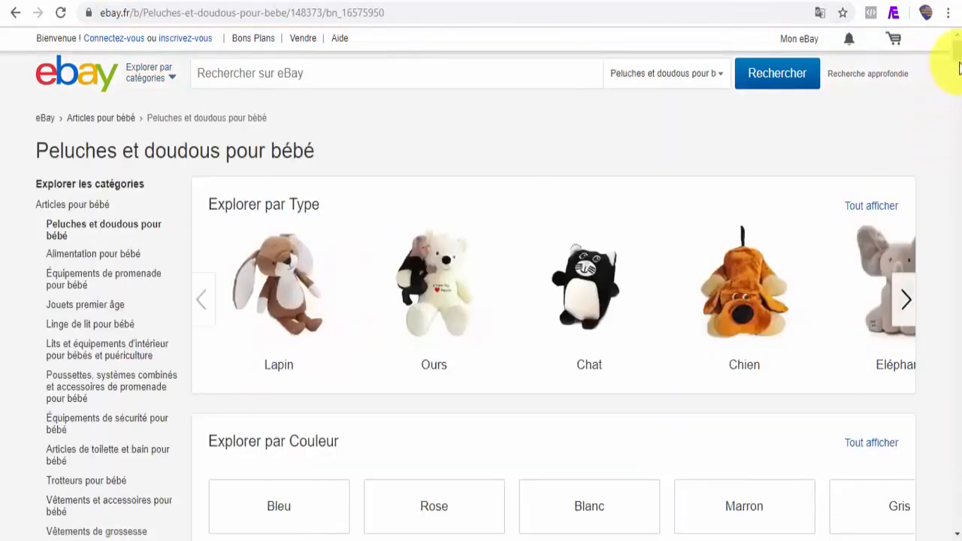
scroll("down", 3)
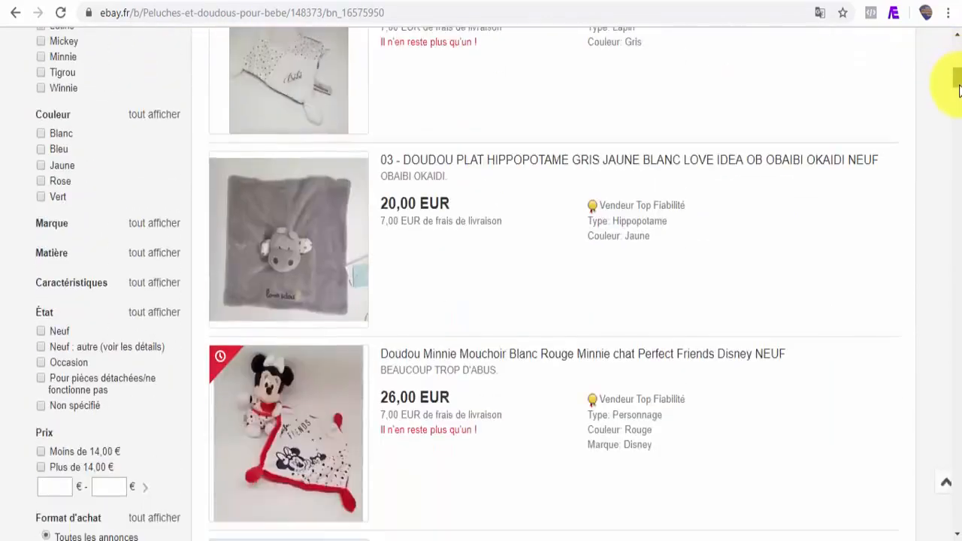
scroll("down", 3)
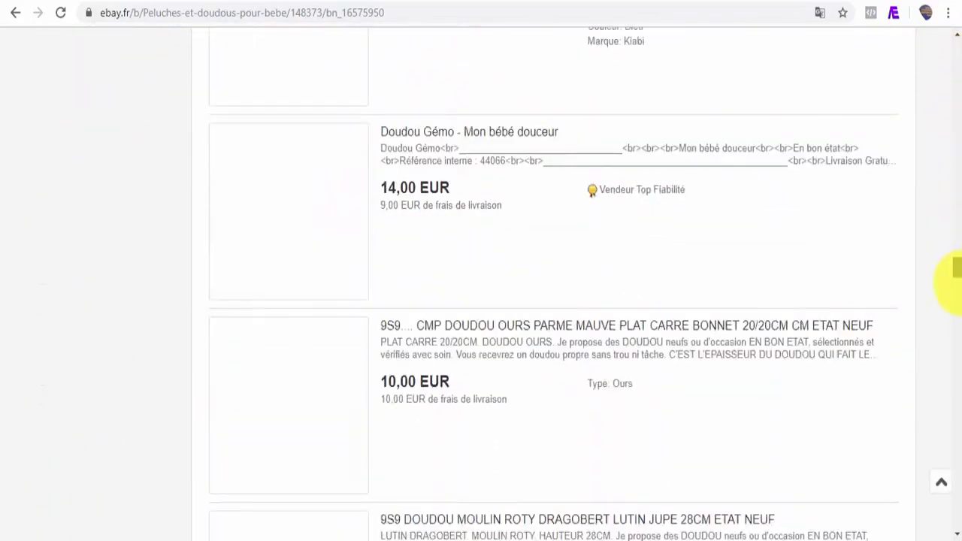
scroll("up", 3)
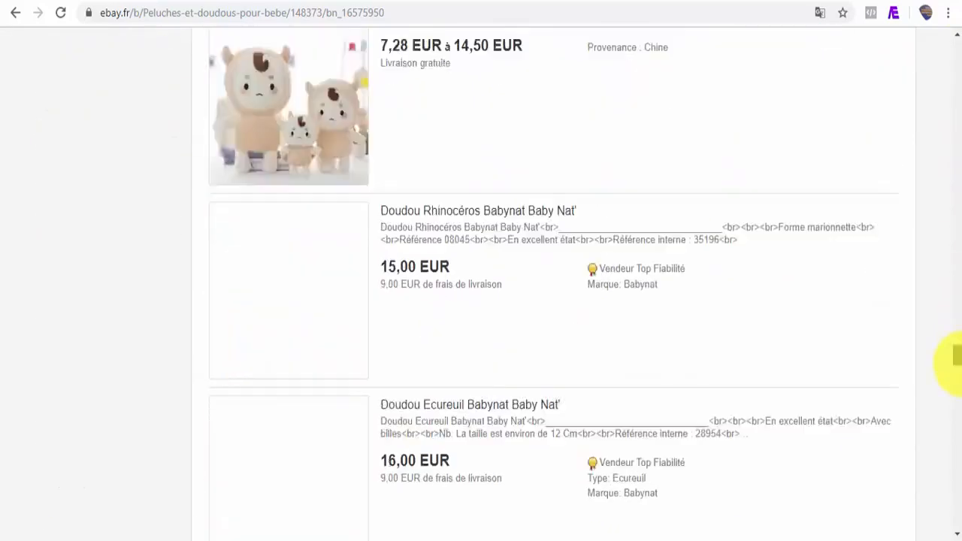
scroll("down", 3)
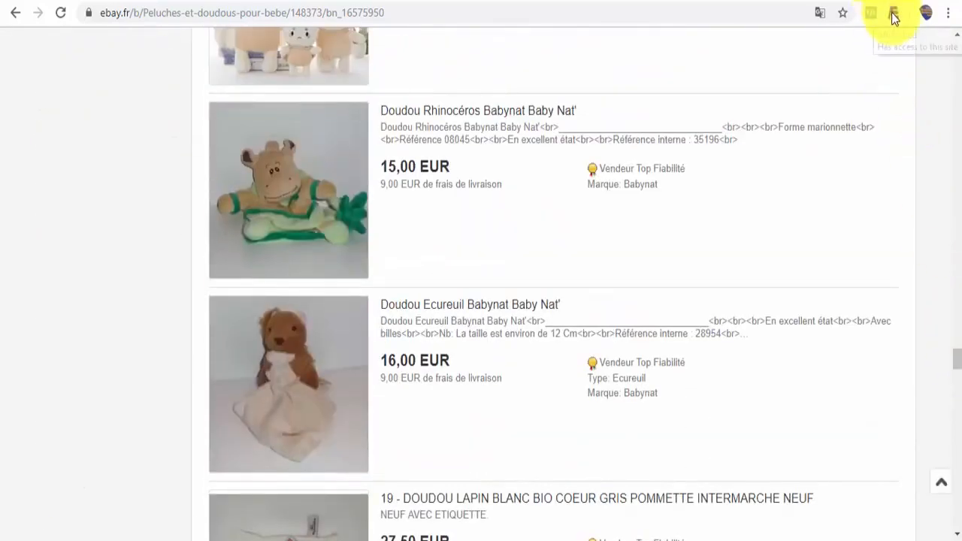
Step: Collect the listing's item IDs with the AffiEmbed extension
left_click(894, 12)
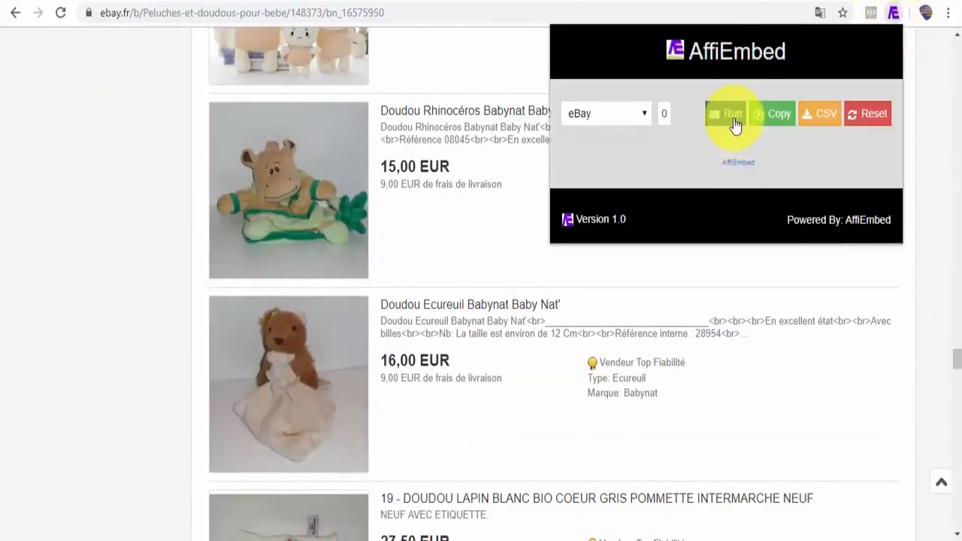
left_click(725, 114)
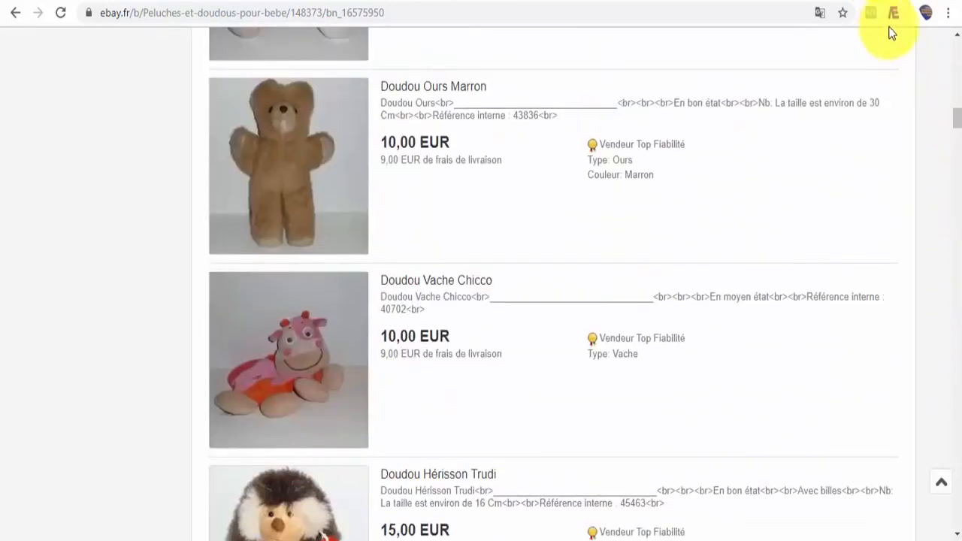
left_click(893, 13)
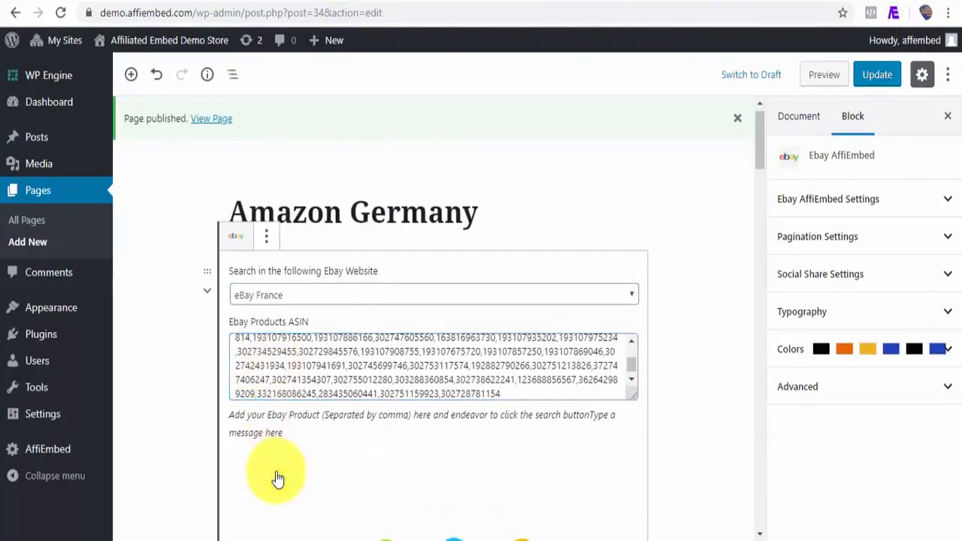
scroll("down", 3)
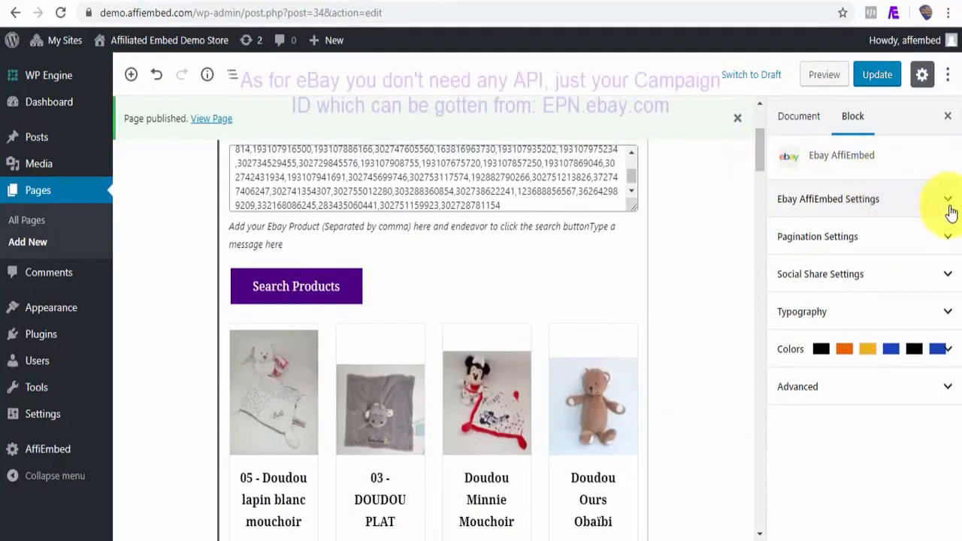
left_click(947, 198)
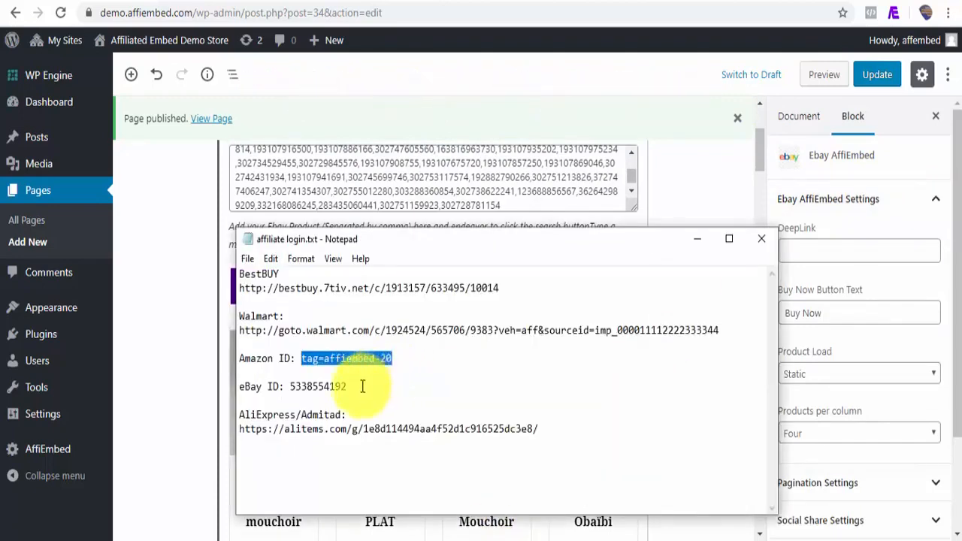
double_click(319, 386)
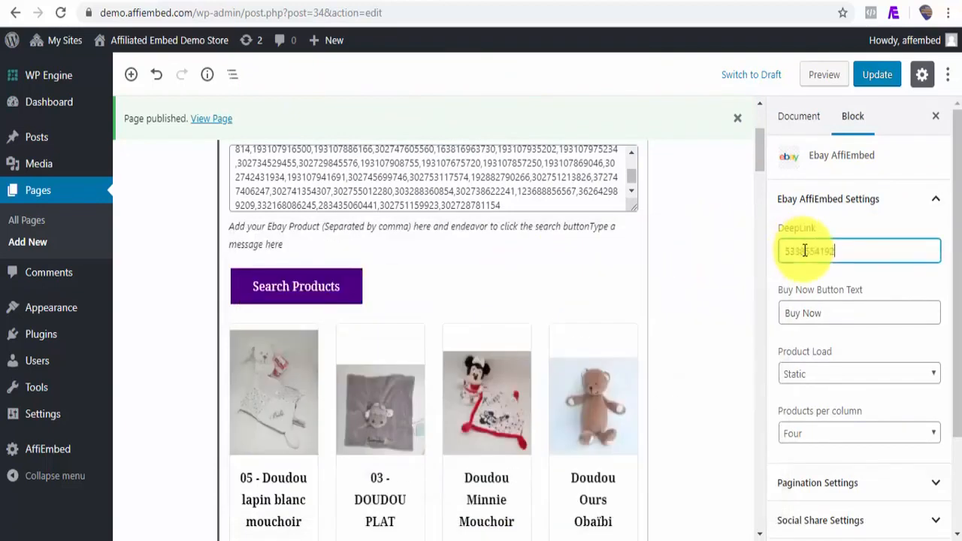
scroll("down", 3)
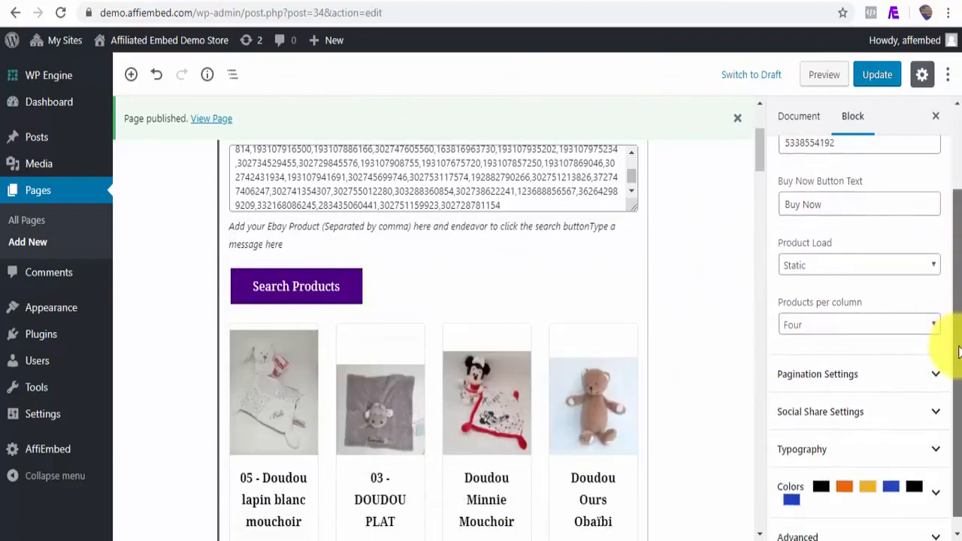
scroll("down", 3)
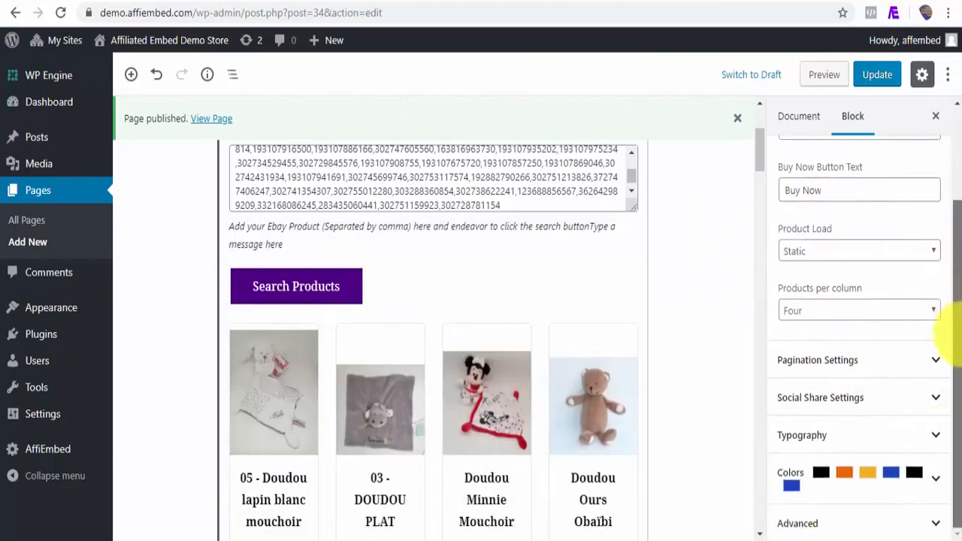
mouse_move(872, 158)
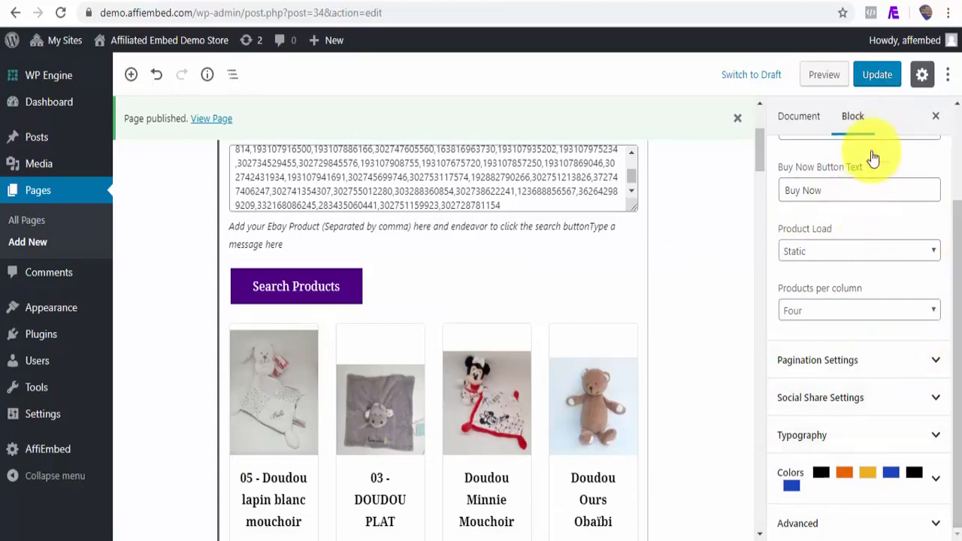
left_click(877, 74)
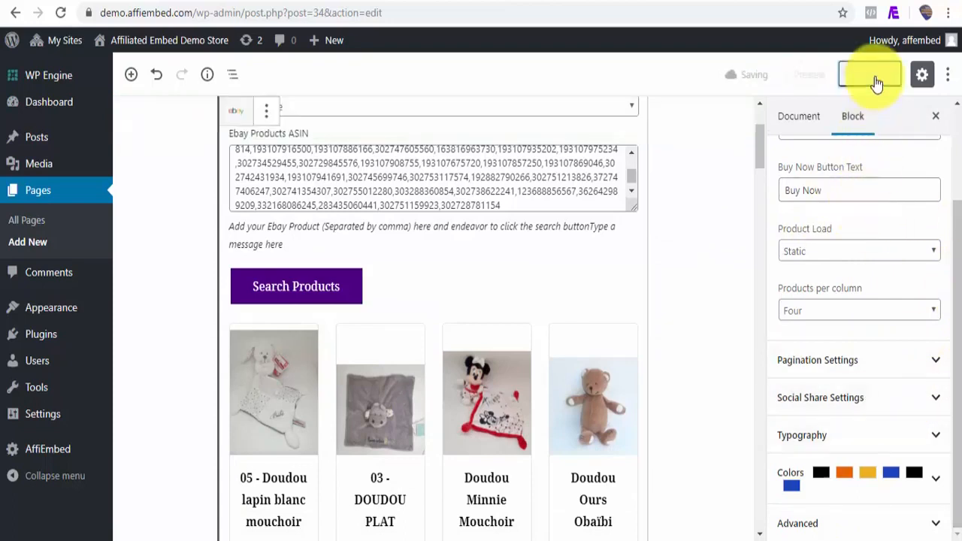
left_click(869, 74)
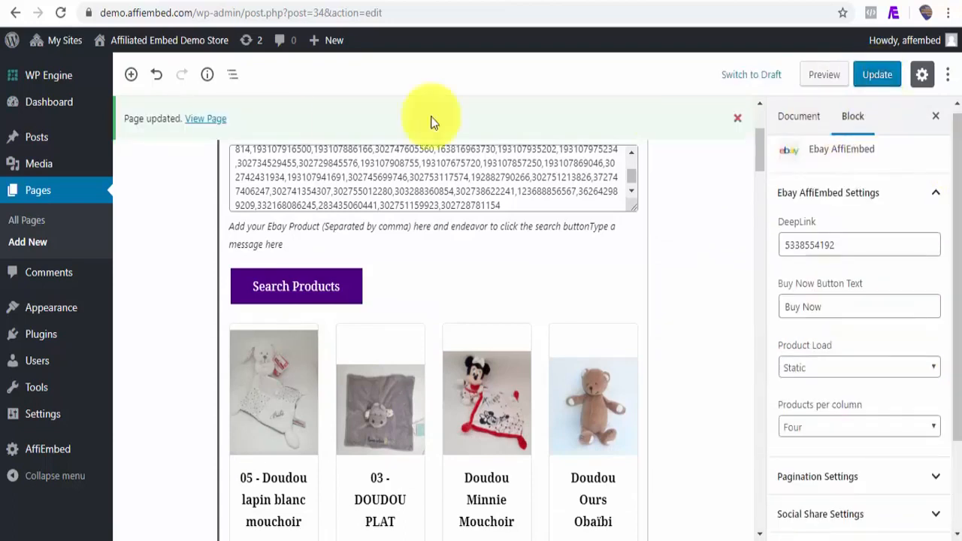
mouse_move(194, 121)
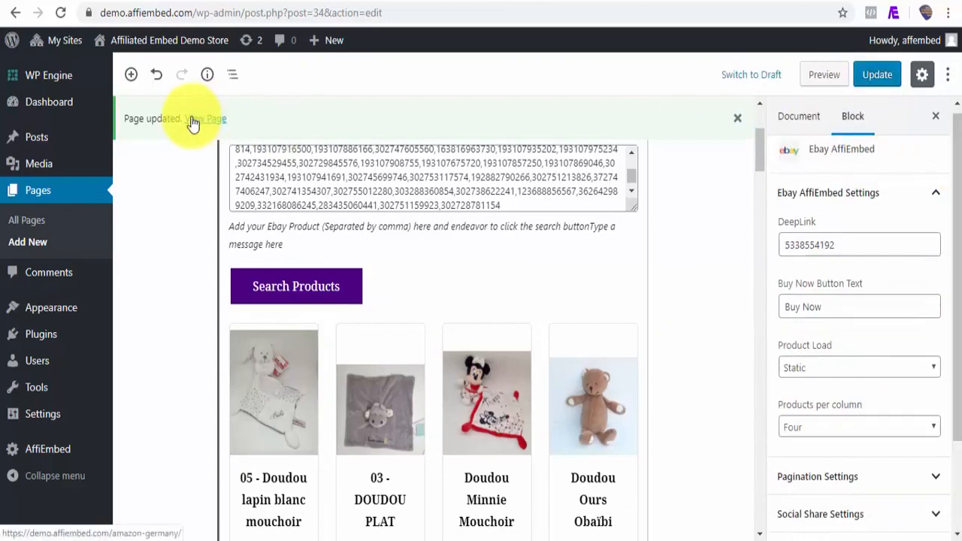
Step: Open the live page separately and scroll through the eBay.fr plush products
right_click(201, 118)
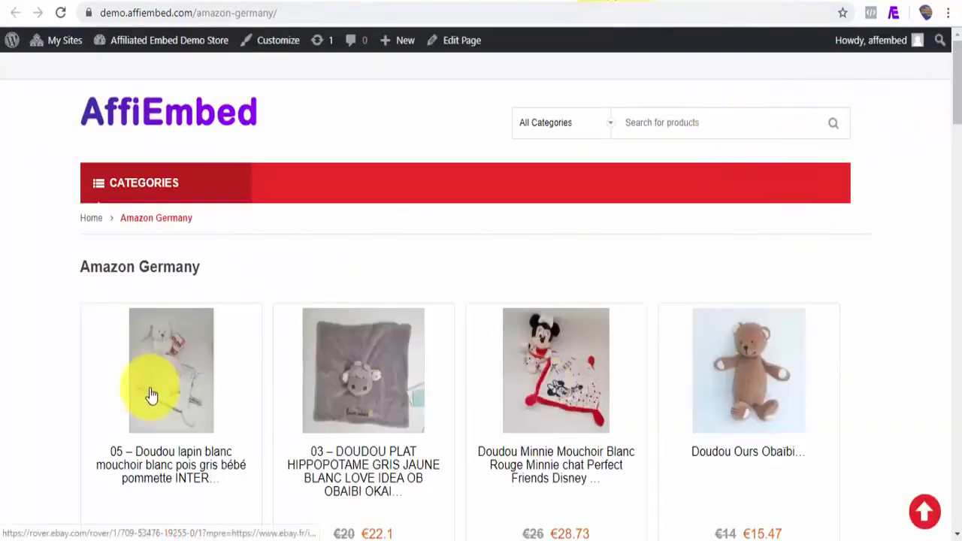
scroll("down", 3)
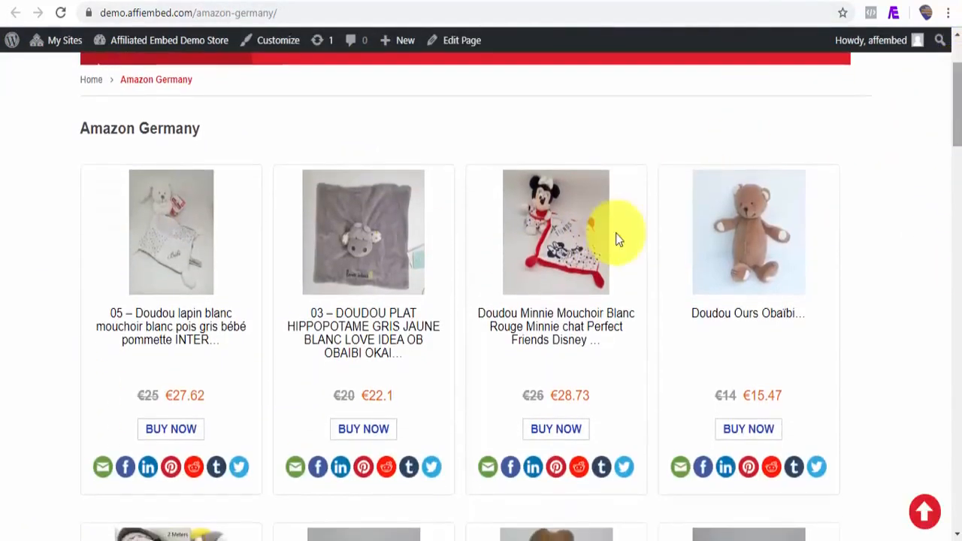
scroll("down", 3)
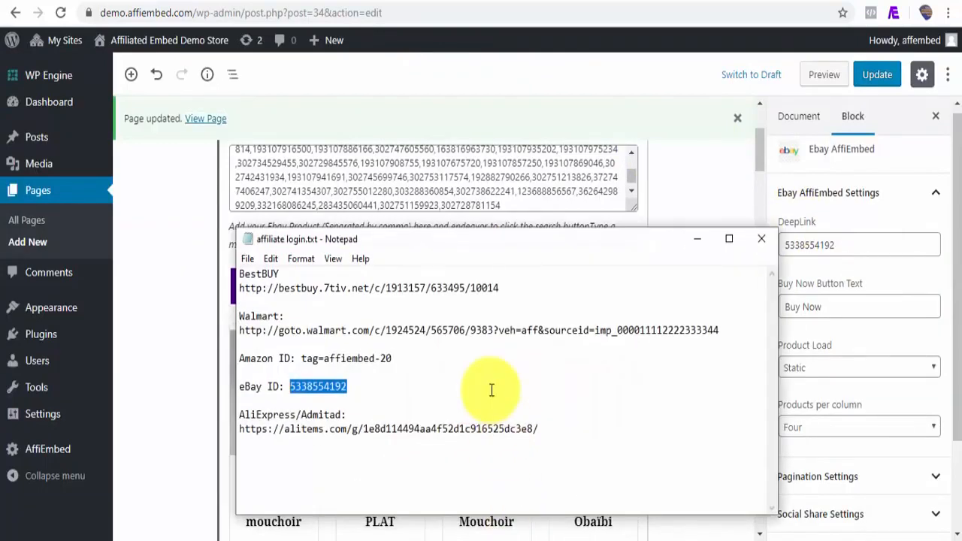
mouse_move(304, 304)
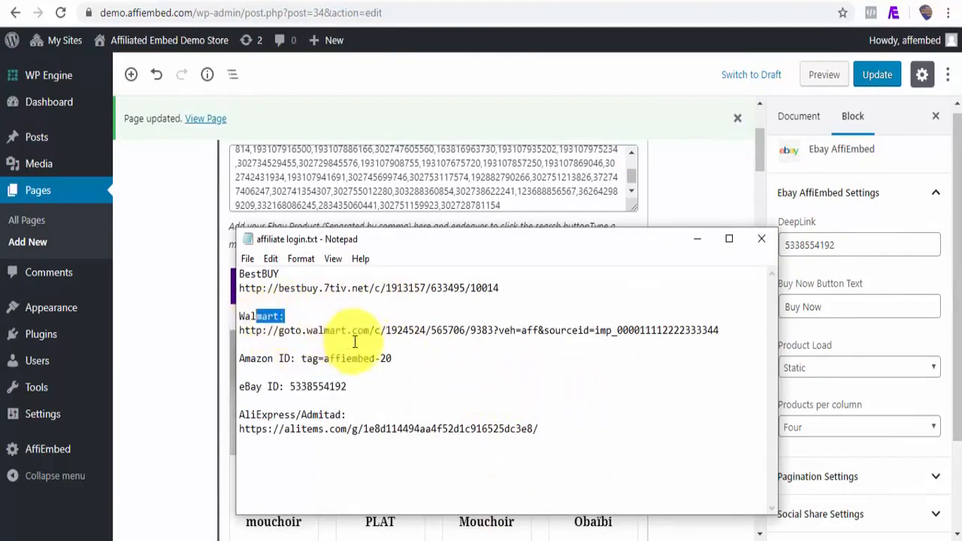
mouse_move(169, 331)
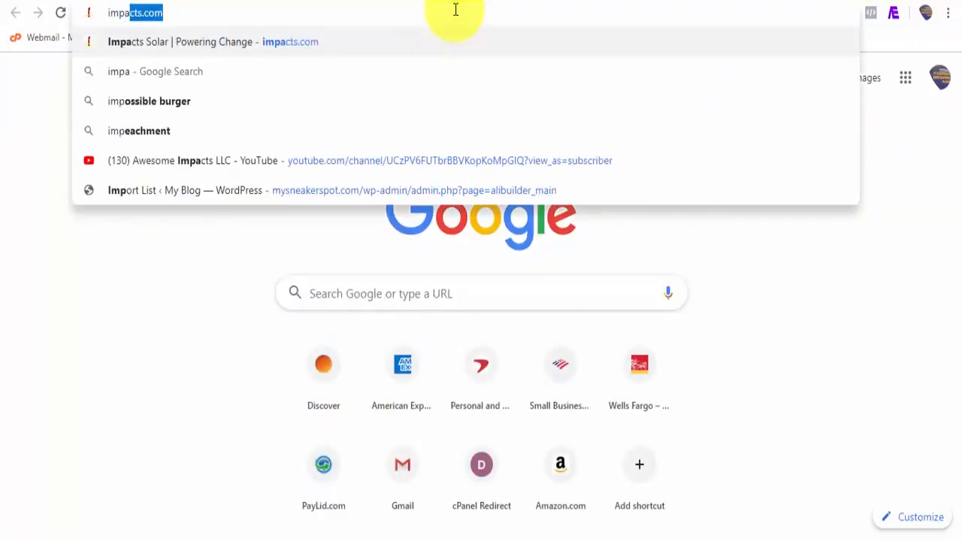
Step: Search for impact.com beside the Walmart entry in the affiliate notes
type("impacts")
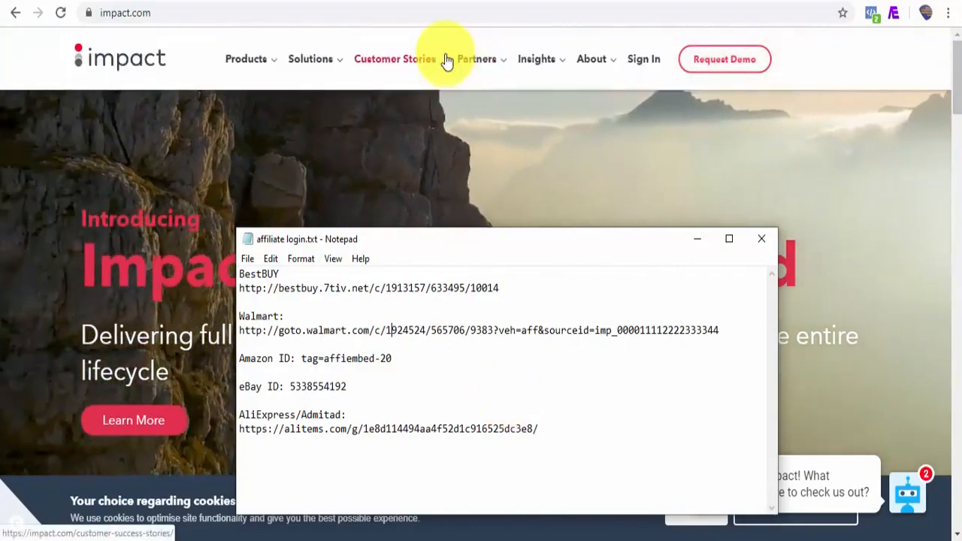
left_click(476, 58)
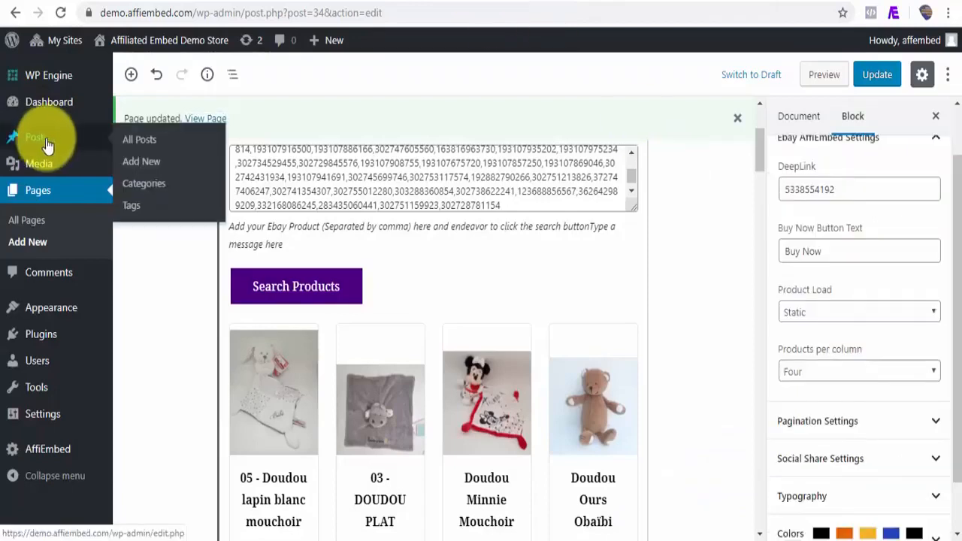
mouse_move(139, 139)
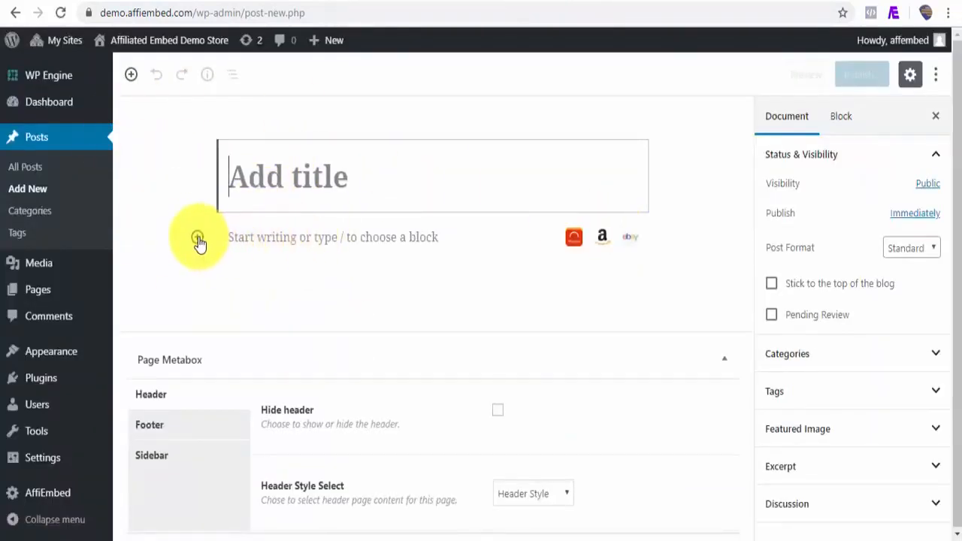
Step: Search the block inserter for 'walmart' to add the Walmart AffiEmbed block
left_click(197, 237)
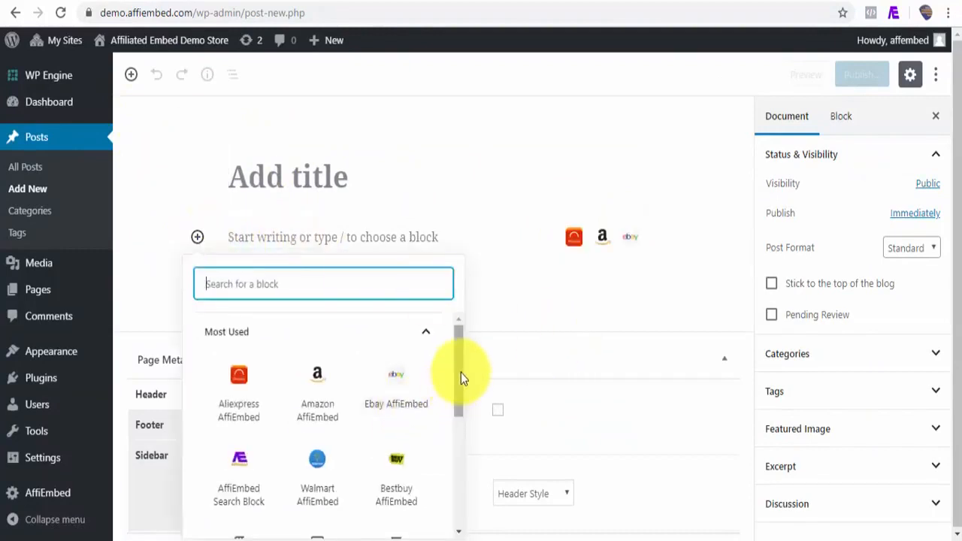
scroll("down", 3)
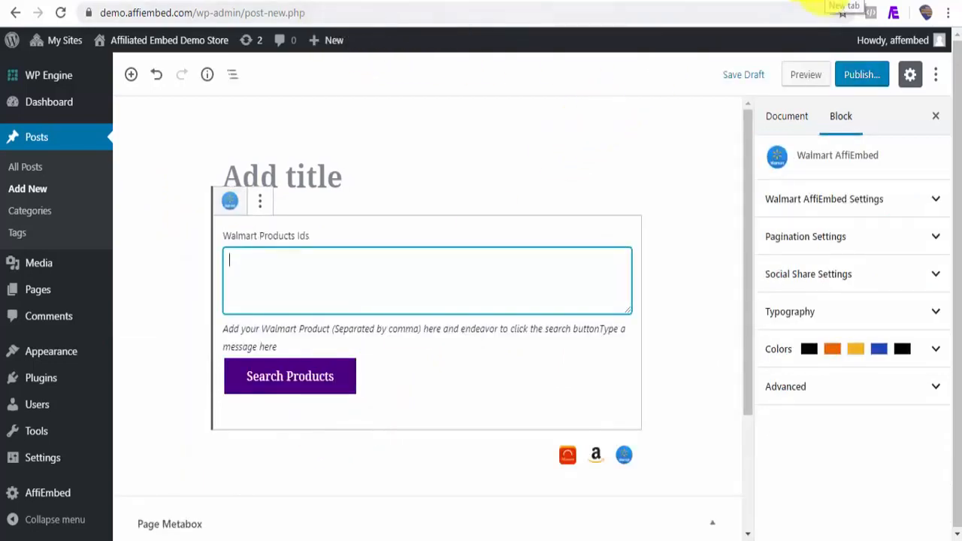
type("walmart.com")
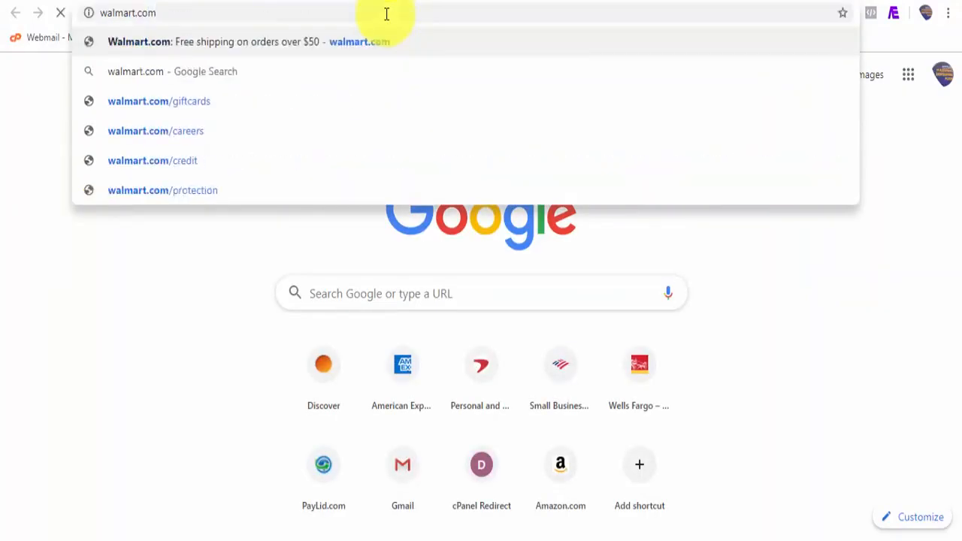
Step: Load walmart.com and browse Game Time go-tos to the Outdoor Grills listing of 324 products
key("Return")
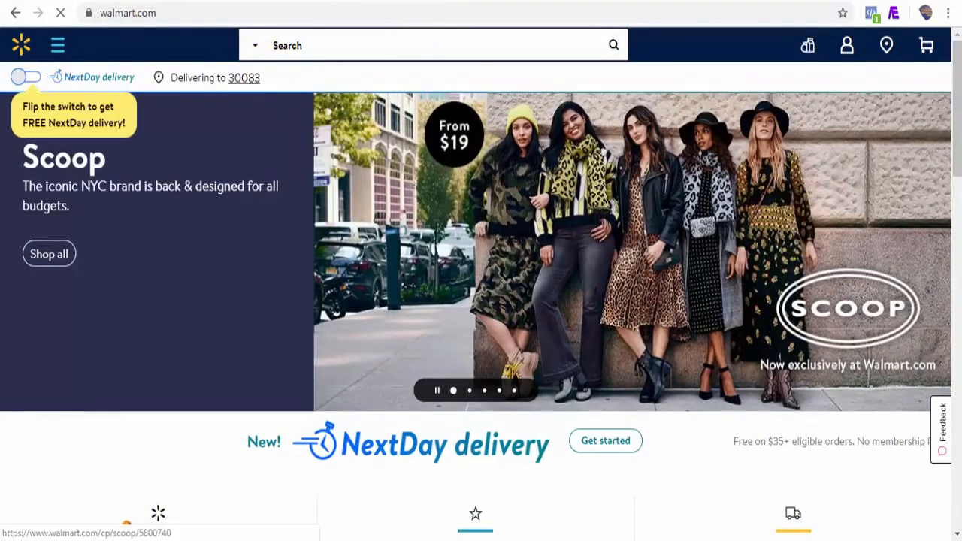
scroll("down", 3)
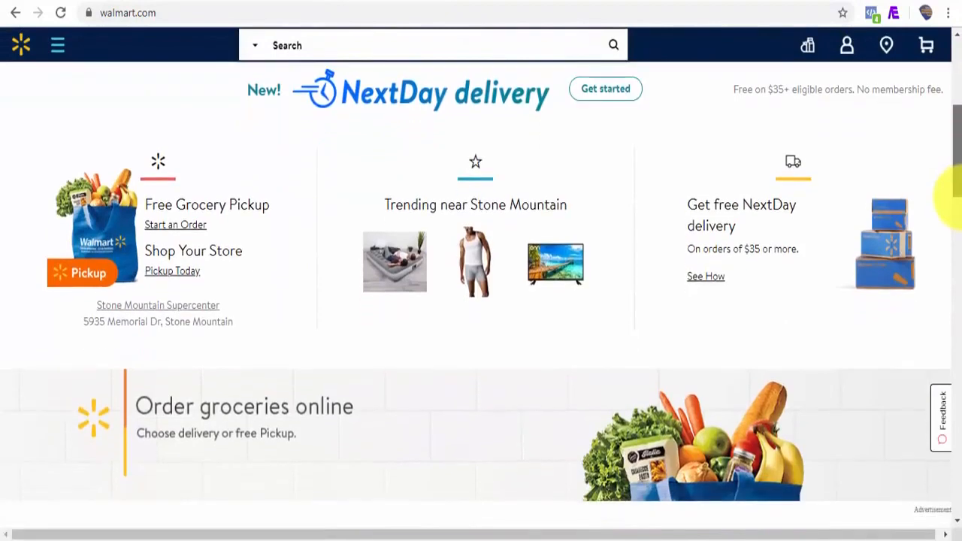
scroll("down", 3)
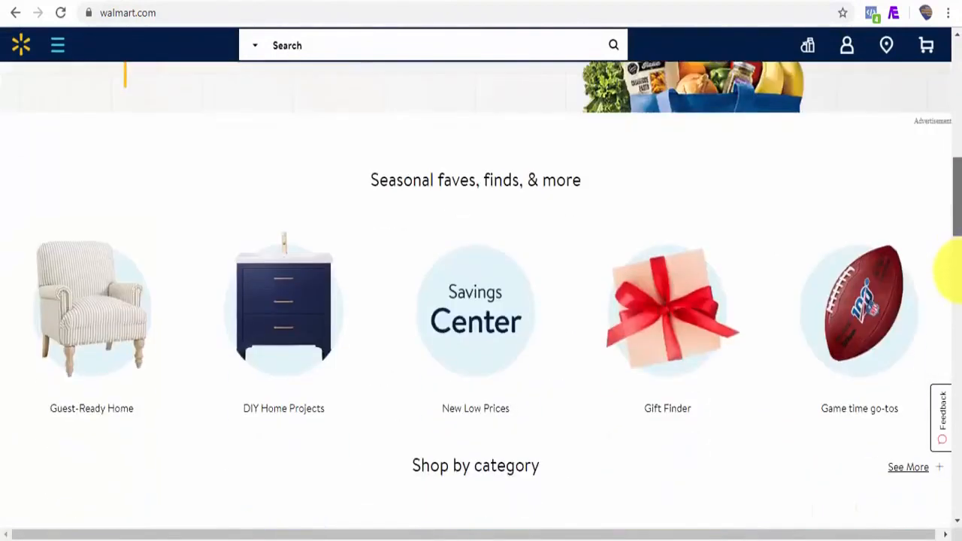
scroll("down", 3)
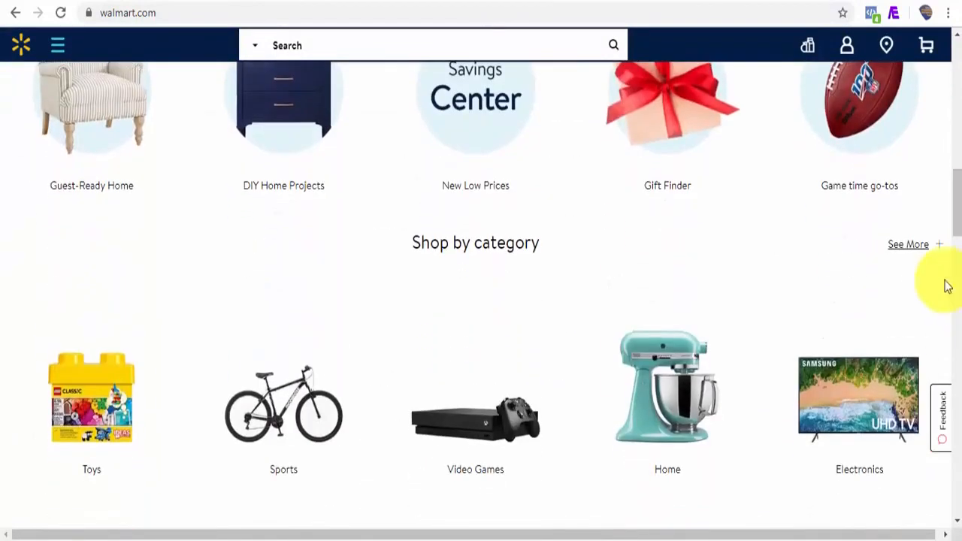
left_click(859, 113)
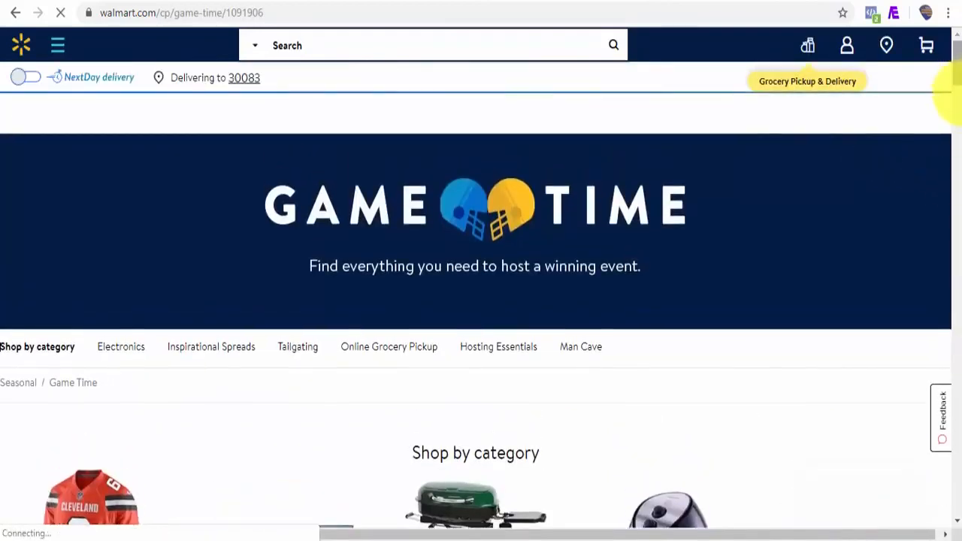
scroll("down", 3)
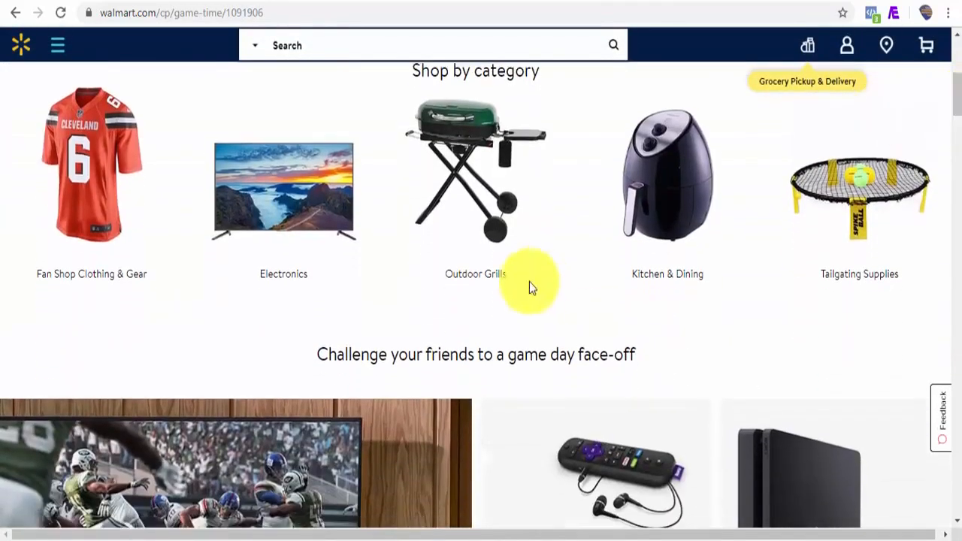
left_click(475, 274)
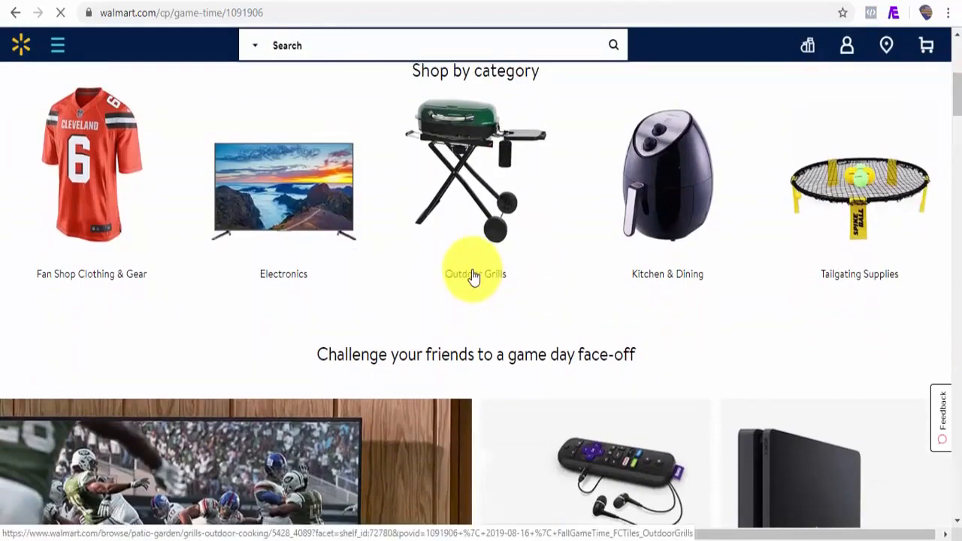
left_click(475, 274)
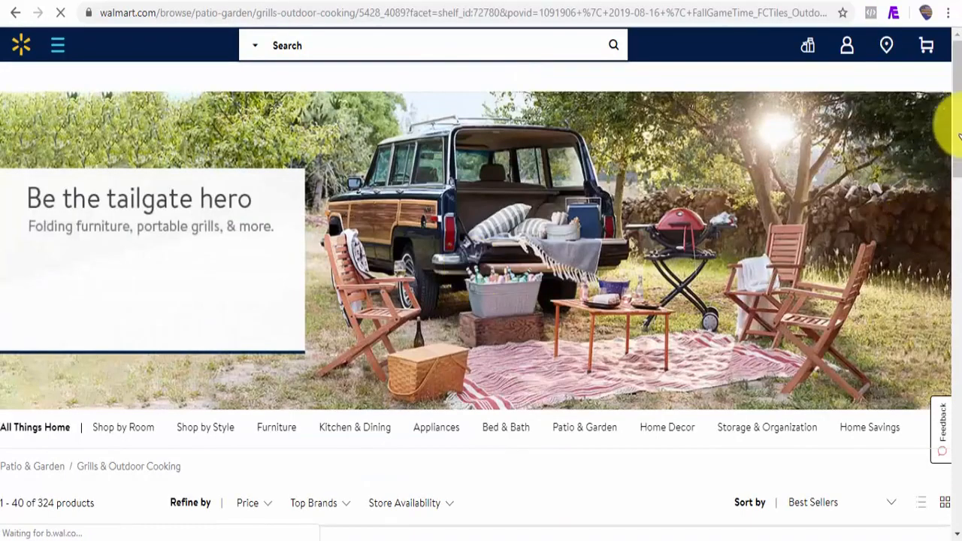
scroll("down", 3)
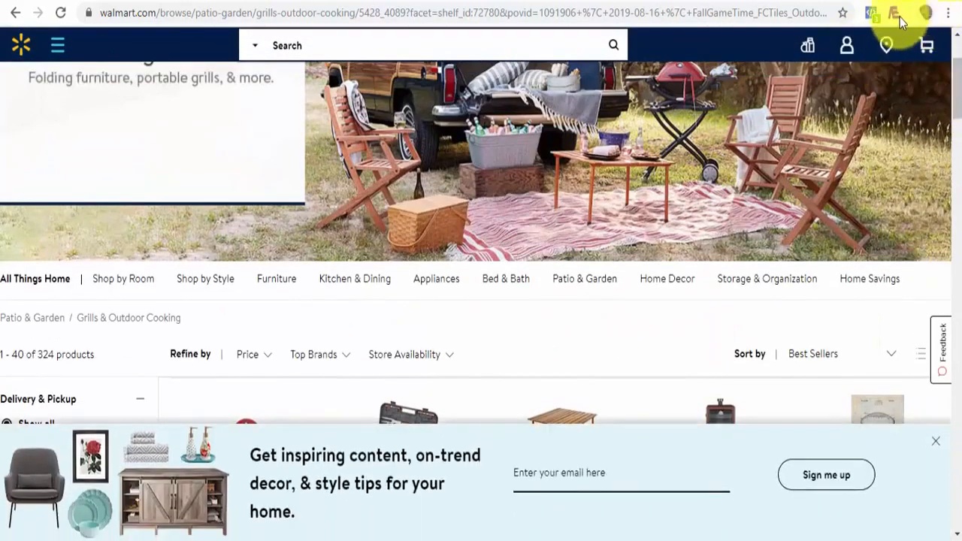
Step: Run the AffiEmbed collector over successive grill listing pages until 80 product IDs are gathered
left_click(894, 13)
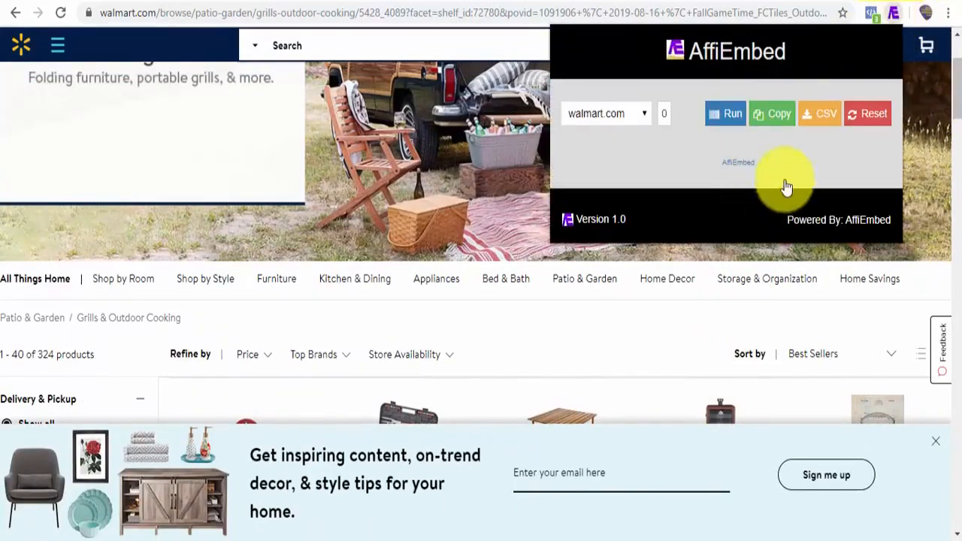
left_click(725, 113)
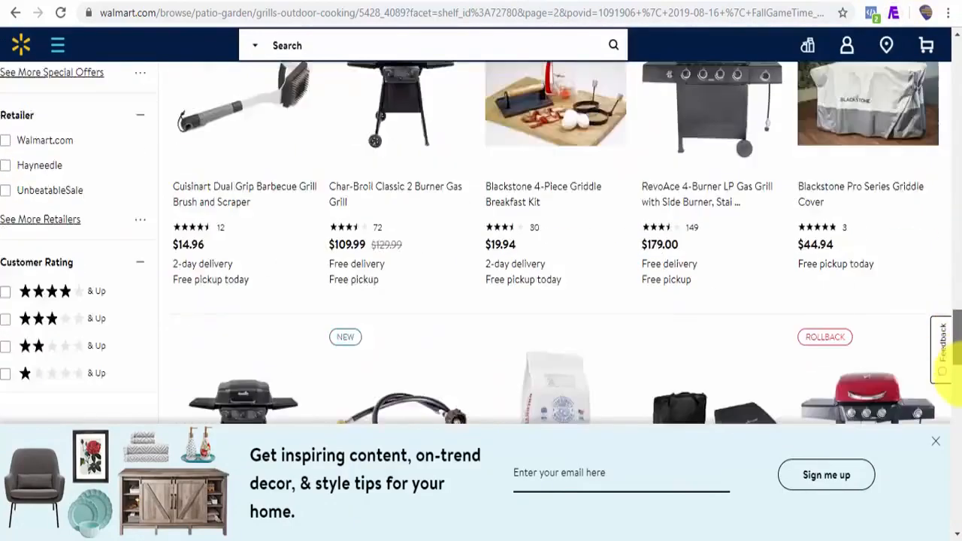
scroll("down", 3)
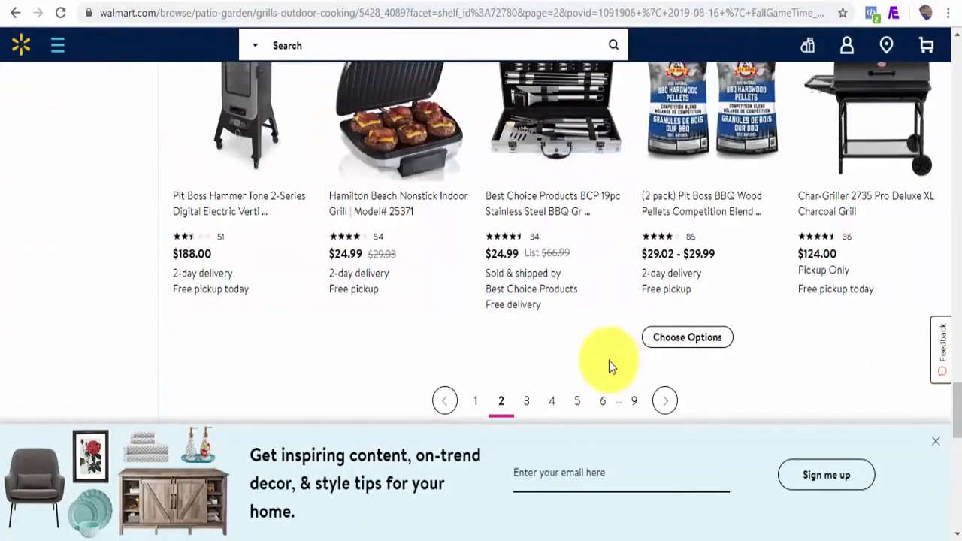
mouse_move(870, 87)
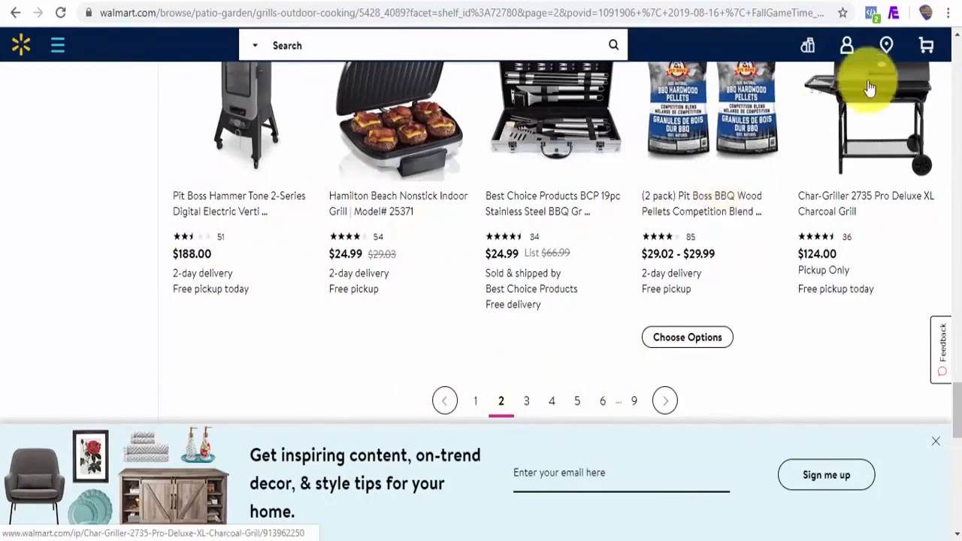
mouse_move(840, 113)
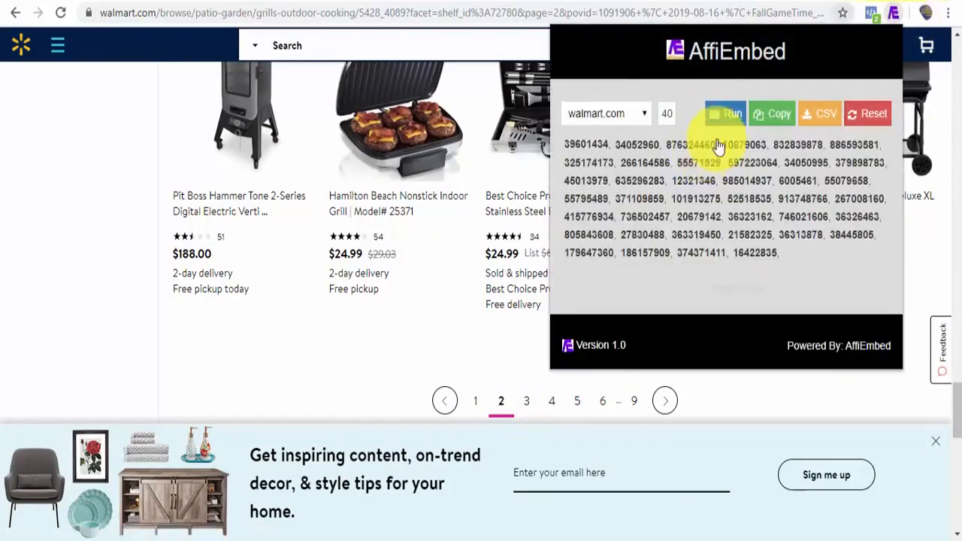
left_click(724, 113)
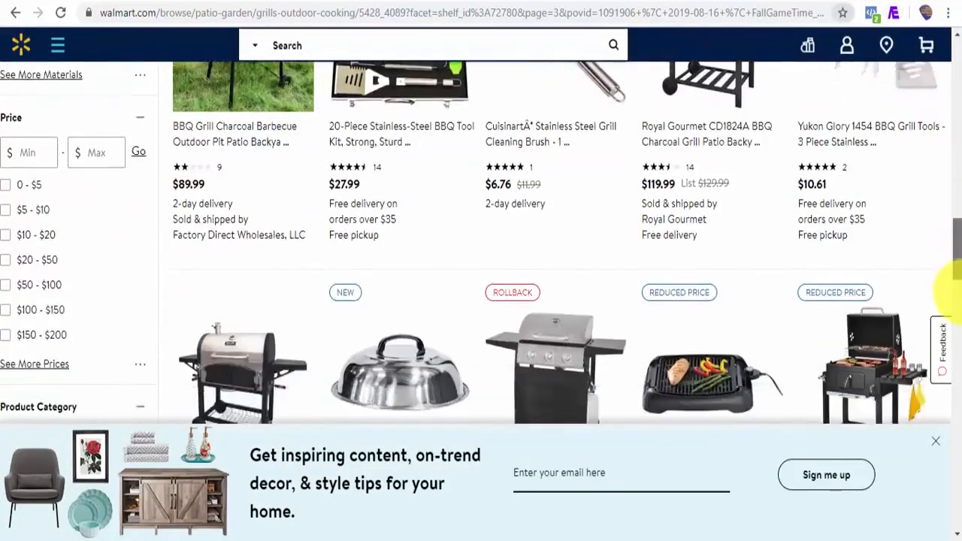
scroll("down", 3)
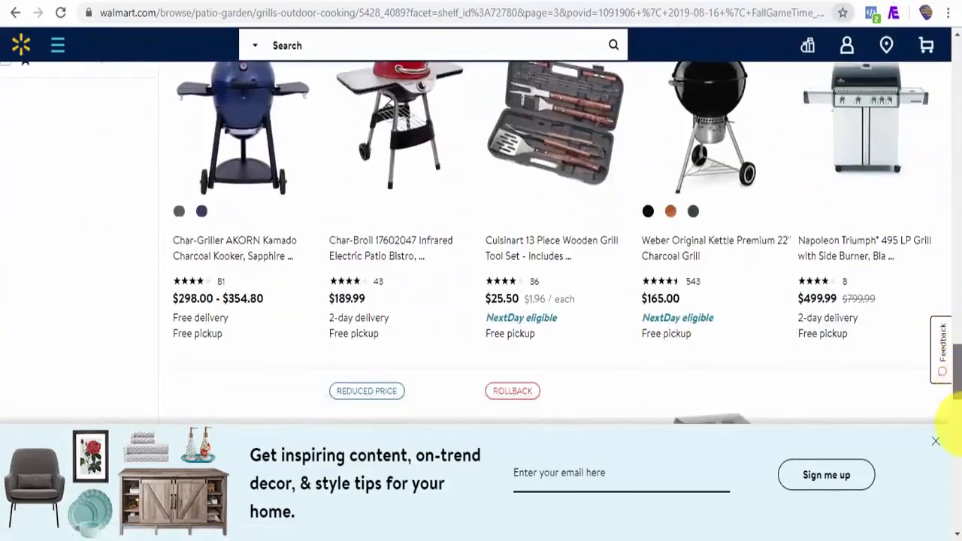
scroll("up", 3)
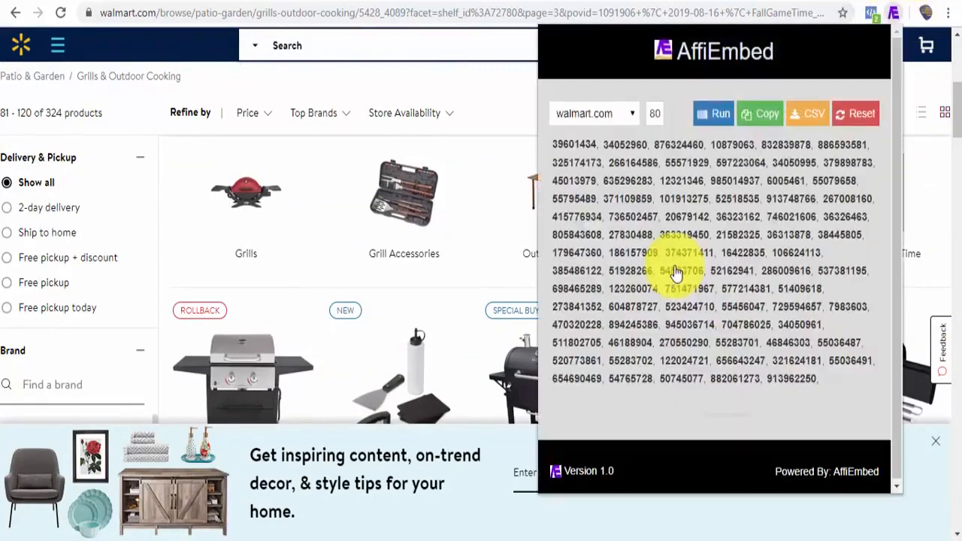
left_click(712, 114)
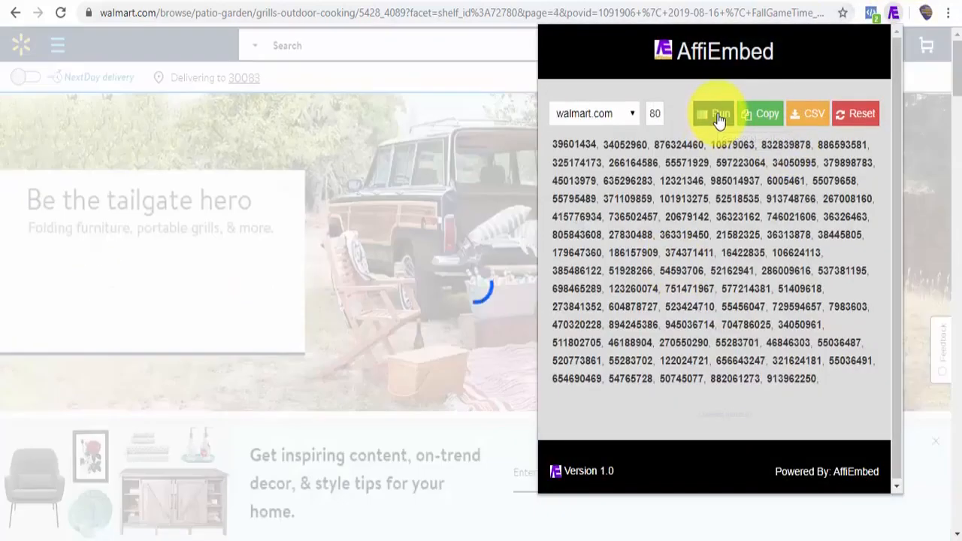
left_click(713, 114)
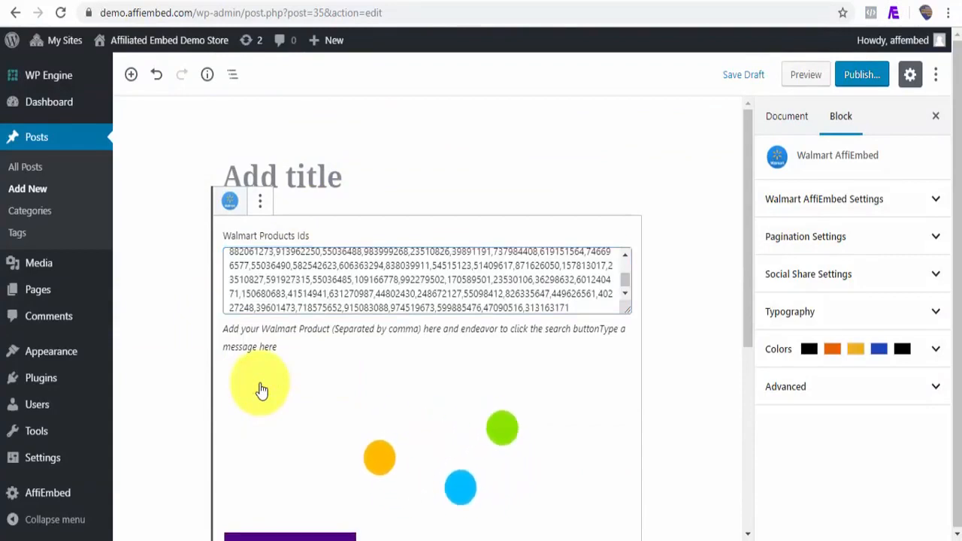
Step: Search products for the pasted Walmart IDs and check the four-column grill grid with 10 pages
left_click(289, 376)
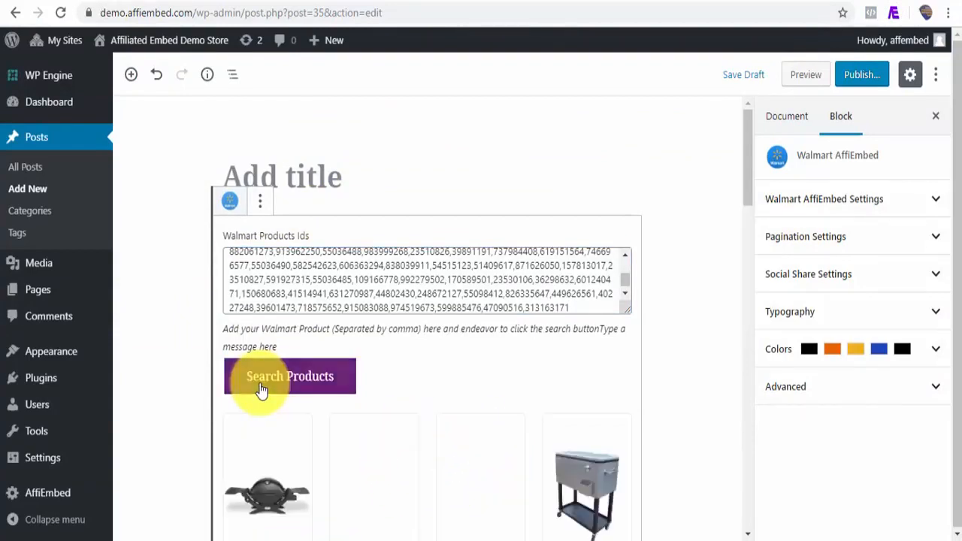
left_click(289, 376)
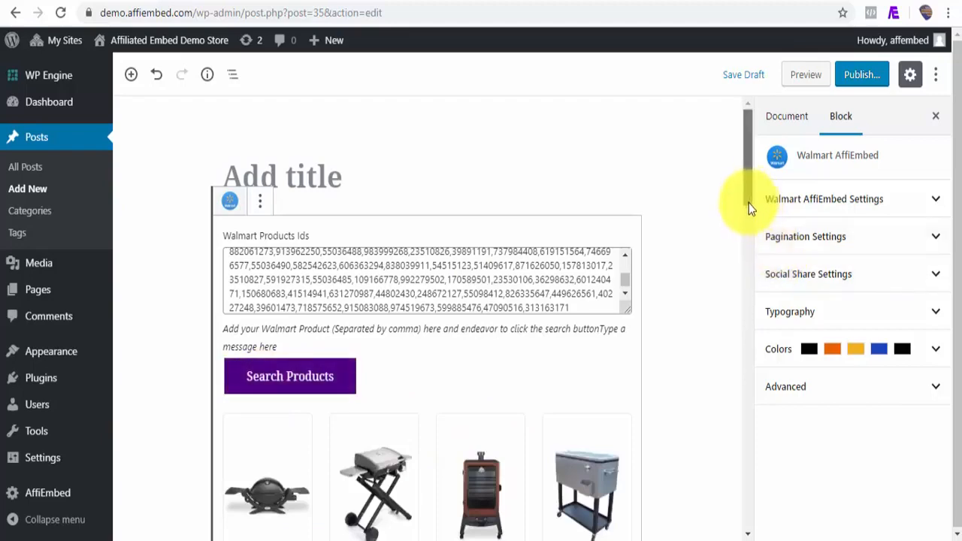
scroll("down", 3)
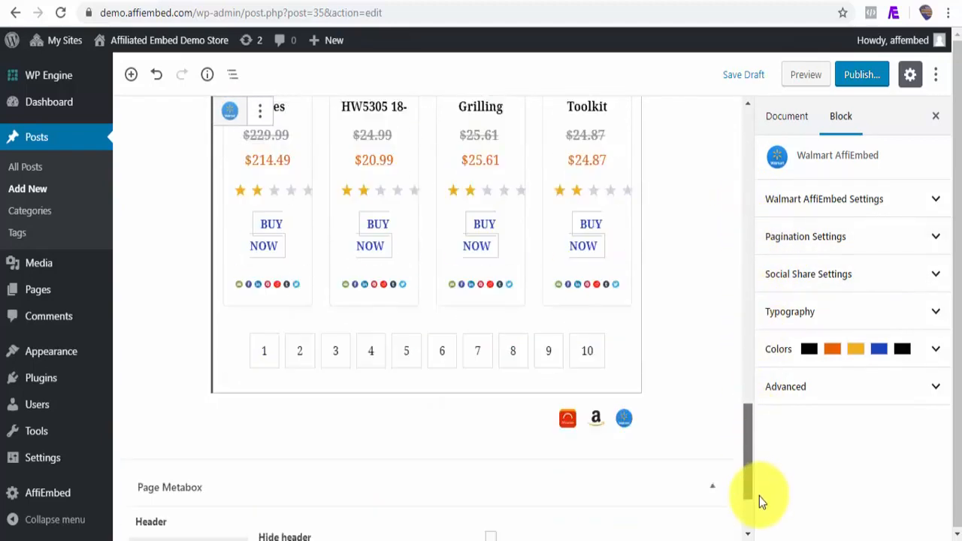
scroll("down", 3)
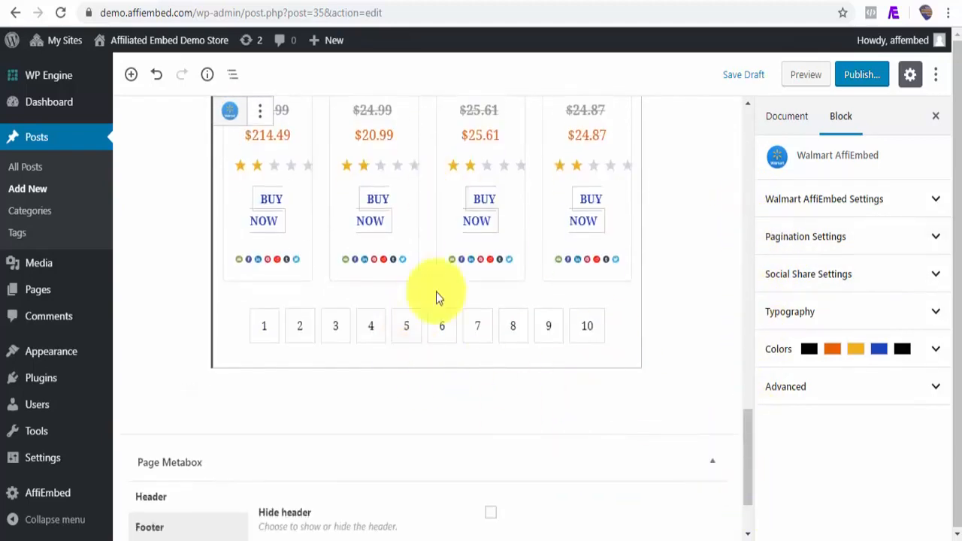
scroll("up", 3)
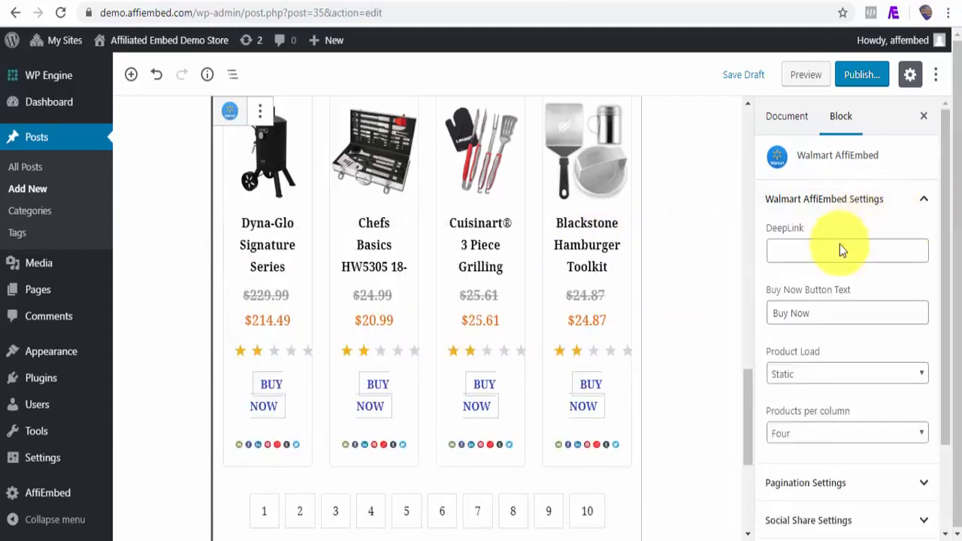
type("sourceid=mp_0000111122223333444")
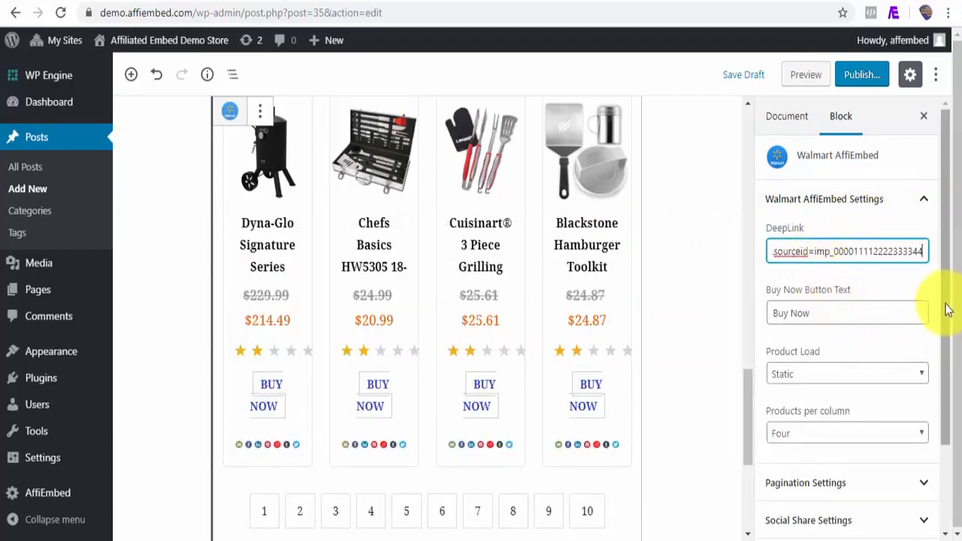
scroll("down", 3)
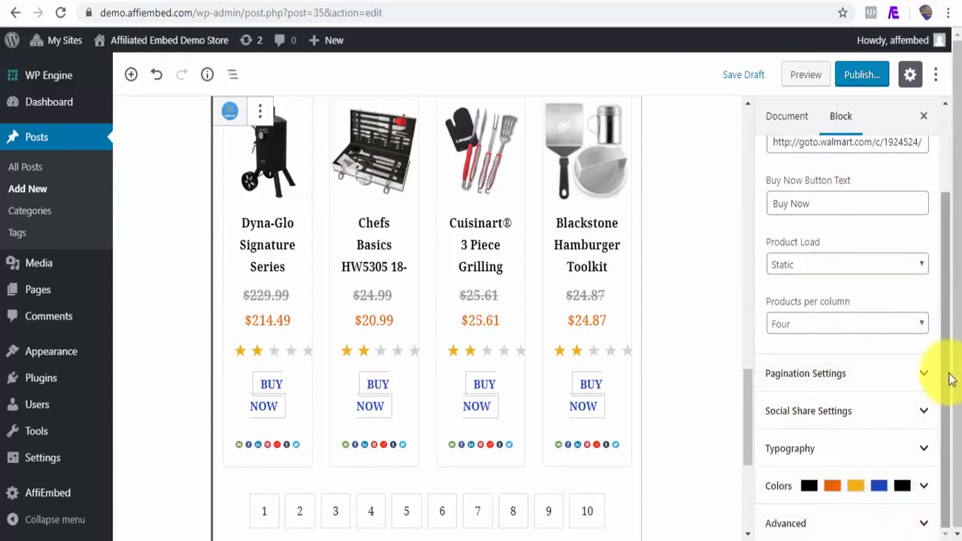
left_click(924, 486)
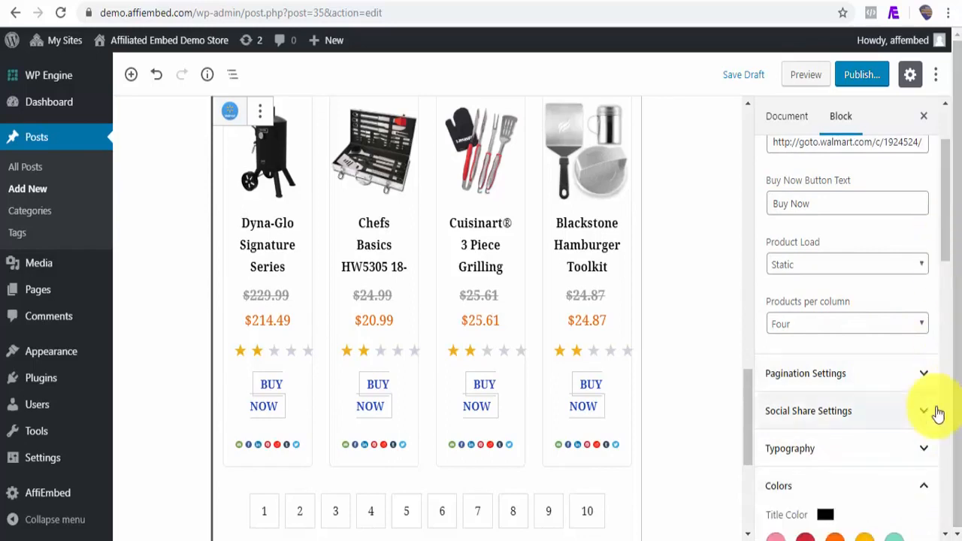
scroll("down", 3)
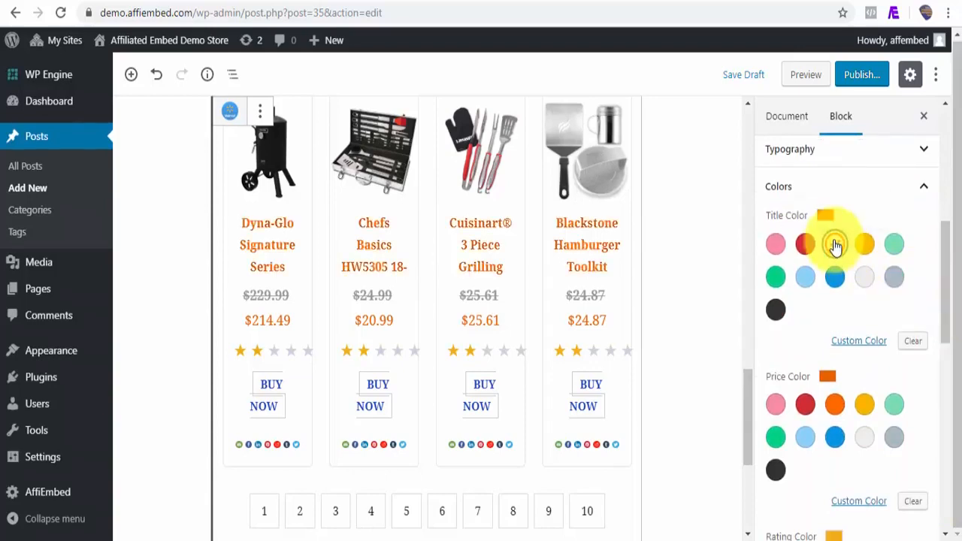
Step: Set Title Color to orange, Price Color to blue and Button Text Color to red
left_click(834, 244)
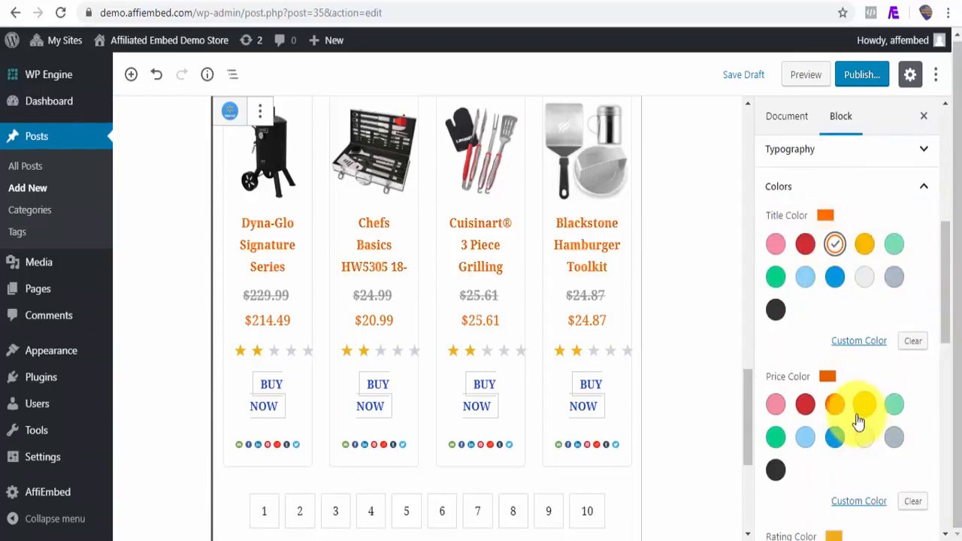
left_click(835, 437)
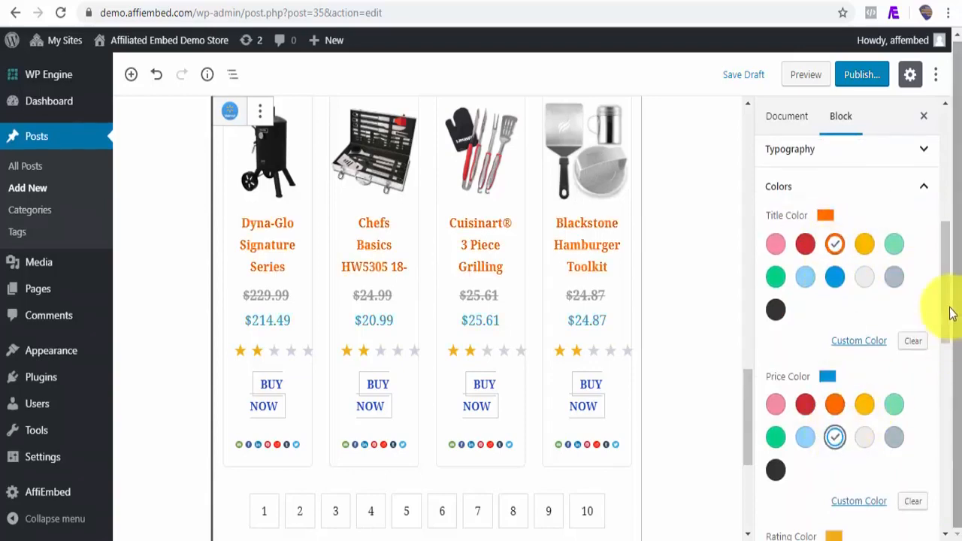
scroll("down", 3)
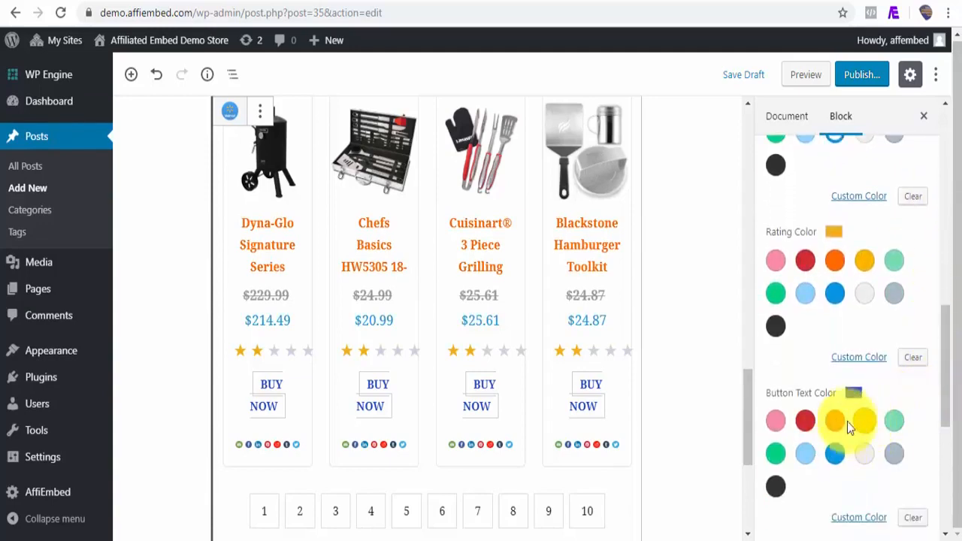
left_click(805, 420)
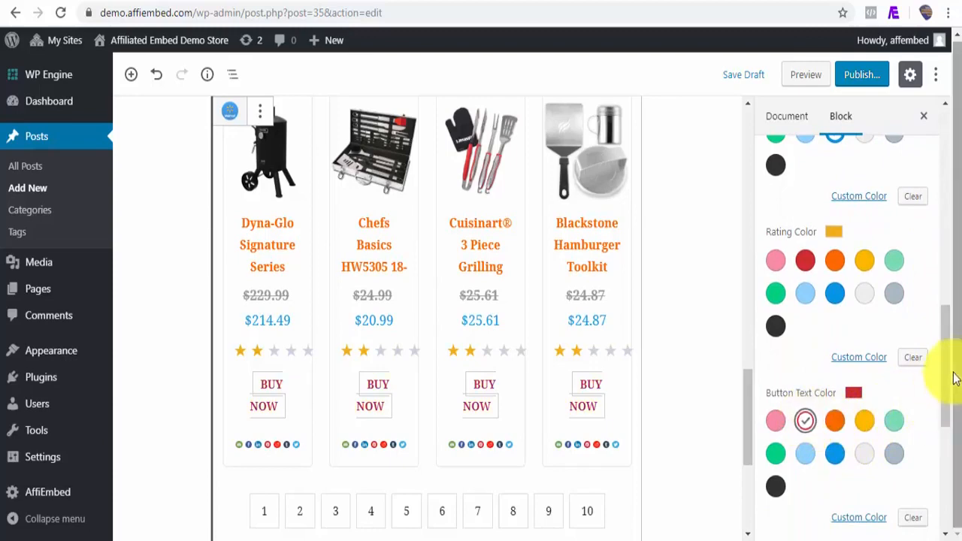
mouse_move(947, 241)
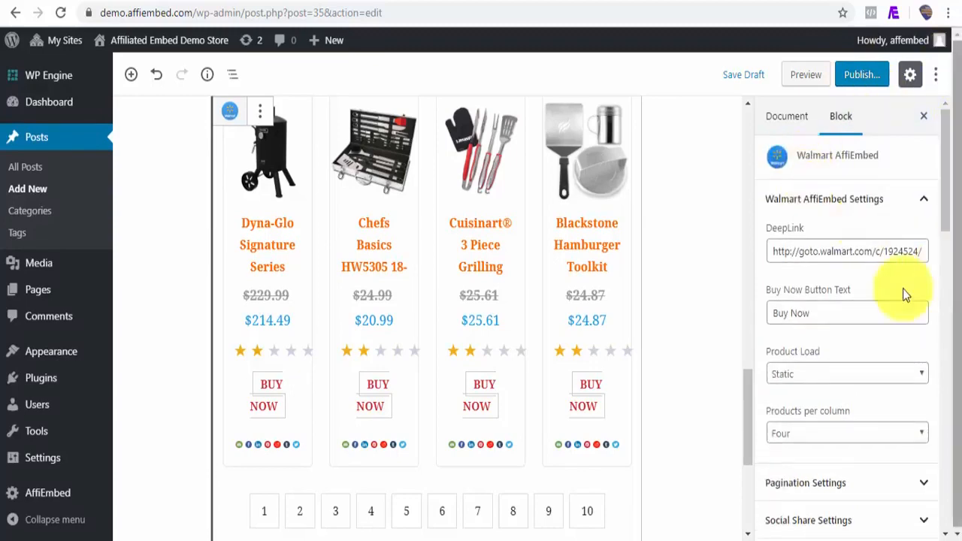
mouse_move(748, 402)
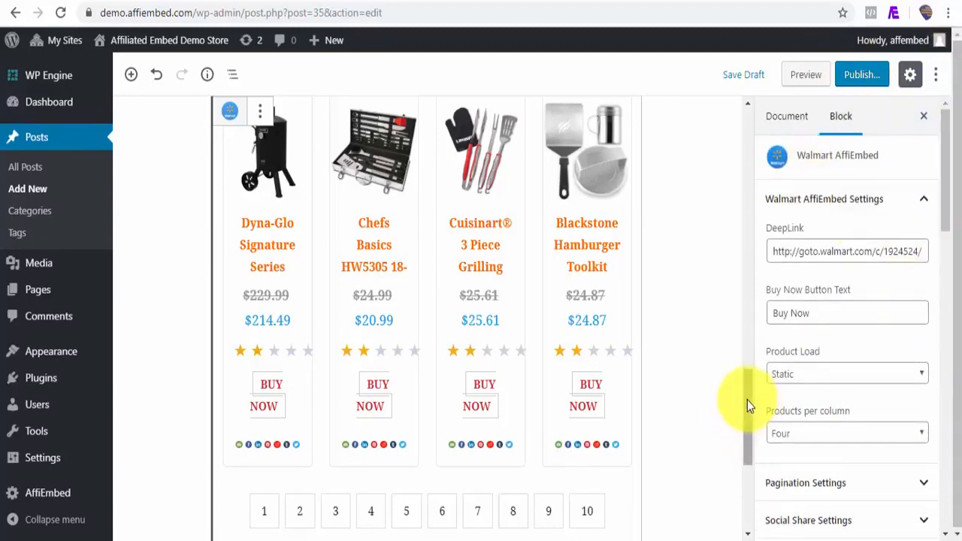
scroll("up", 3)
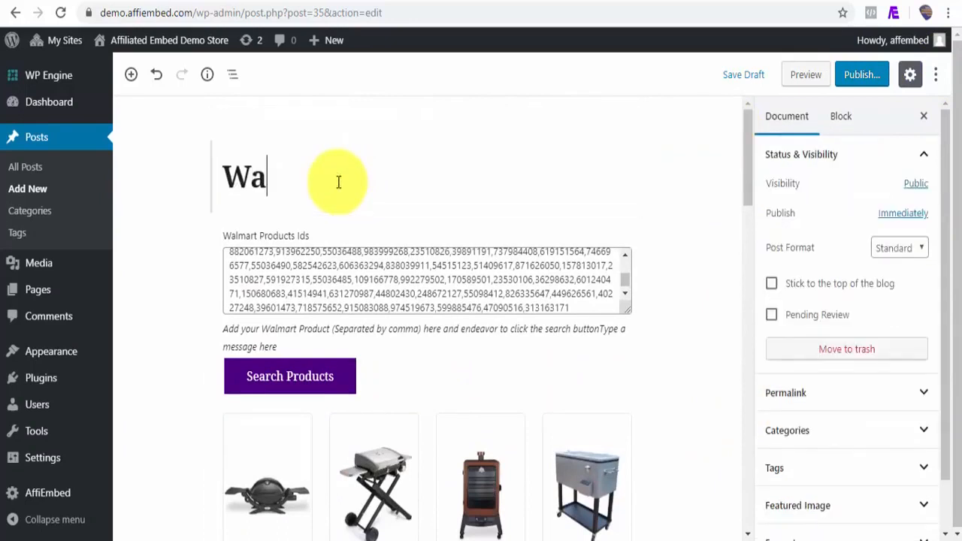
Step: Enter 'Walmart Import' as the post title, publish and confirm, then bring up View Post options
type("lmart")
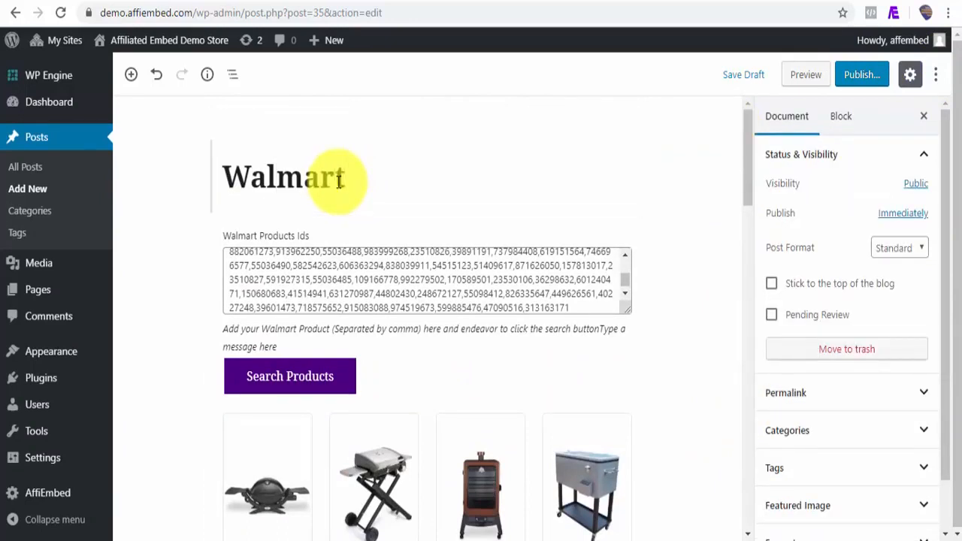
type("Import")
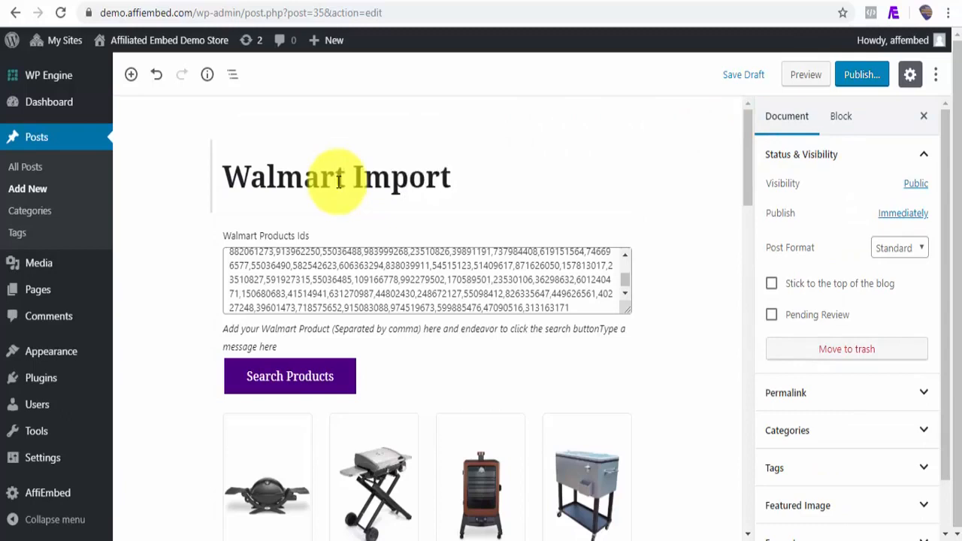
left_click(861, 74)
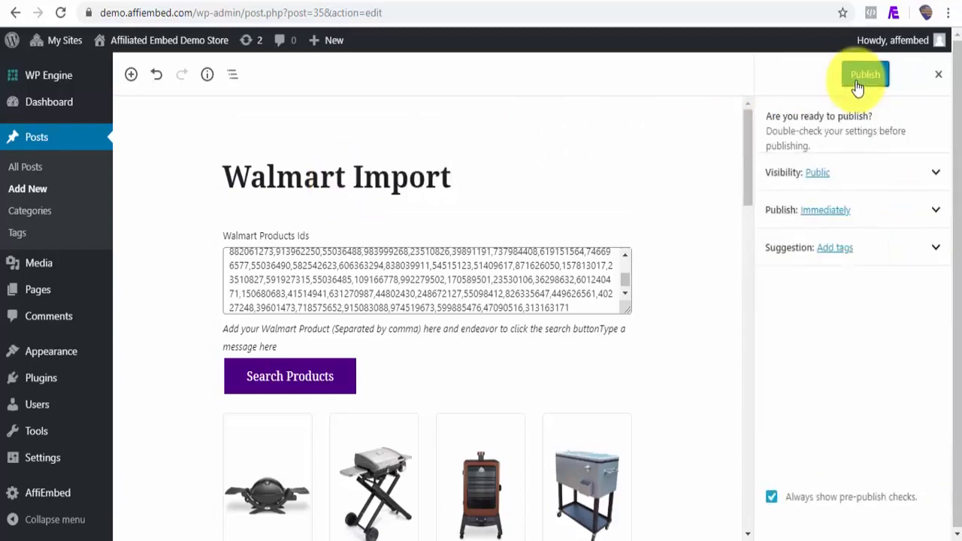
left_click(864, 73)
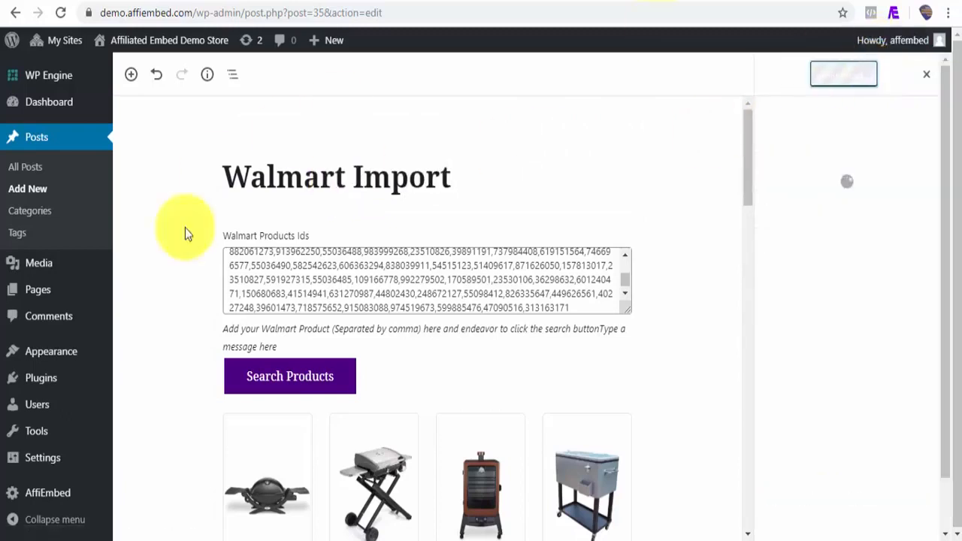
left_click(844, 74)
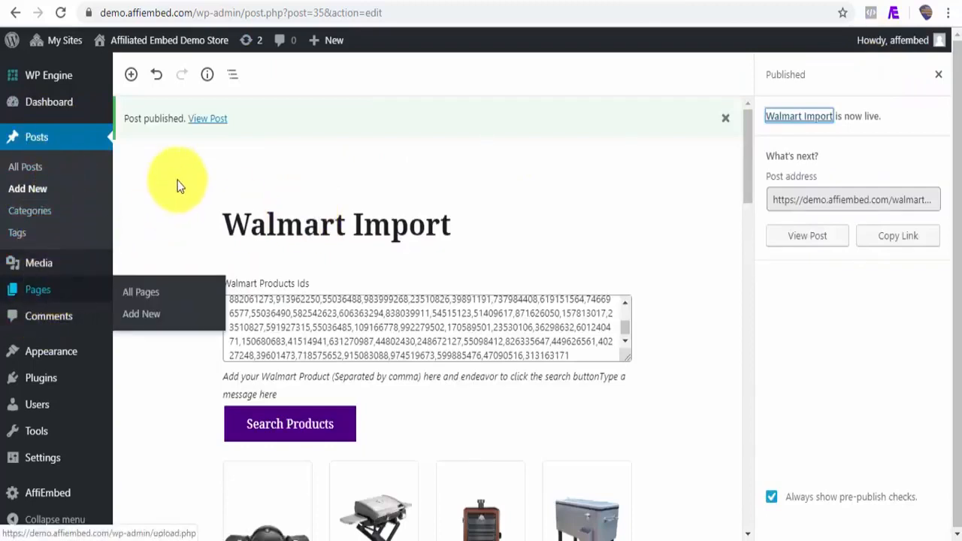
right_click(208, 118)
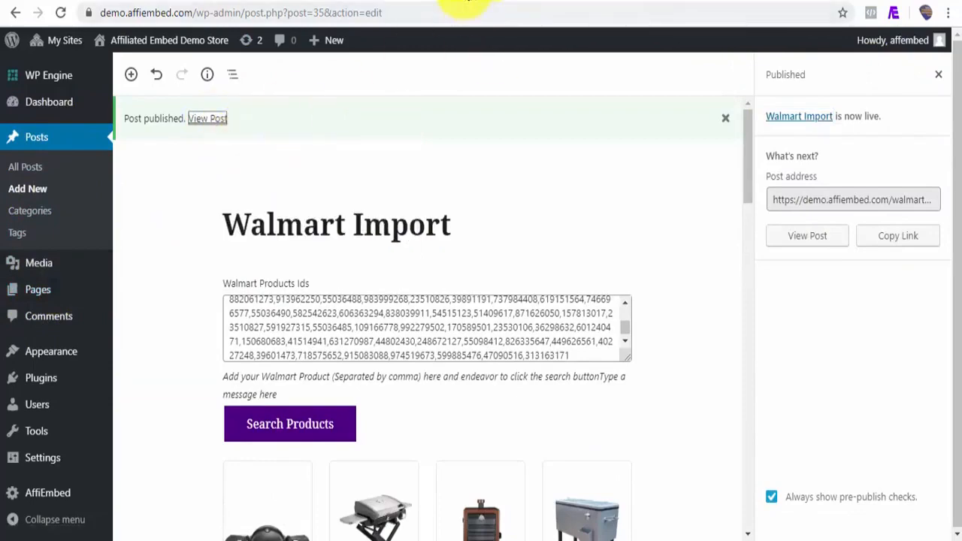
Step: View the live Walmart Import post and browse page 9 of its grill products
left_click(207, 118)
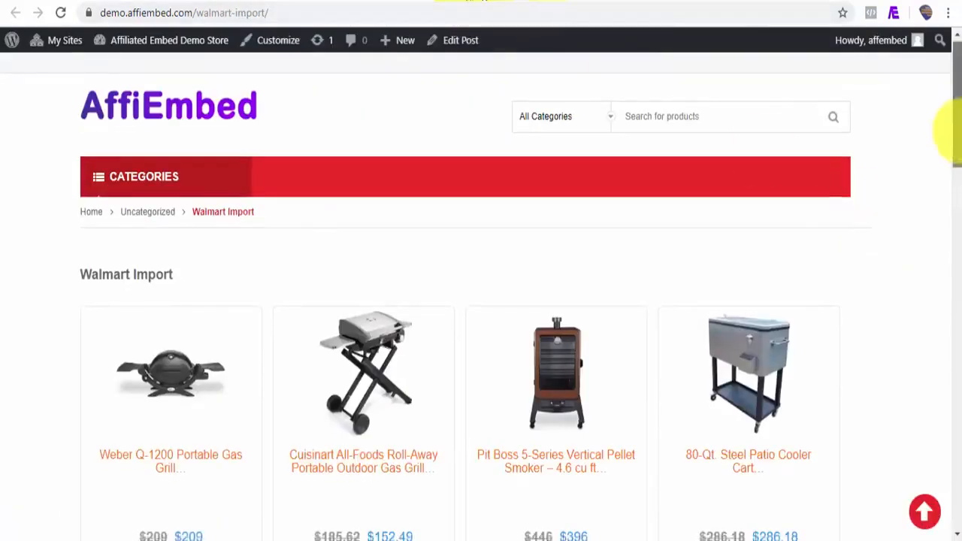
scroll("down", 3)
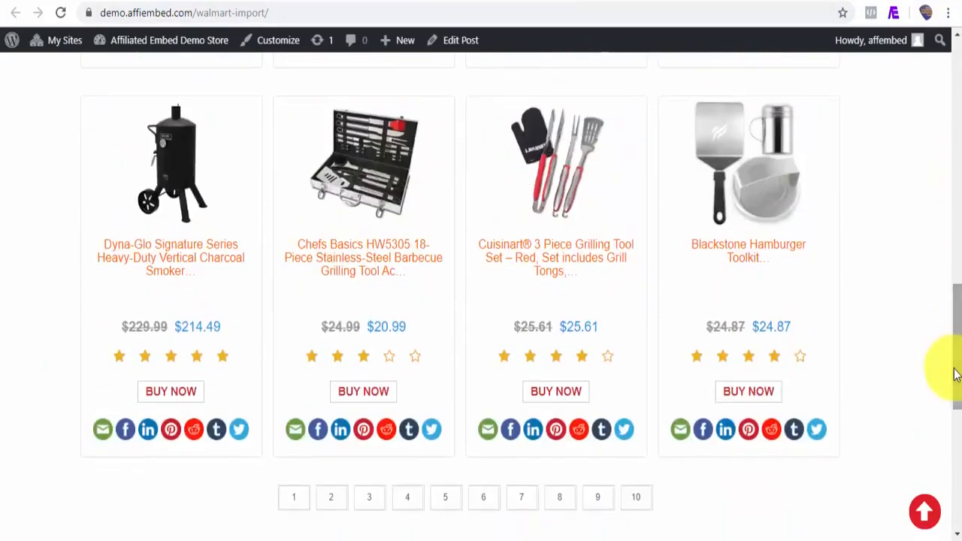
mouse_move(598, 497)
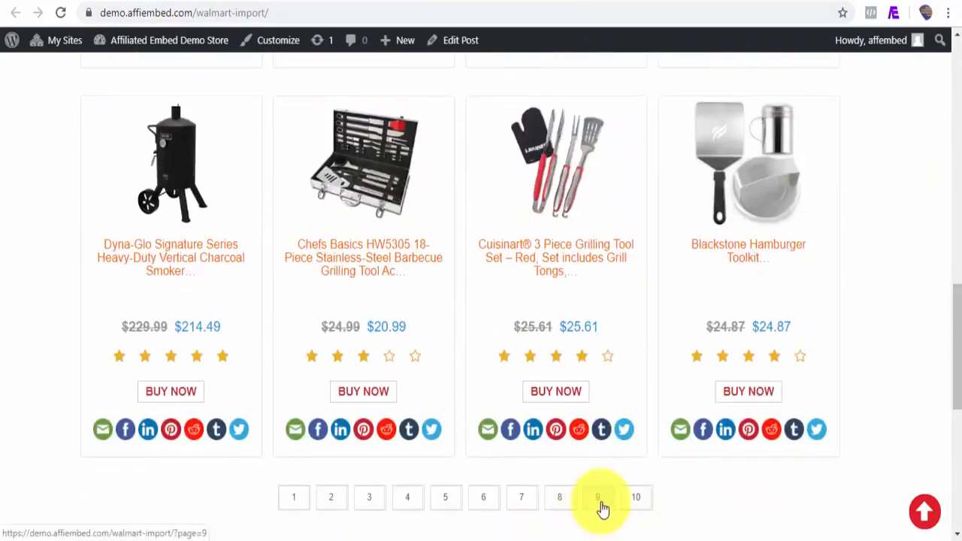
left_click(597, 497)
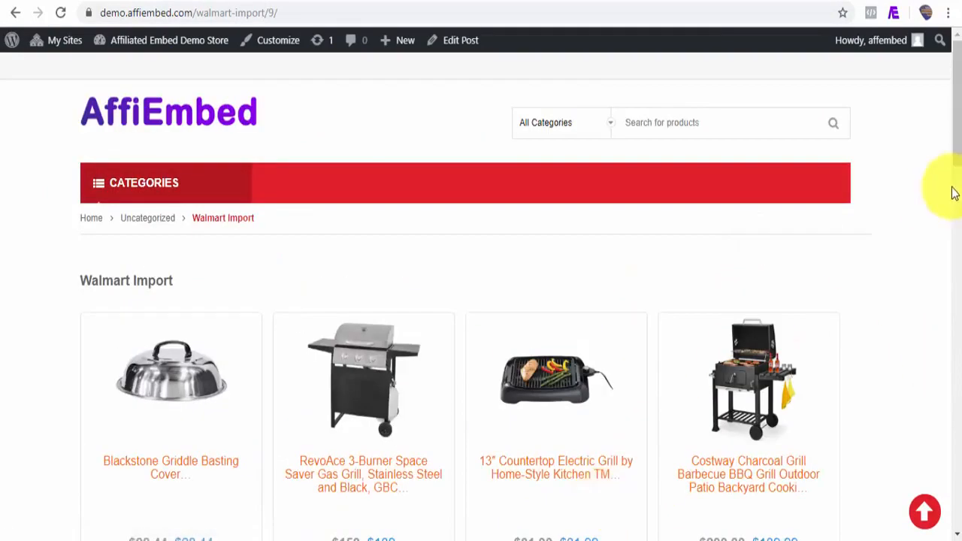
scroll("down", 3)
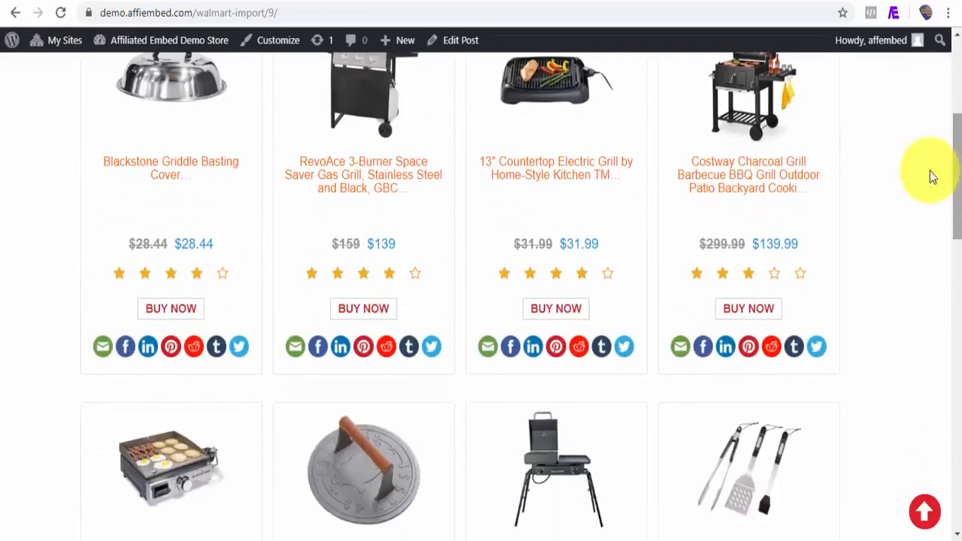
left_click(747, 175)
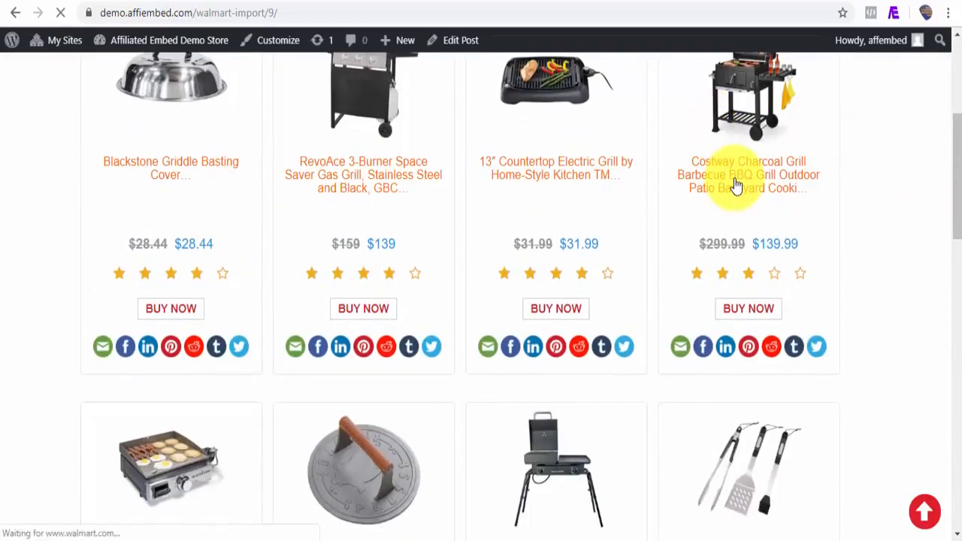
Step: Open the Costway Charcoal Grill on Walmart and select the wmlspartner ID in its URL
left_click(748, 174)
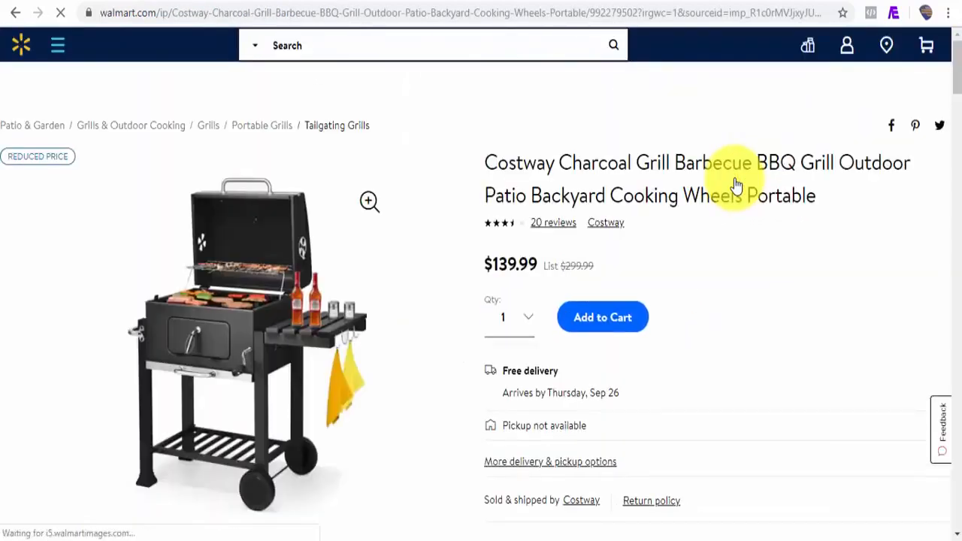
scroll("down", 3)
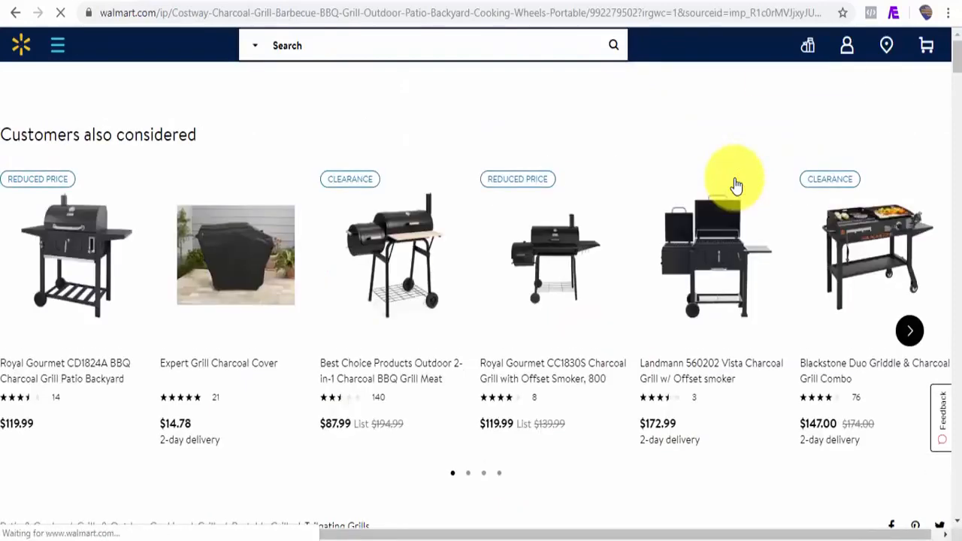
scroll("down", 3)
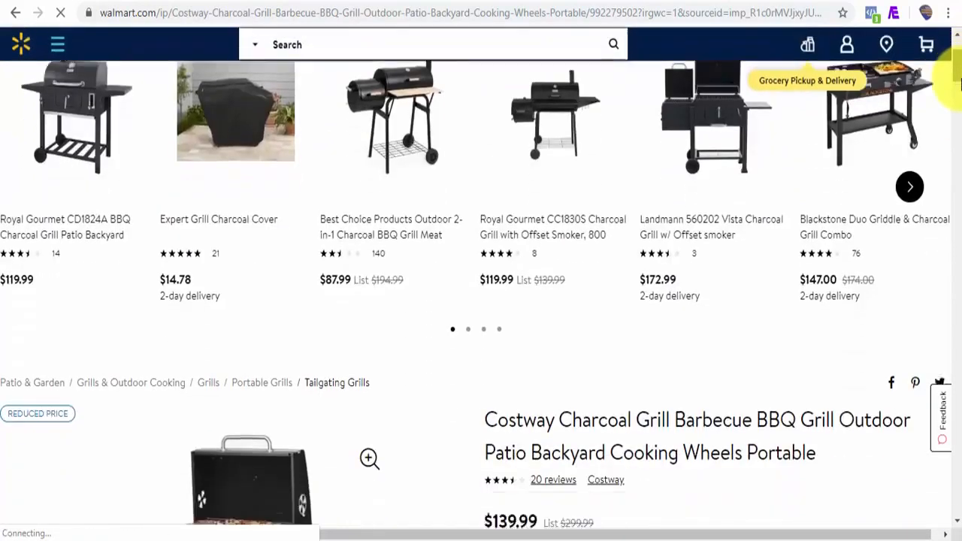
scroll("down", 3)
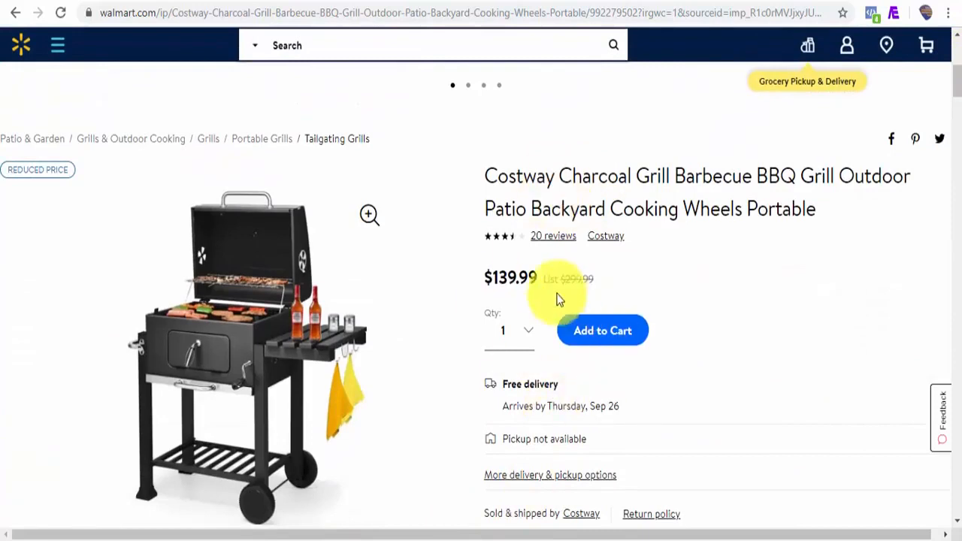
mouse_move(746, 426)
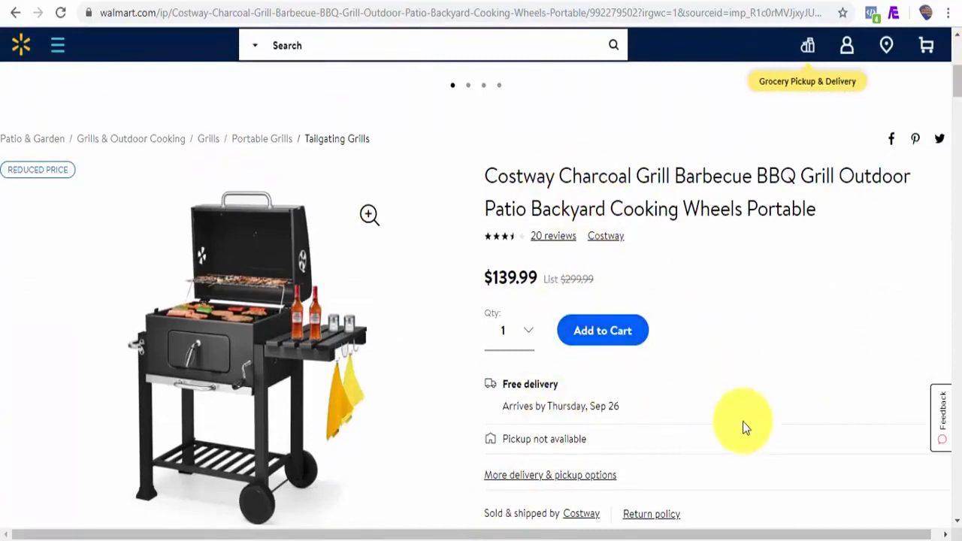
mouse_move(789, 267)
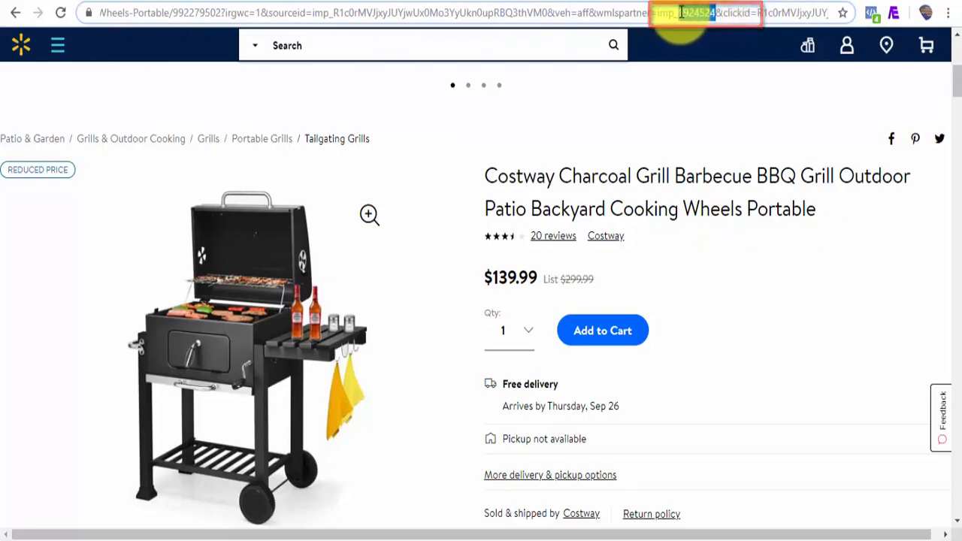
double_click(696, 13)
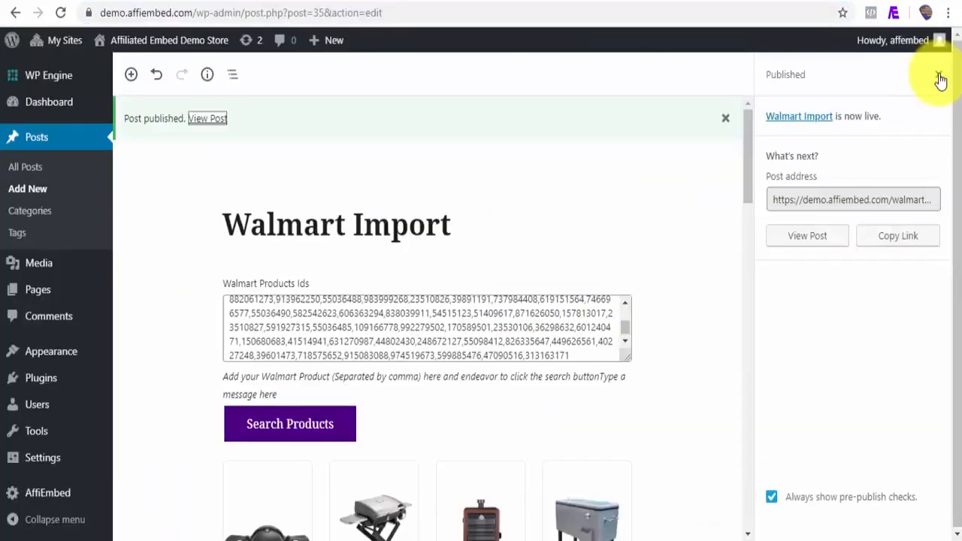
Step: Close the Published panel and expand Walmart AffiEmbed Settings to show the goto.walmart.com DeepLink
left_click(940, 80)
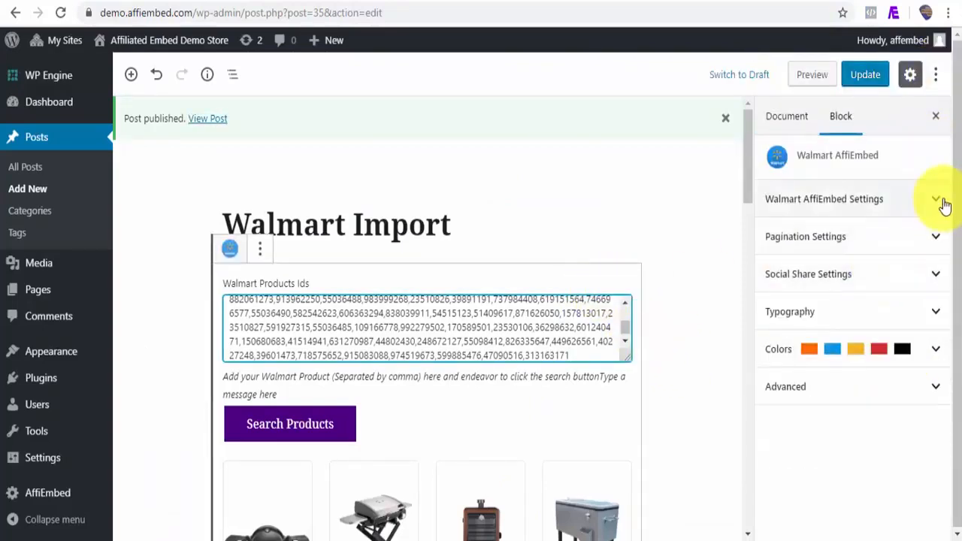
left_click(936, 198)
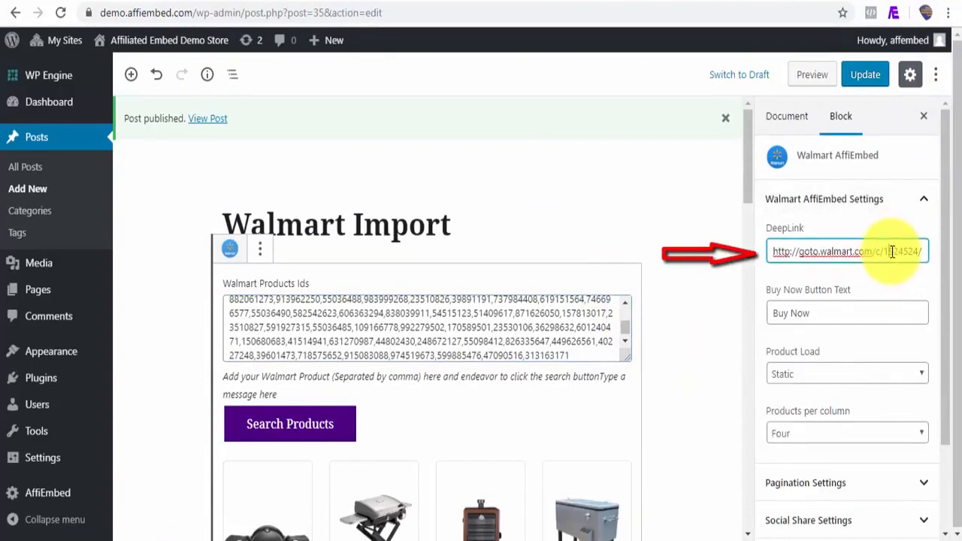